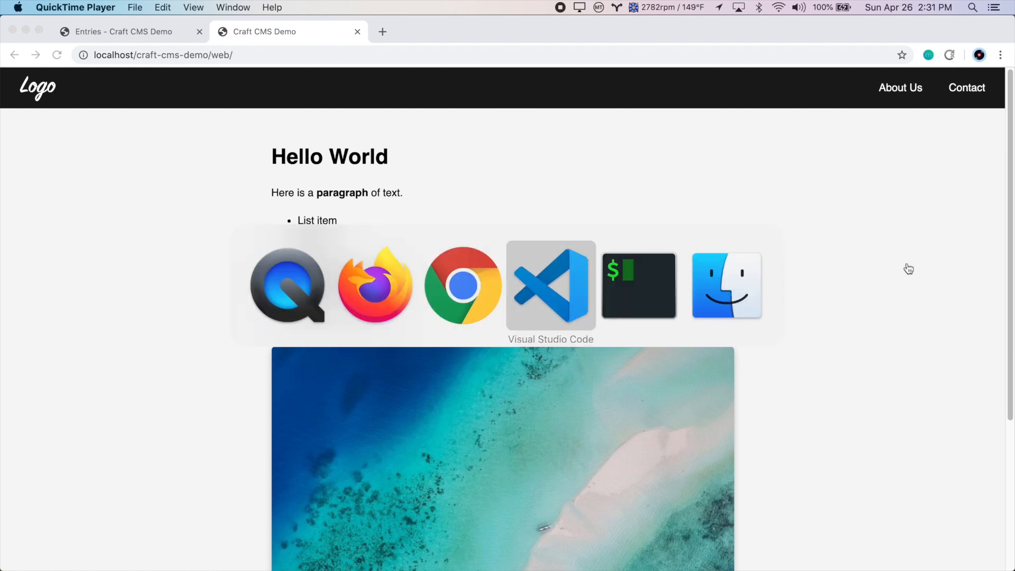
- Create a blog folder under templates and start a new file inside it
click(551, 286)
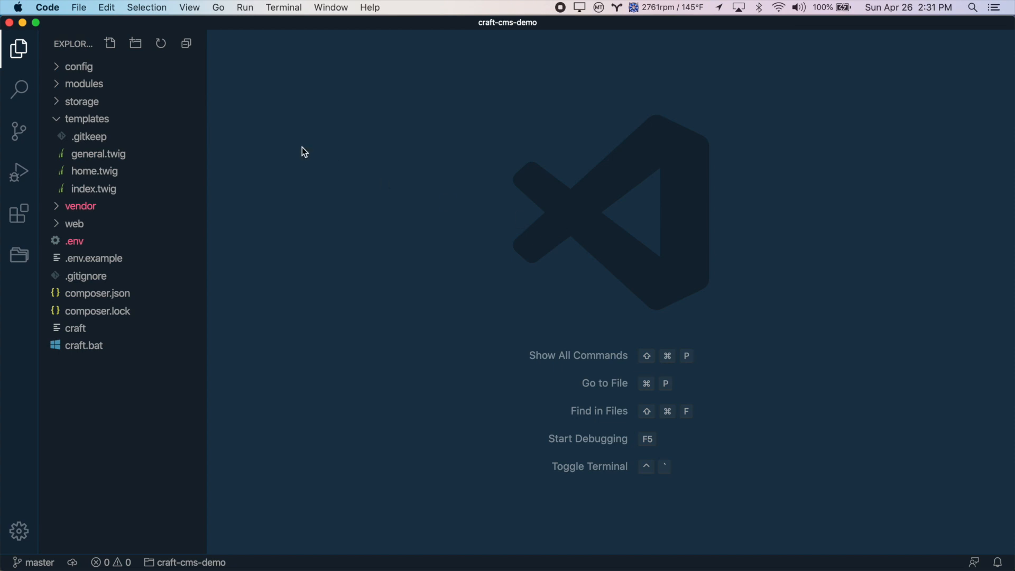
right_click(88, 119)
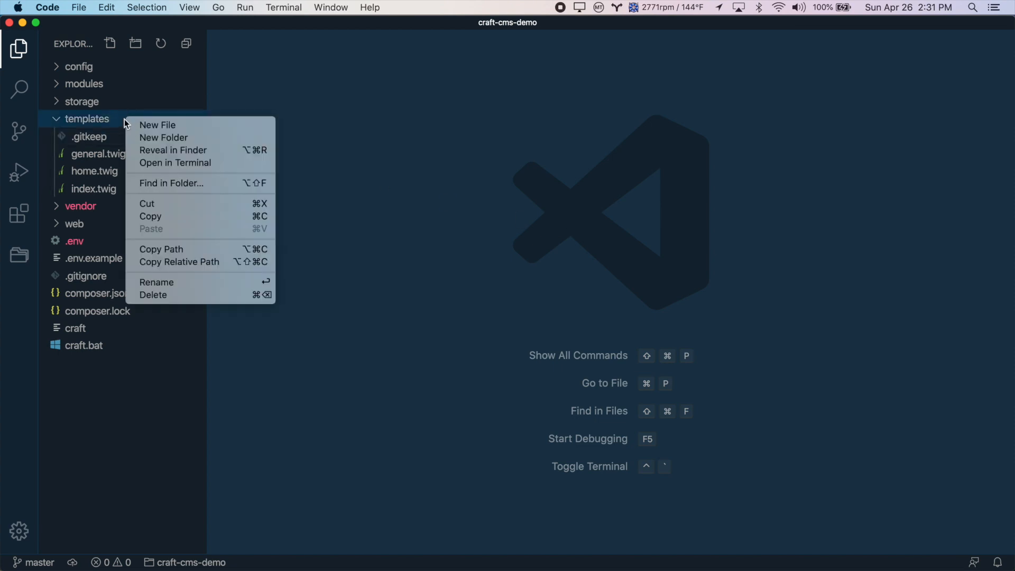
click(163, 137)
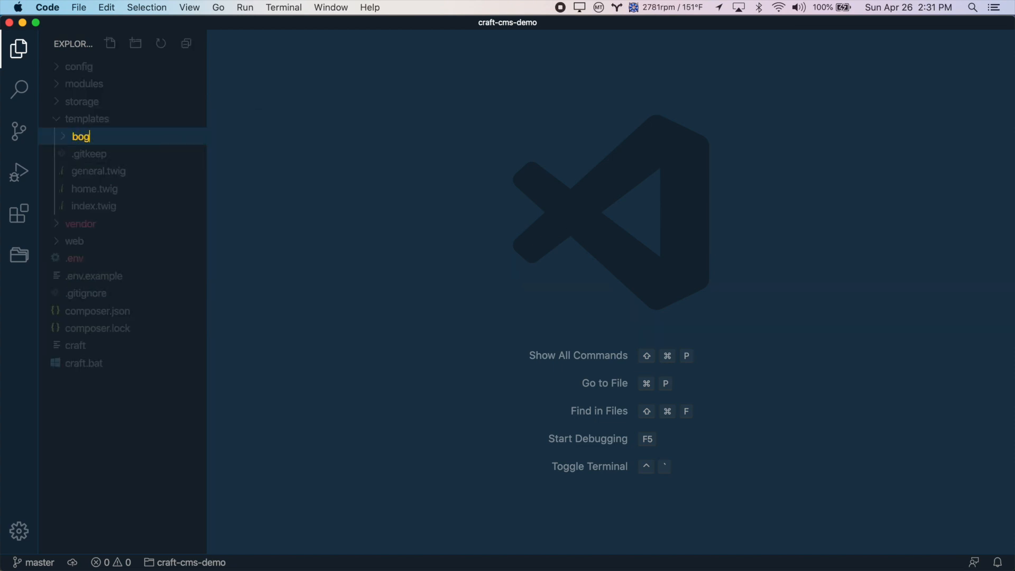
key(Return)
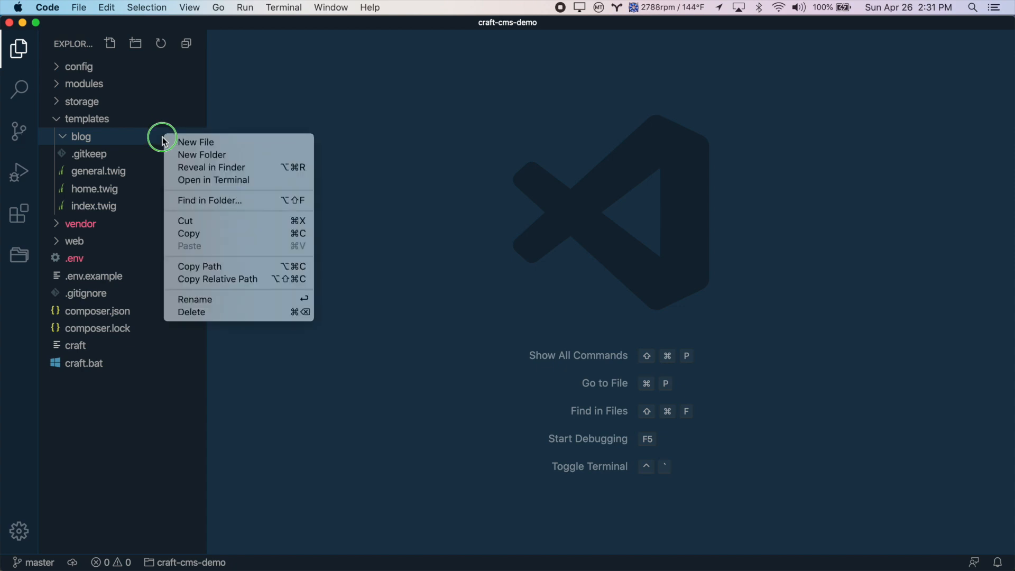
click(196, 142)
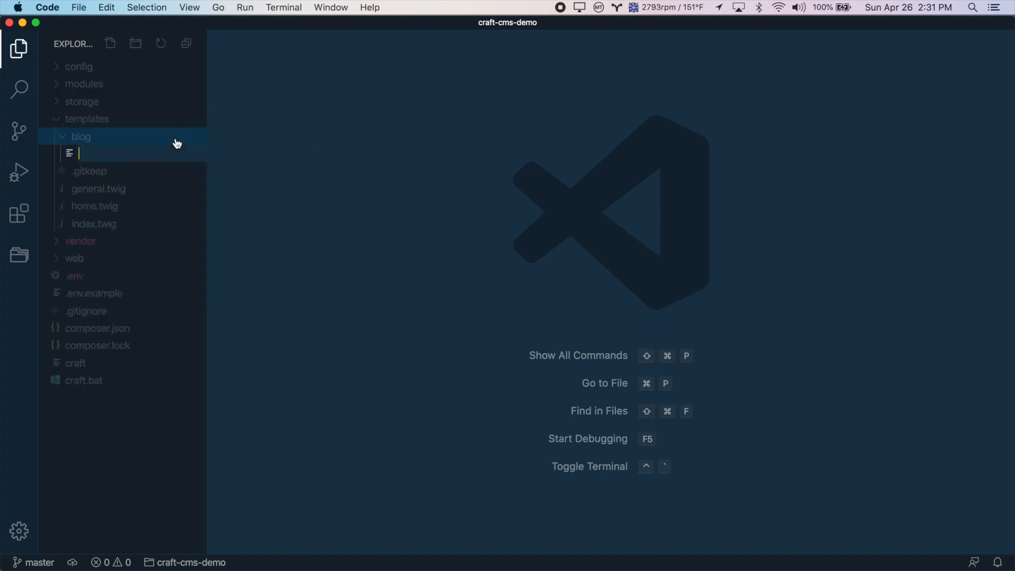
mouse_move(132, 139)
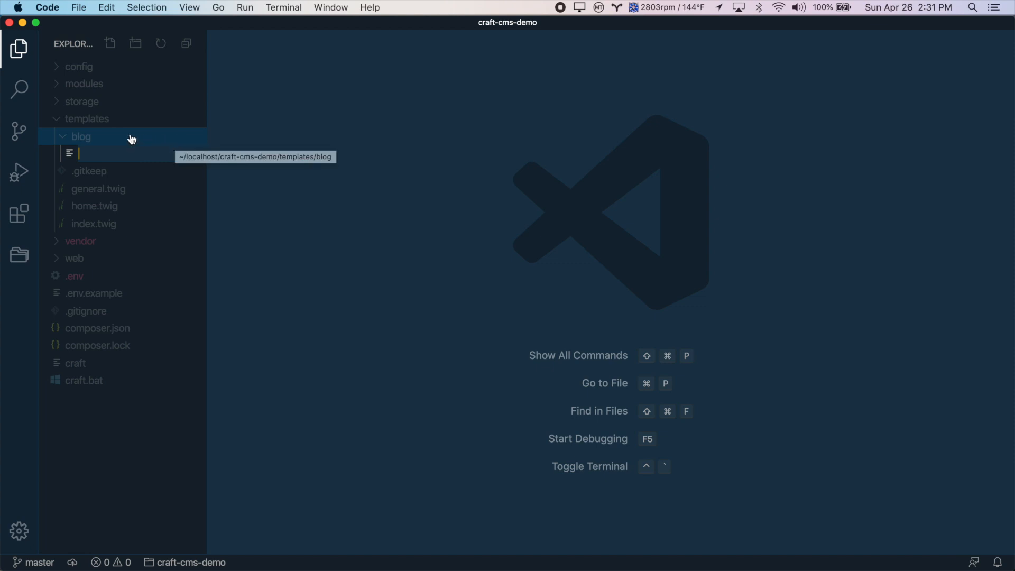
- Name the file index.twig and begin its {% block content %} after extending index
text(index.twig)
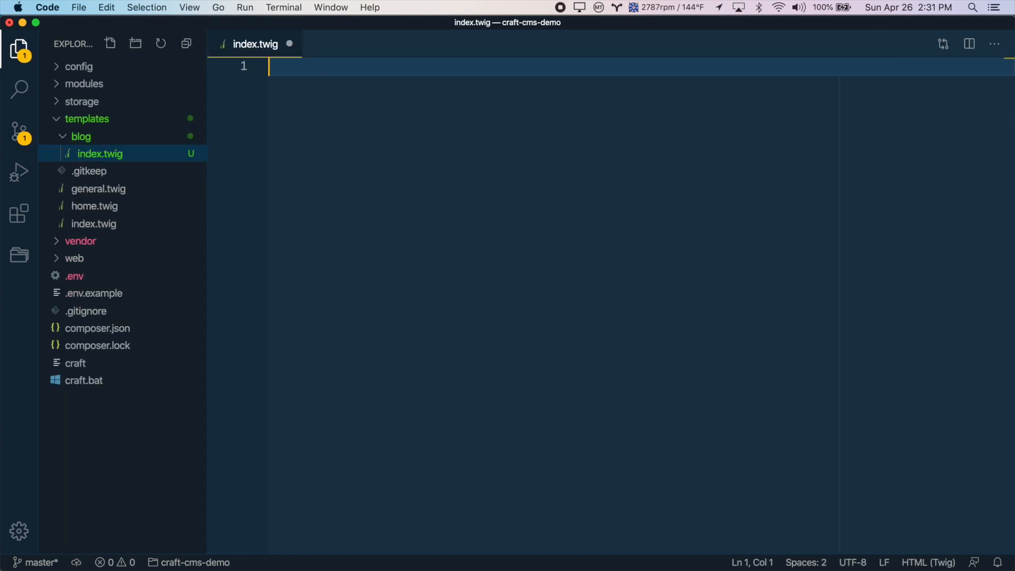
mouse_move(94, 223)
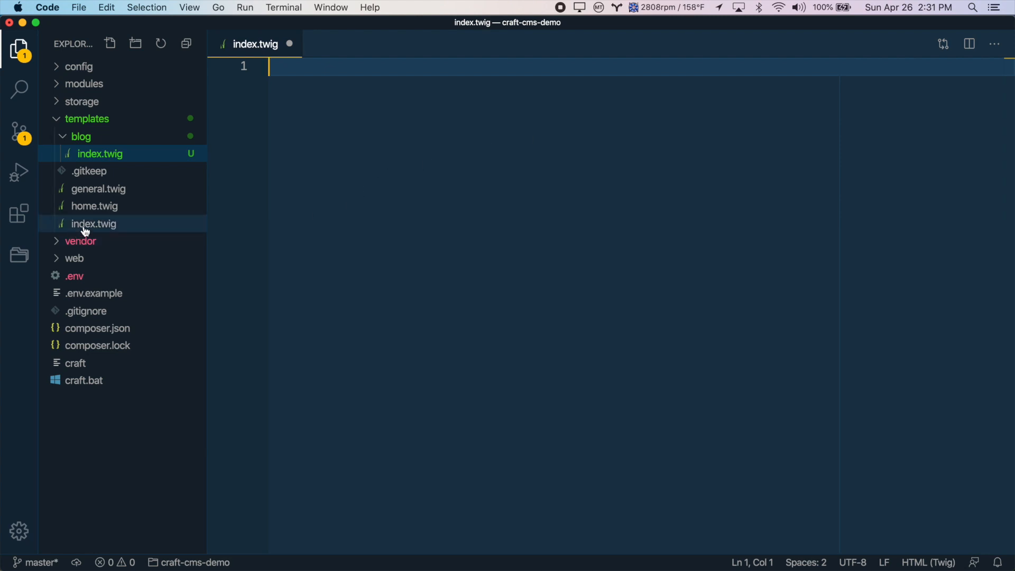
mouse_move(123, 223)
text({% extends "index" %})
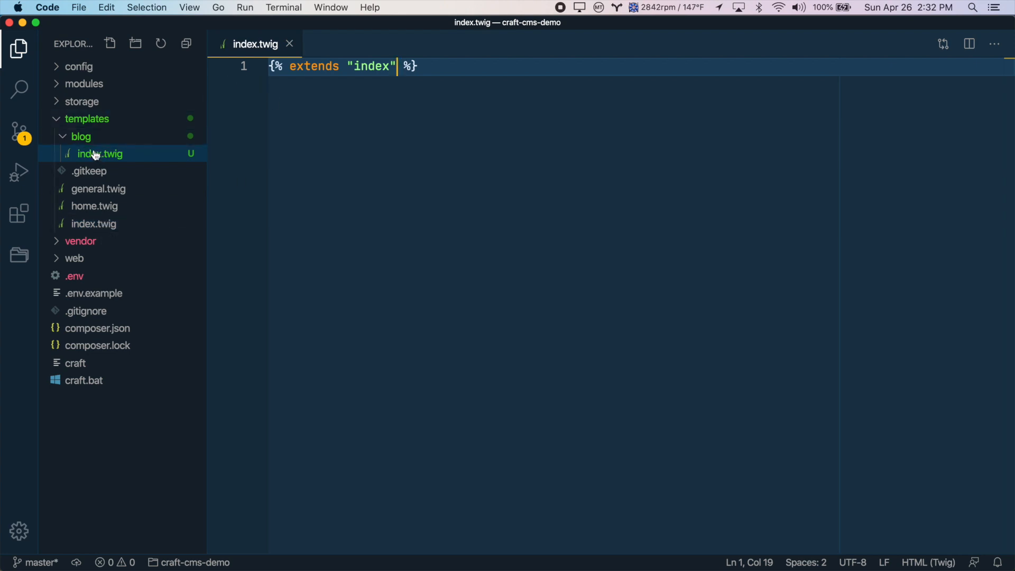
mouse_move(578, 97)
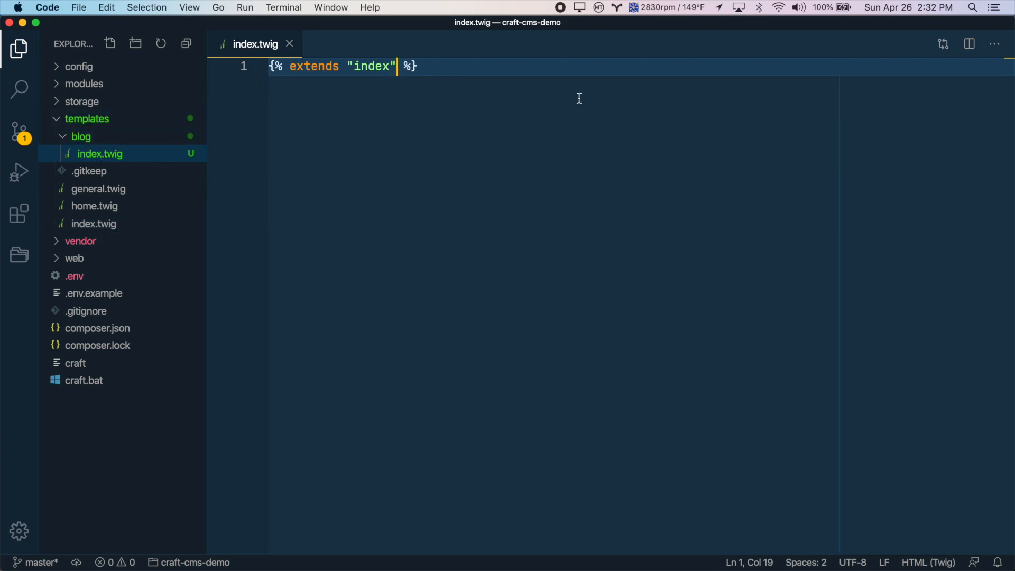
text({)
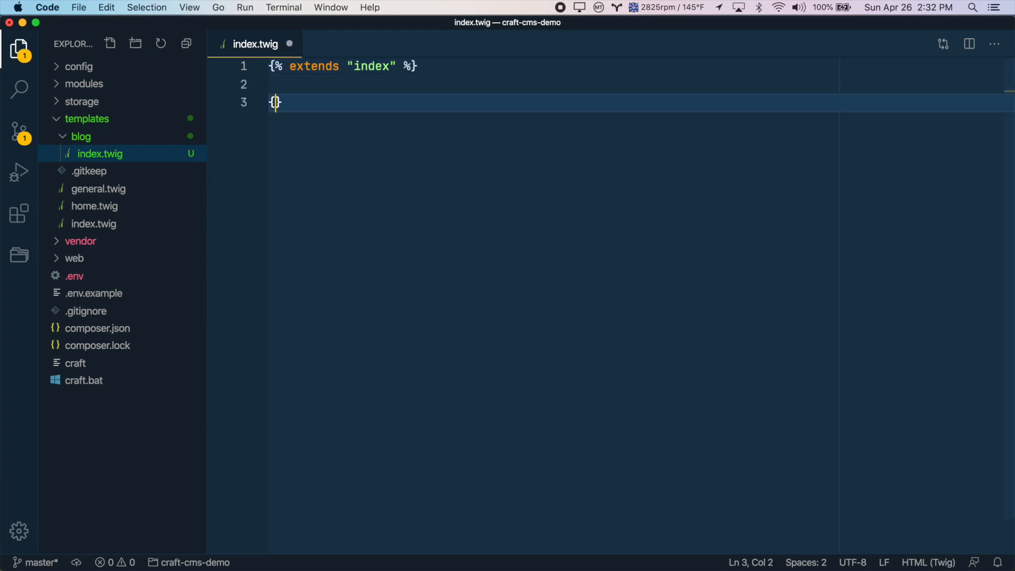
text(%%)
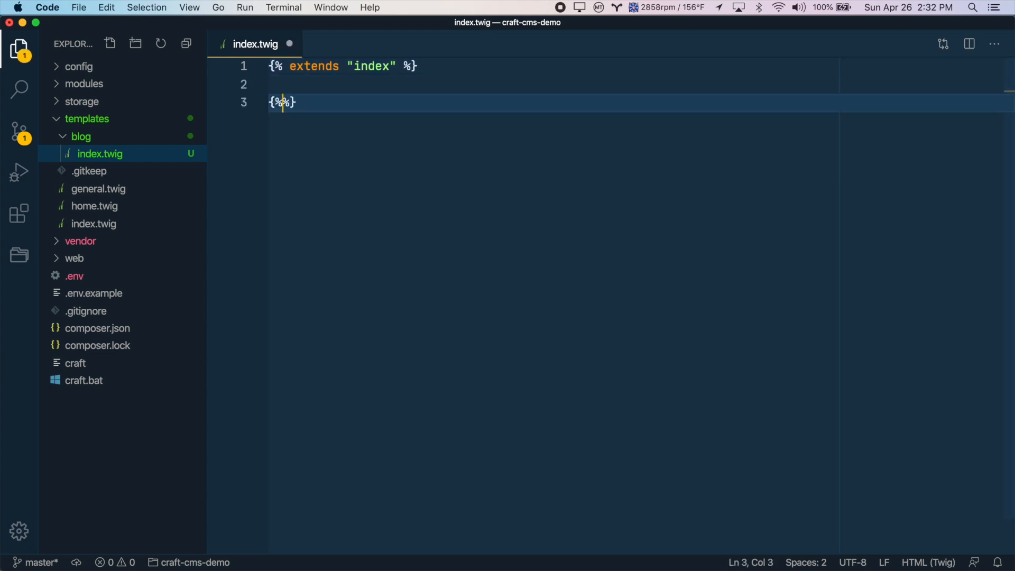
text(block content)
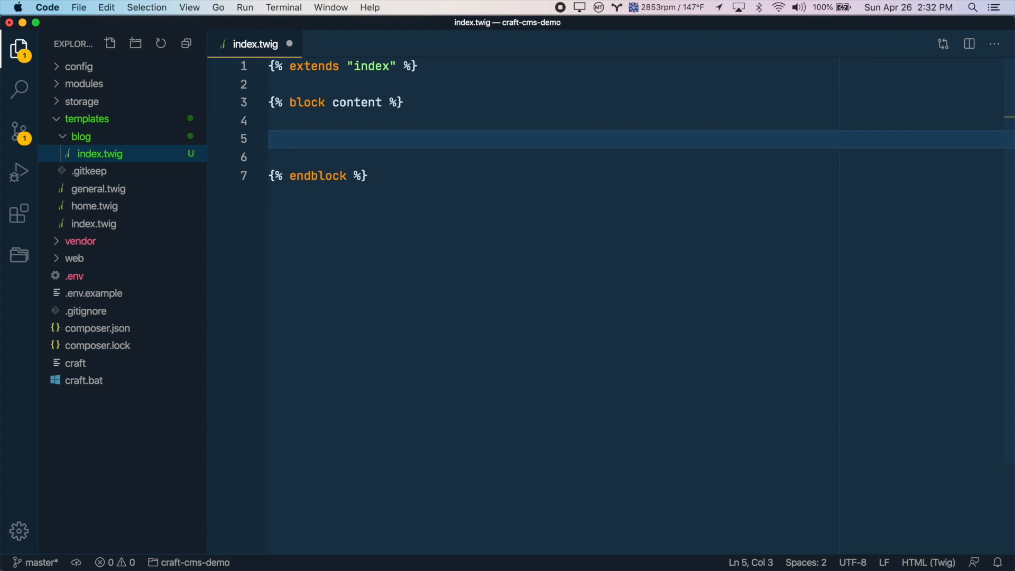
- Add an <h1>Our Blog</h1> heading and a welcome paragraph inside the content block
text(h1>Our </h1>)
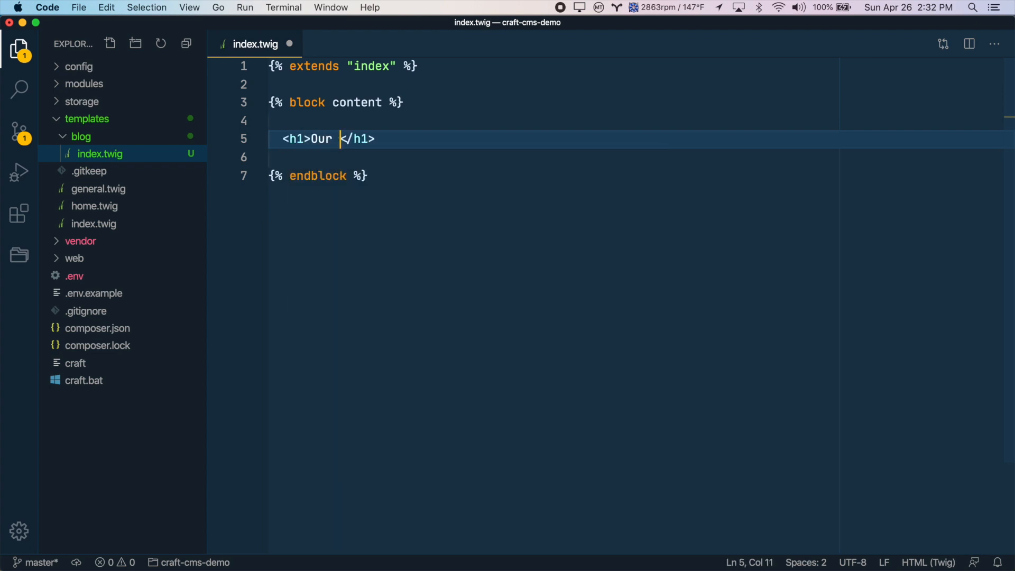
text(Blog)
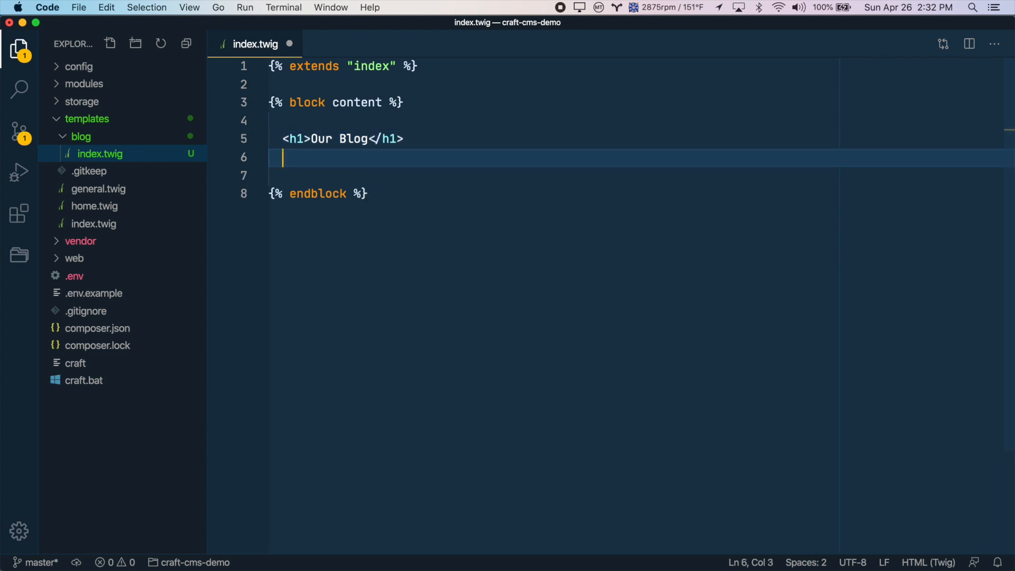
text(<p>We</p>)
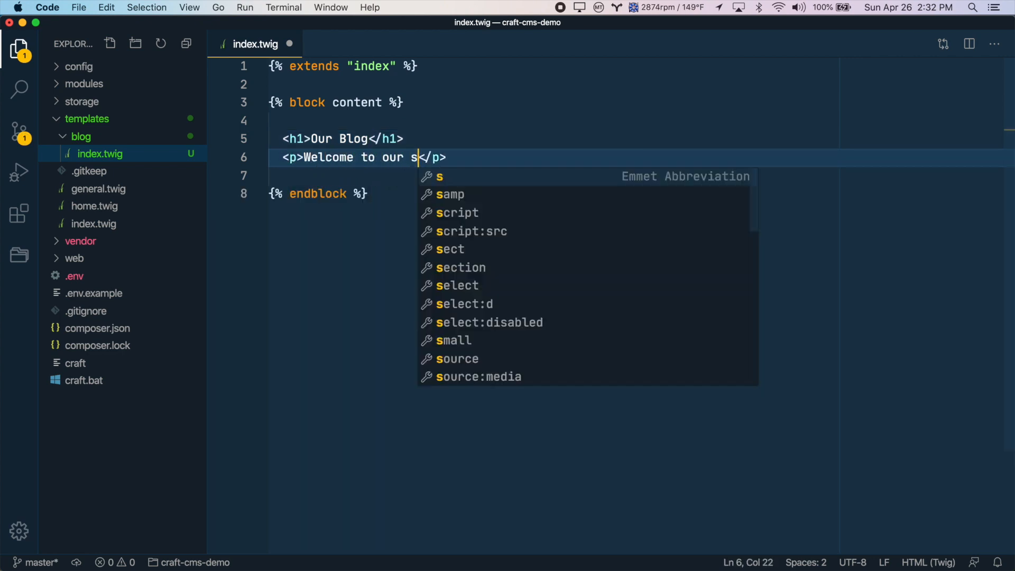
text(weet blog!)
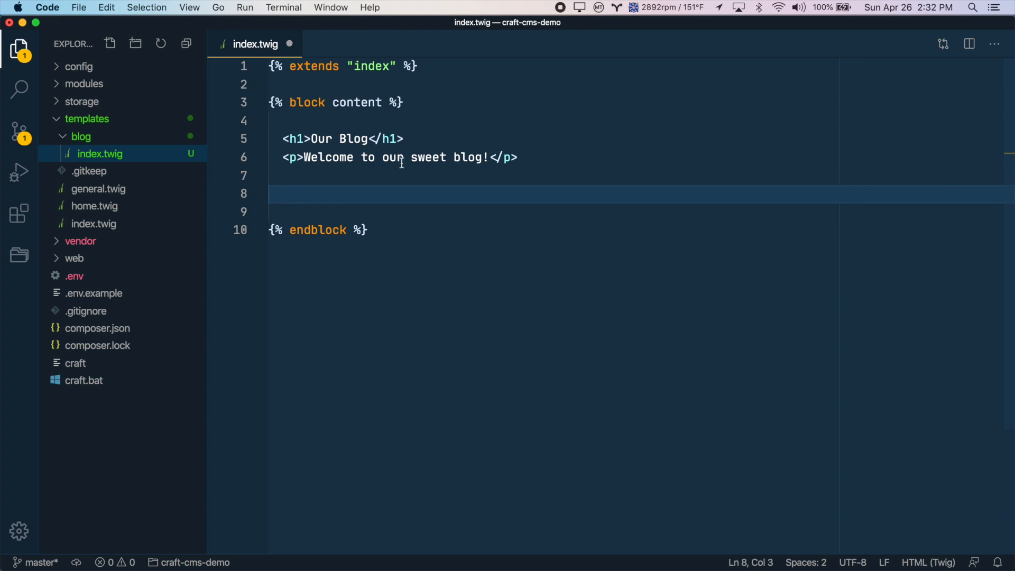
mouse_move(428, 228)
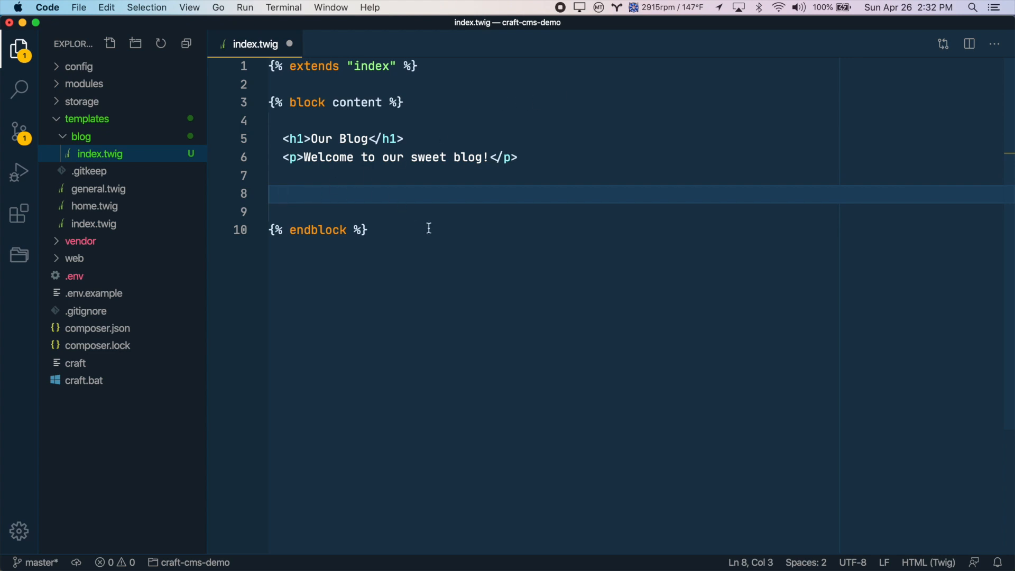
key(backspace)
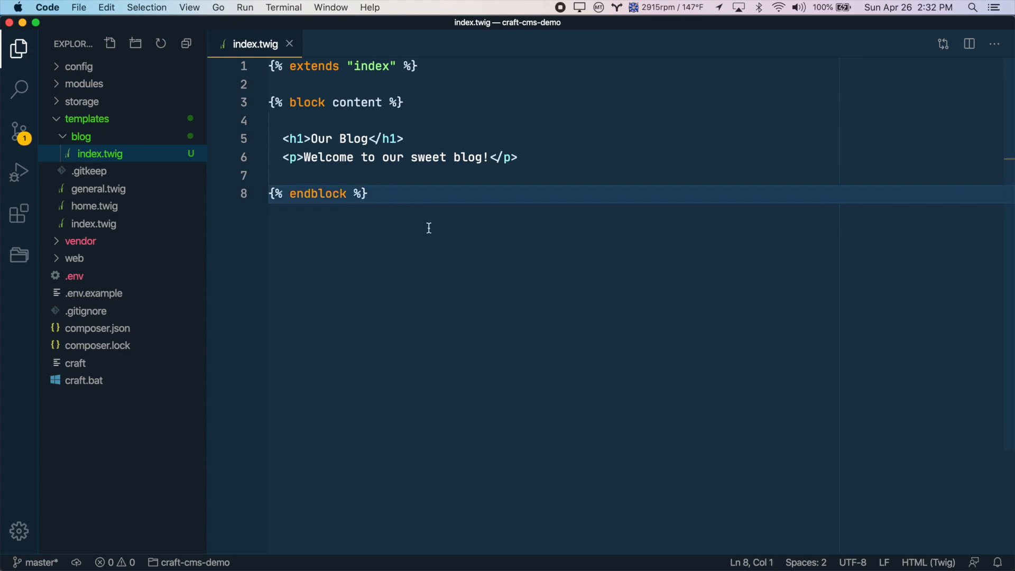
mouse_move(461, 194)
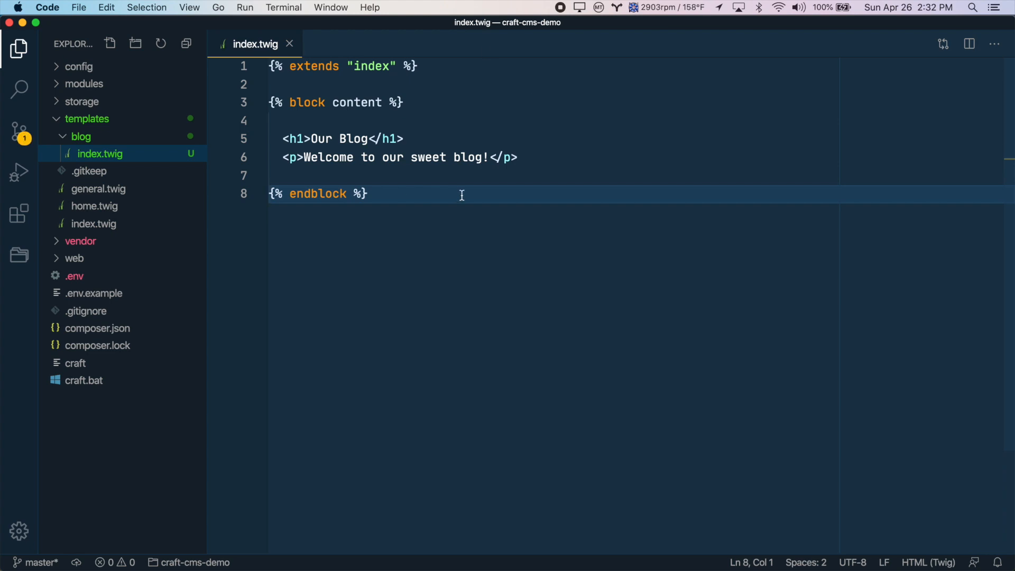
mouse_move(237, 159)
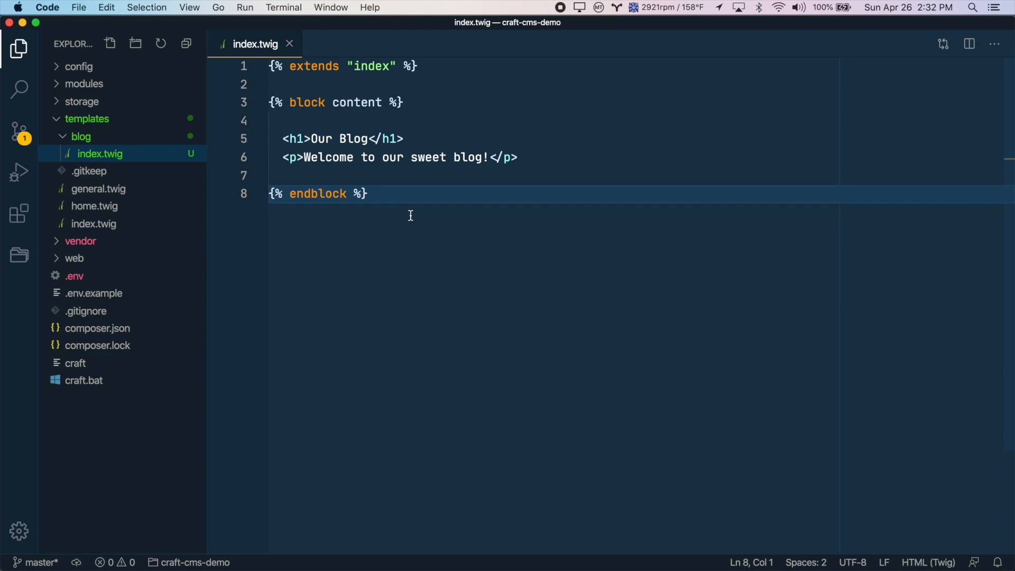
mouse_move(81, 136)
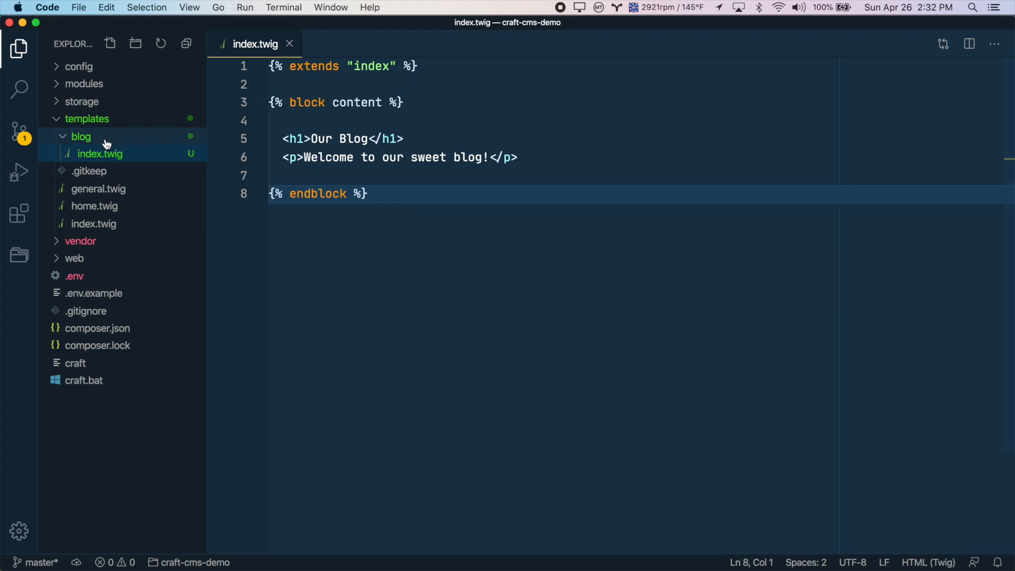
mouse_move(81, 136)
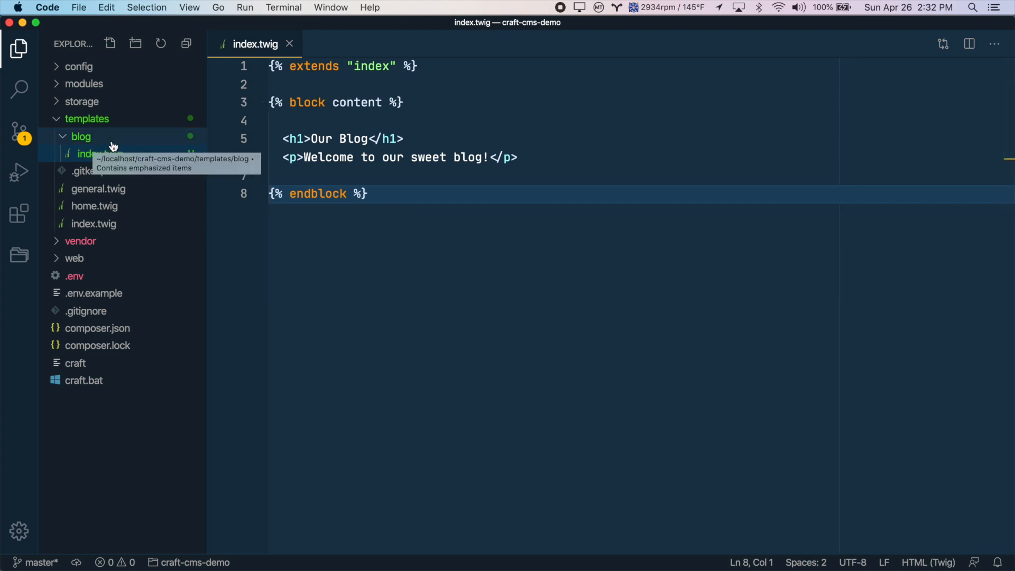
mouse_move(91, 136)
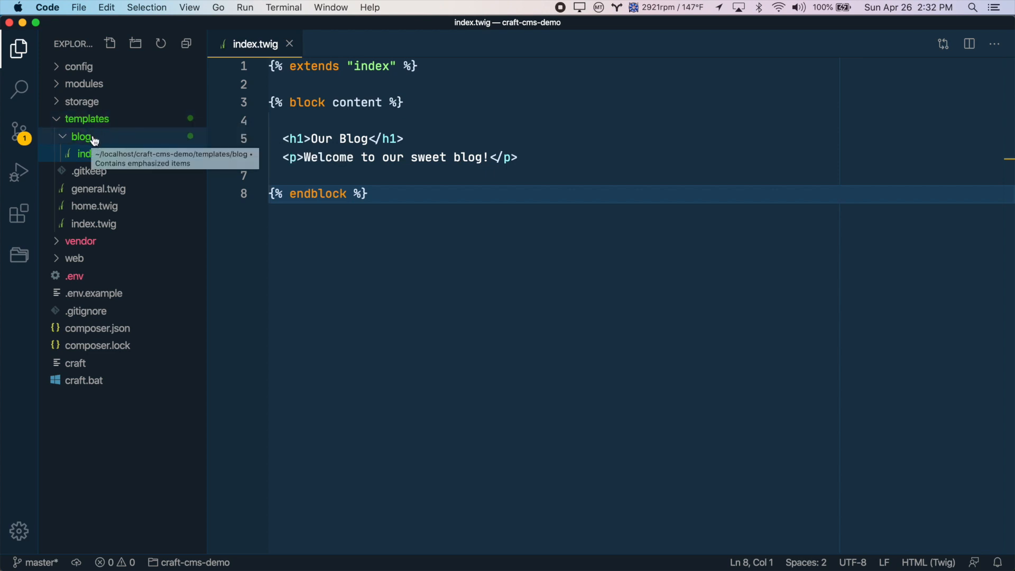
mouse_move(86, 119)
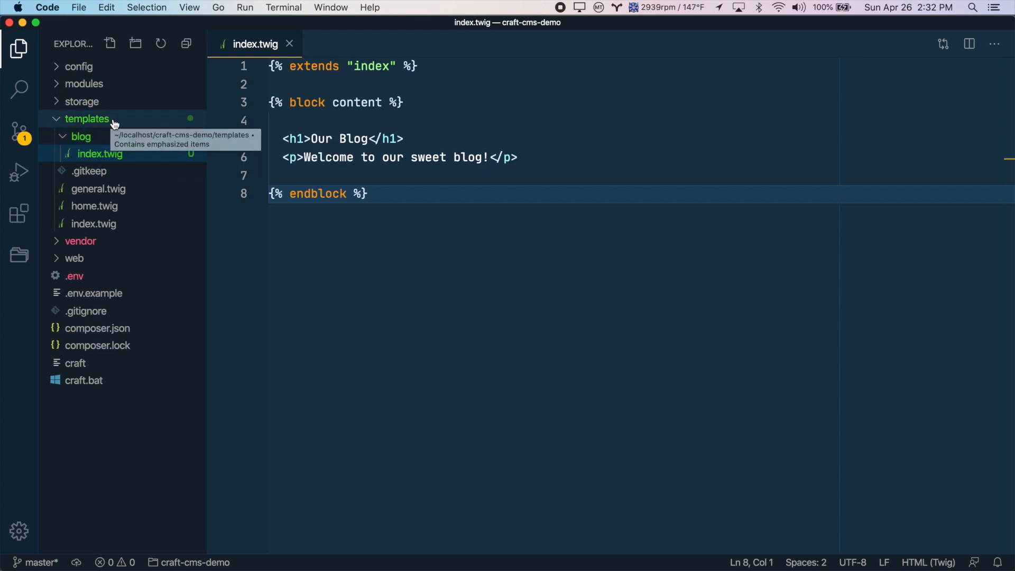
mouse_move(119, 129)
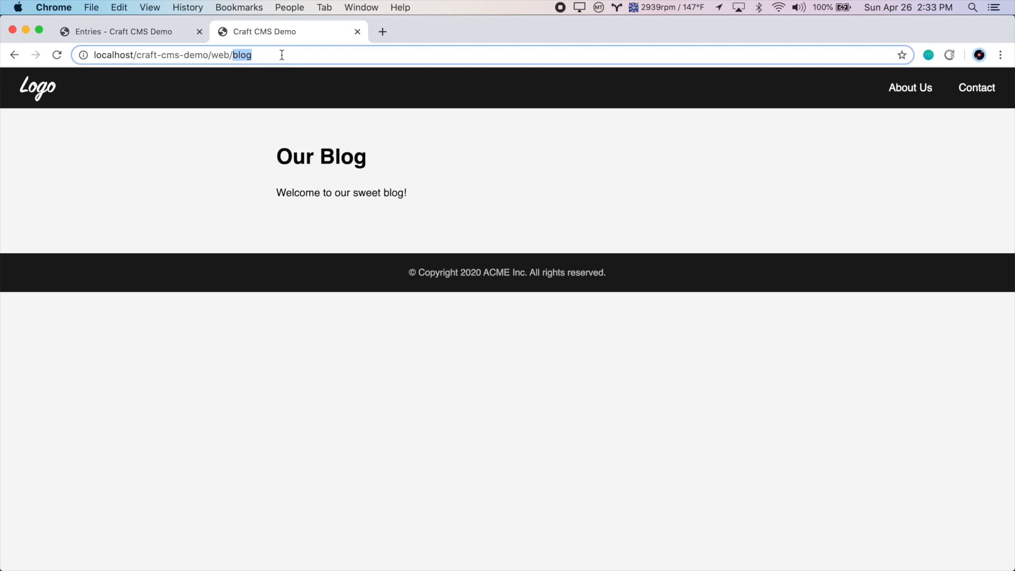
mouse_move(292, 77)
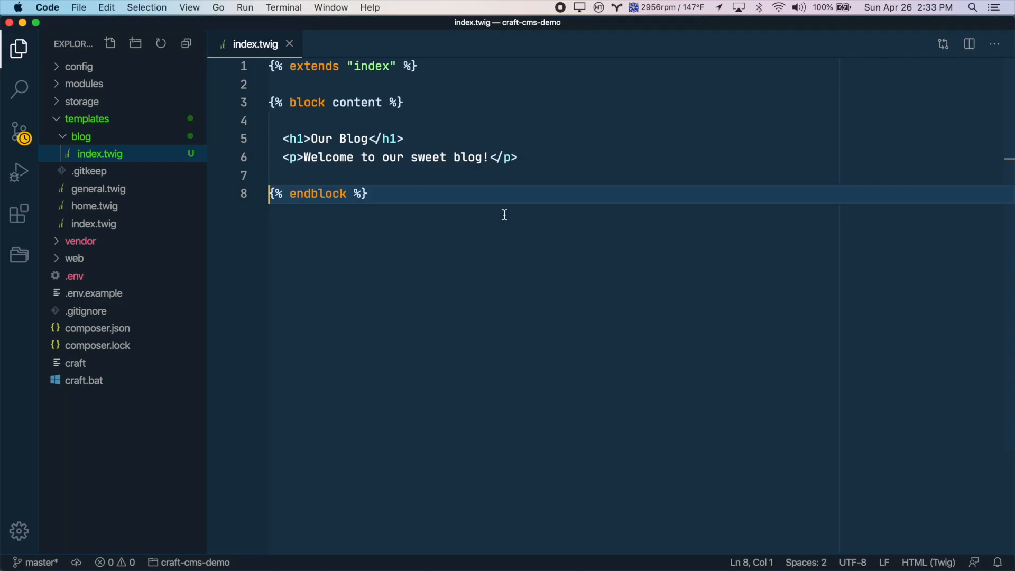
- Create a new _entry.twig file in the blog folder and open it for editing
right_click(81, 136)
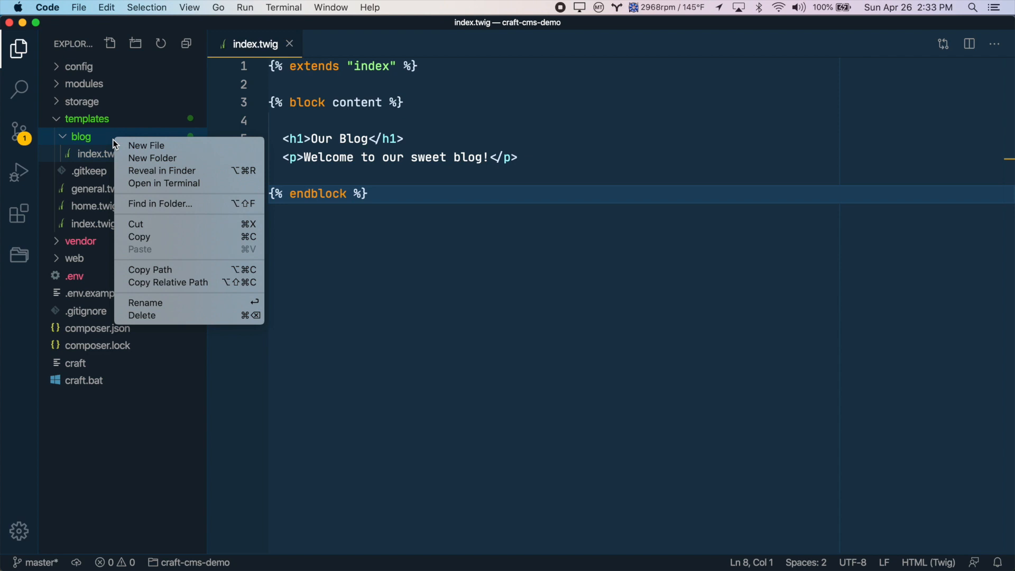
mouse_move(129, 146)
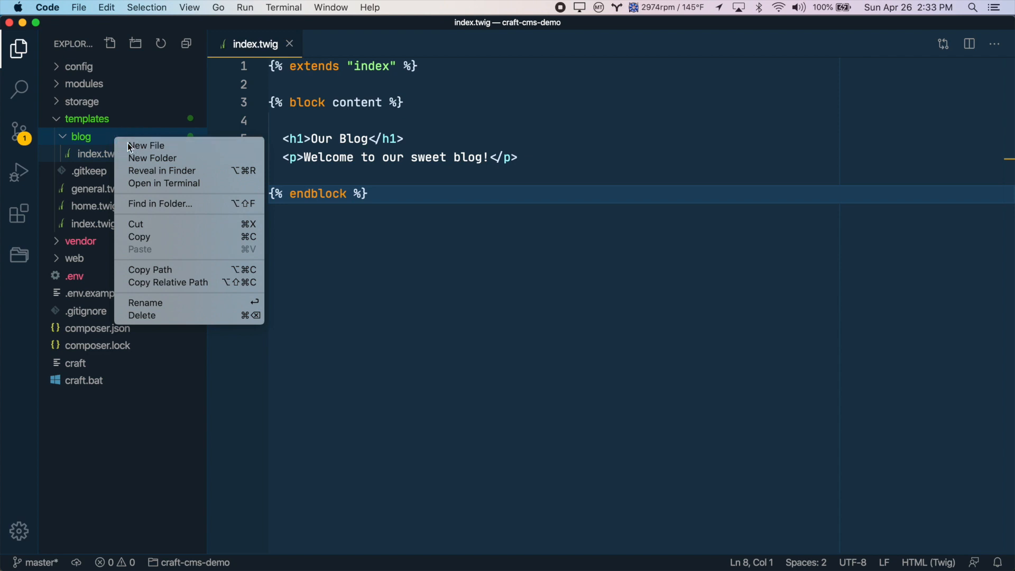
click(146, 145)
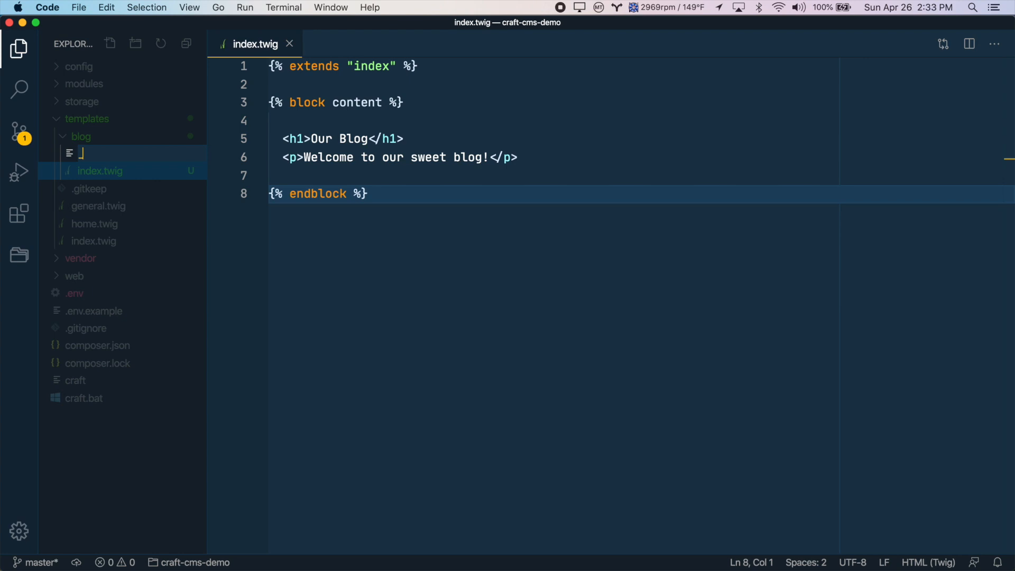
text(_entry.twig)
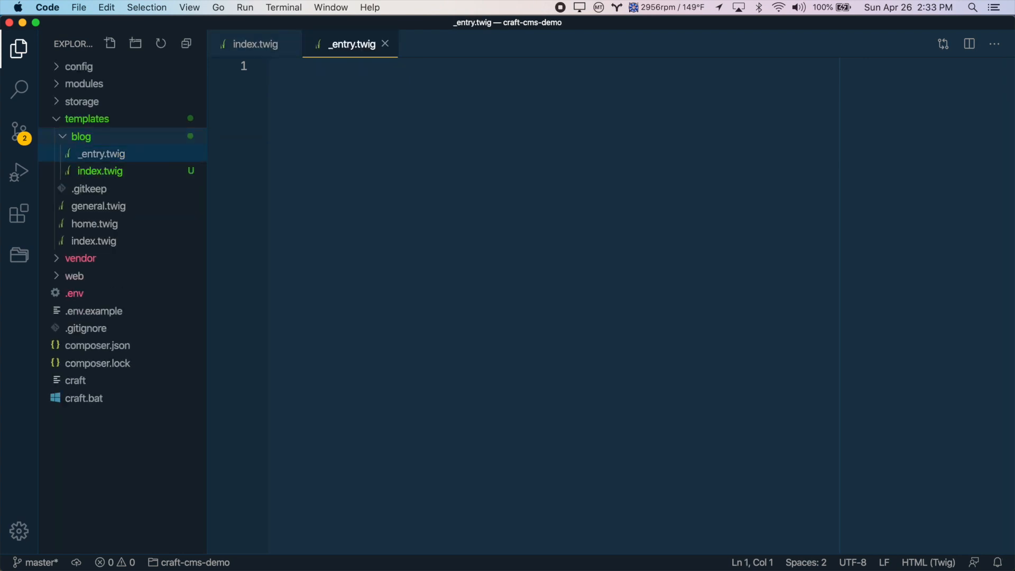
click(101, 153)
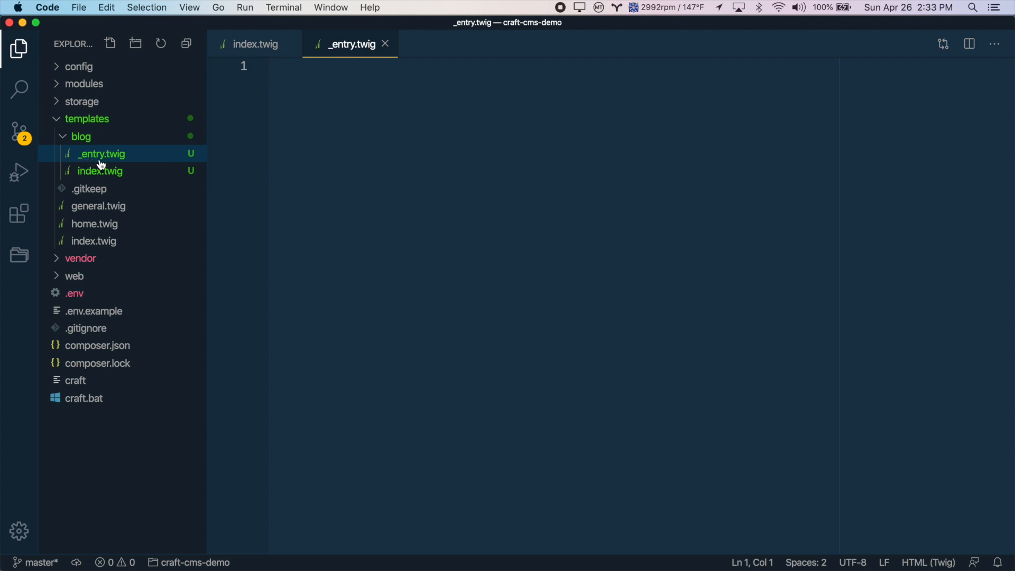
mouse_move(100, 154)
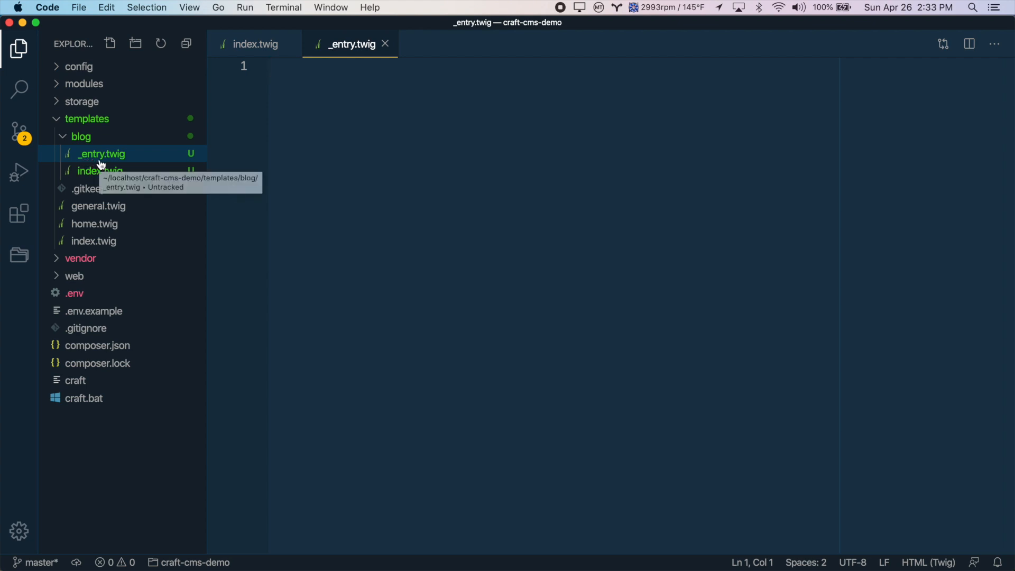
mouse_move(491, 131)
text({%%)
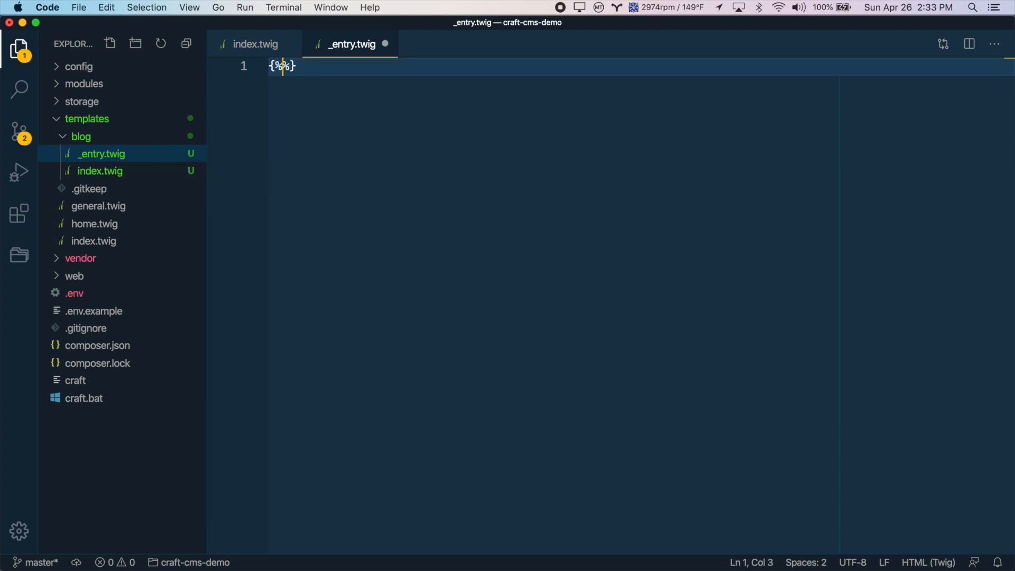
- Extend index with a content block outputting <h1>{{ entry.title }}</h1> and {{ entry.richText }}
text(extends "i)
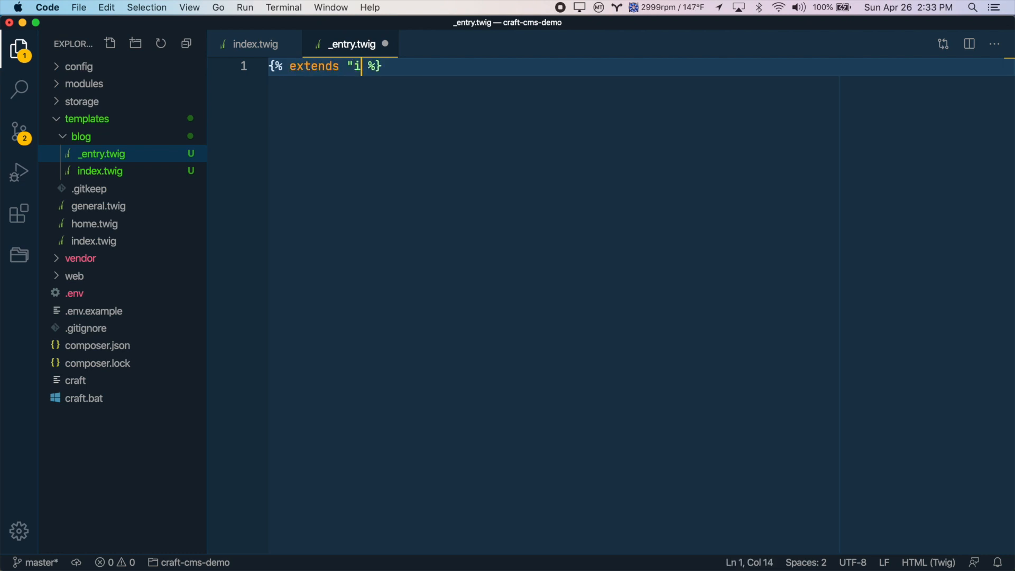
text(ndex")
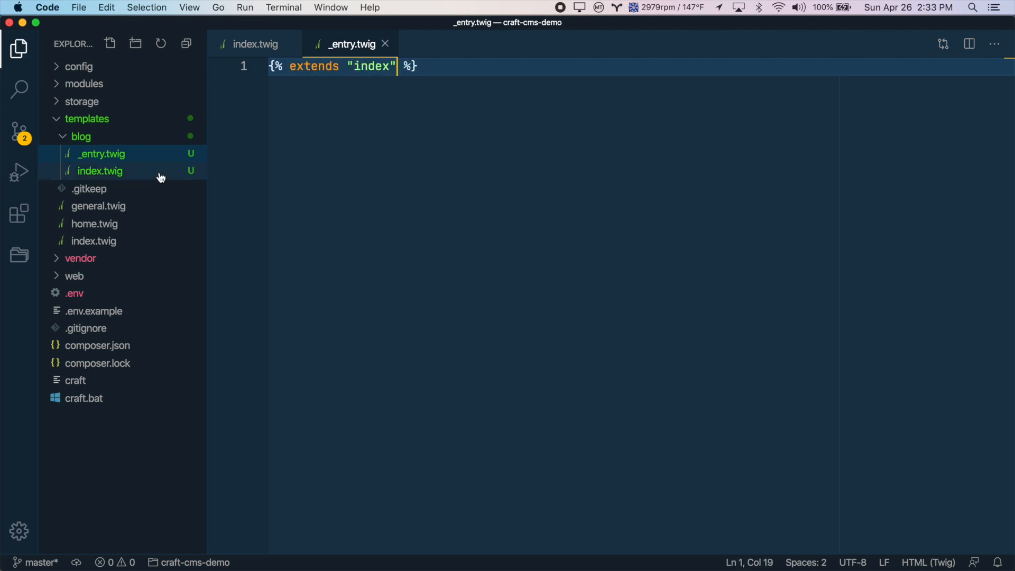
mouse_move(100, 242)
text({% %)
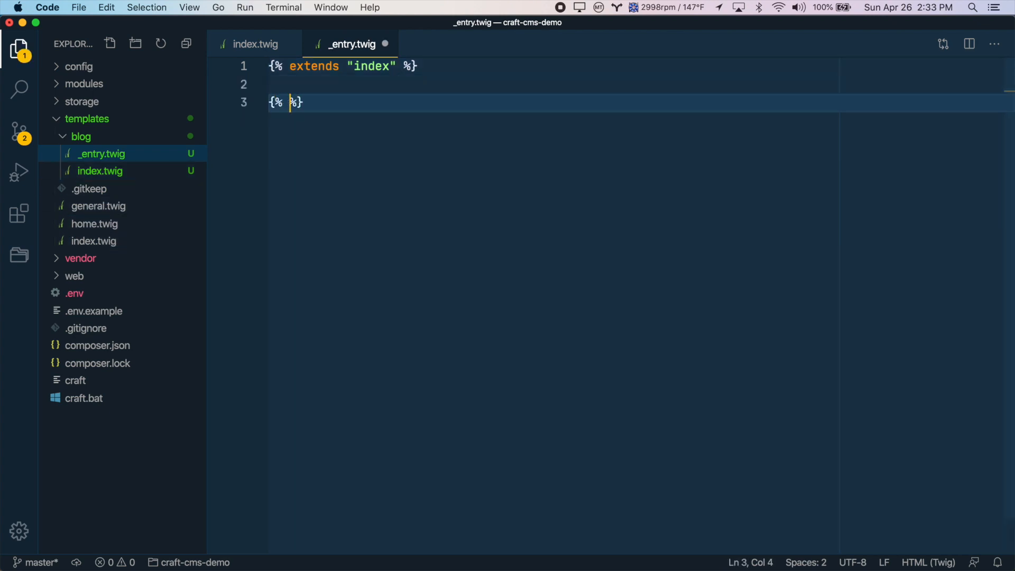
text(block content)
text(<h1></h1>)
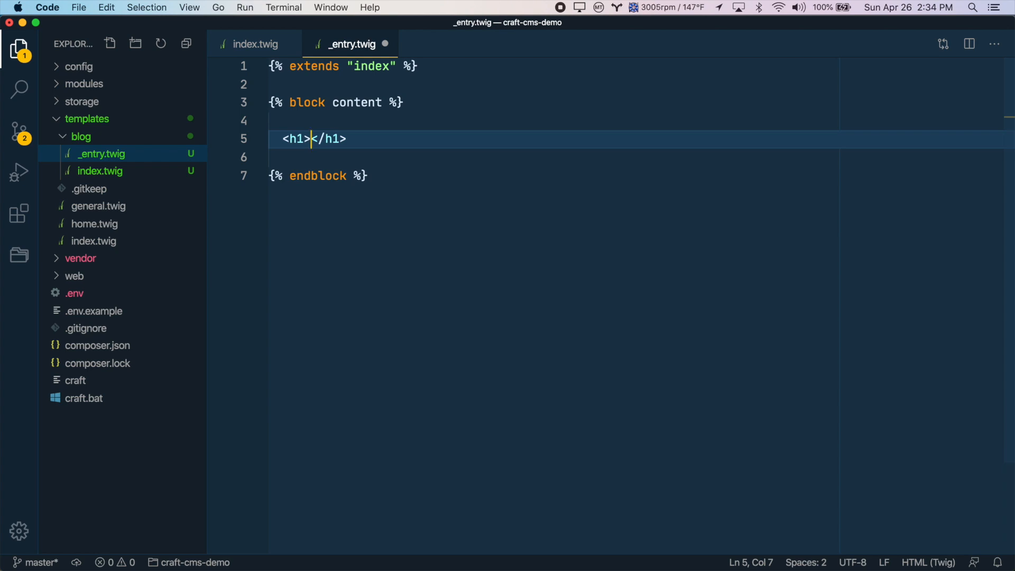
text({{ e)
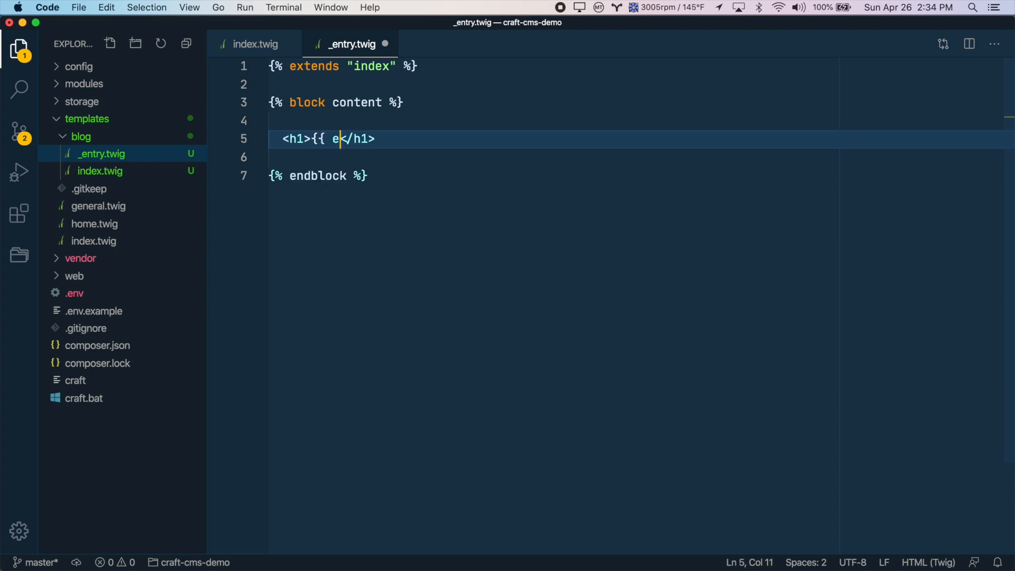
text(ntry.title }})
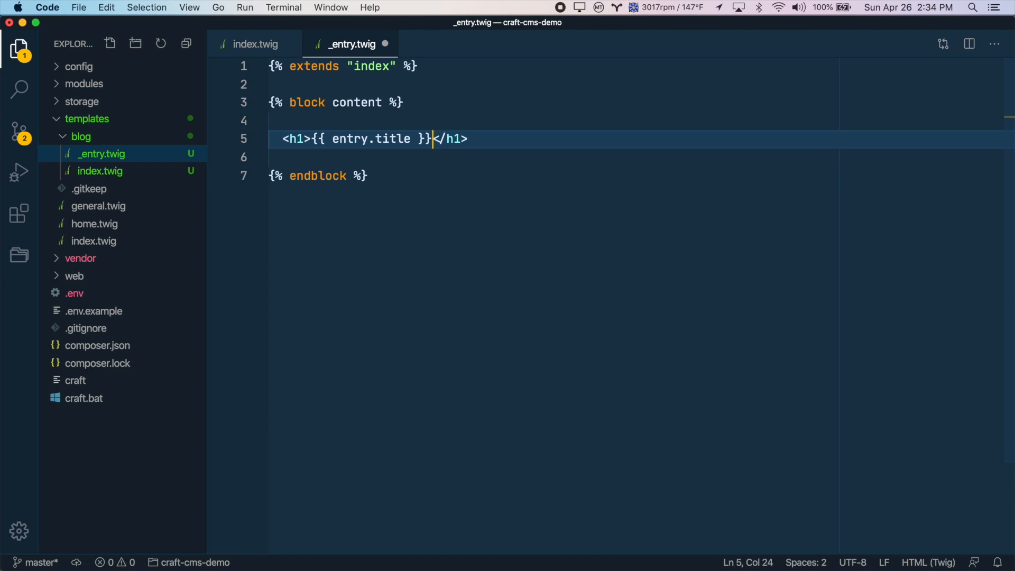
key(enter)
text({{ entr)
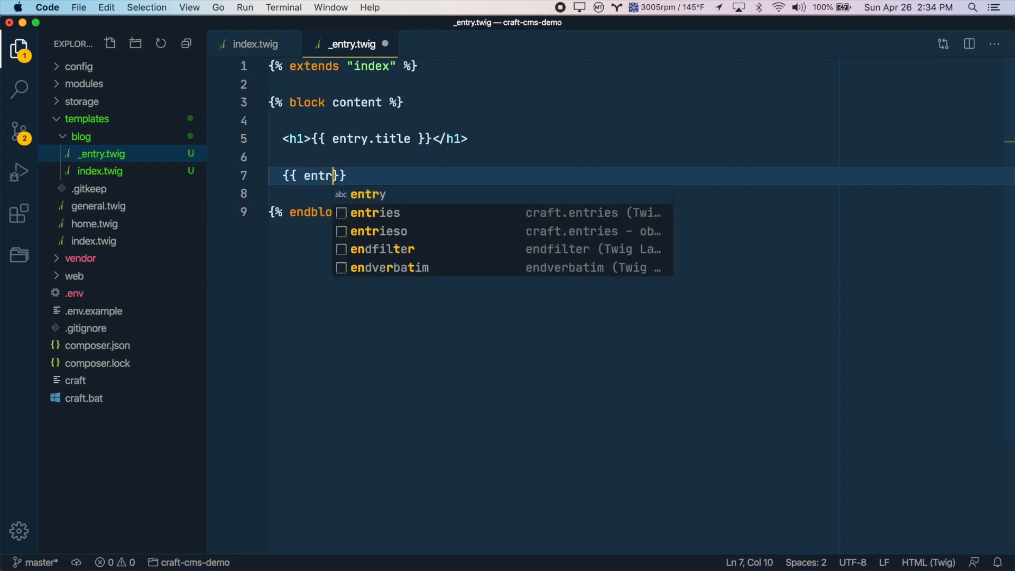
text(.richText)
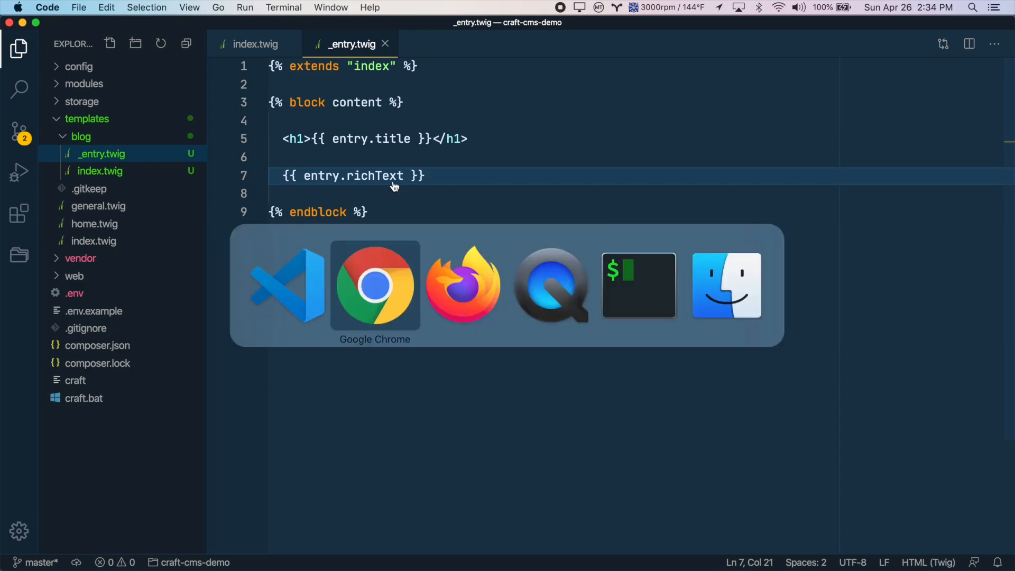
- Go to Settings › Sections in the Craft control panel, listing About Us, Contact and Home
click(374, 286)
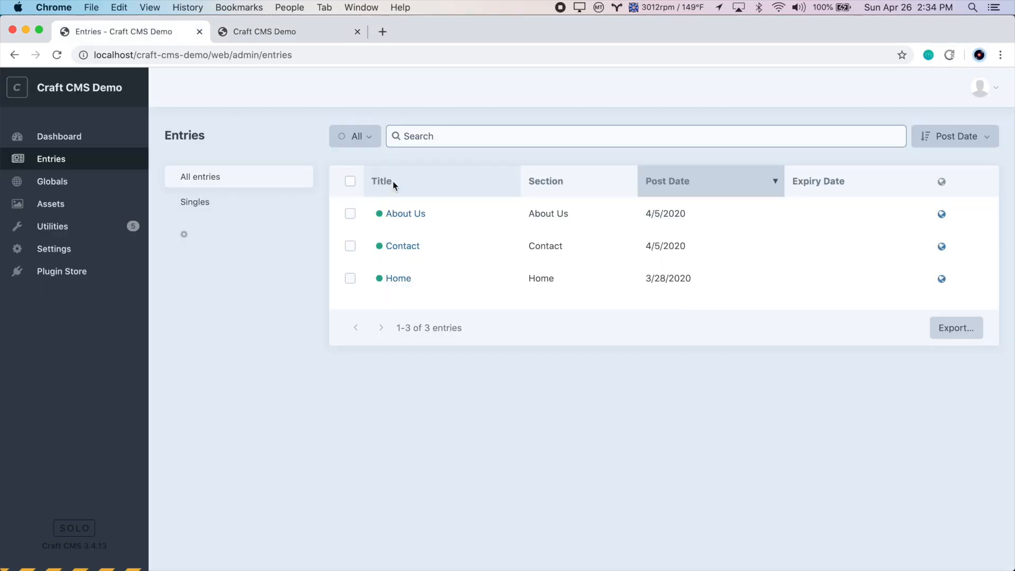
mouse_move(104, 260)
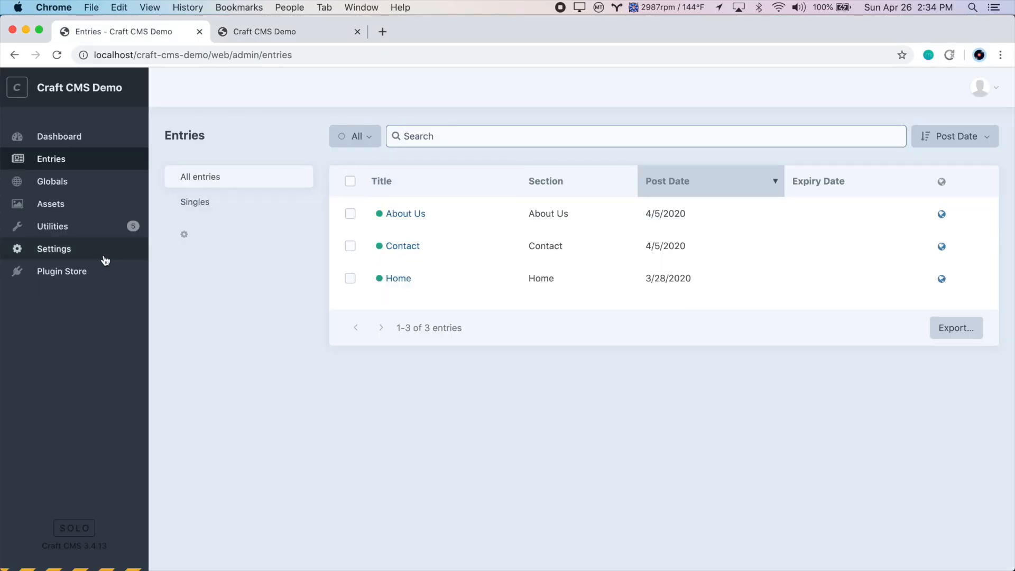
click(54, 249)
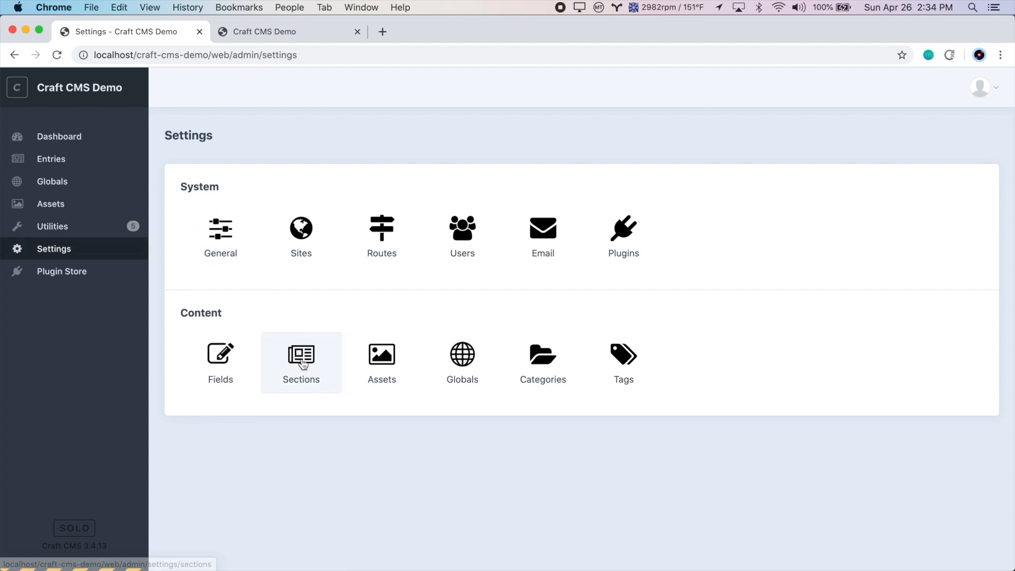
click(300, 362)
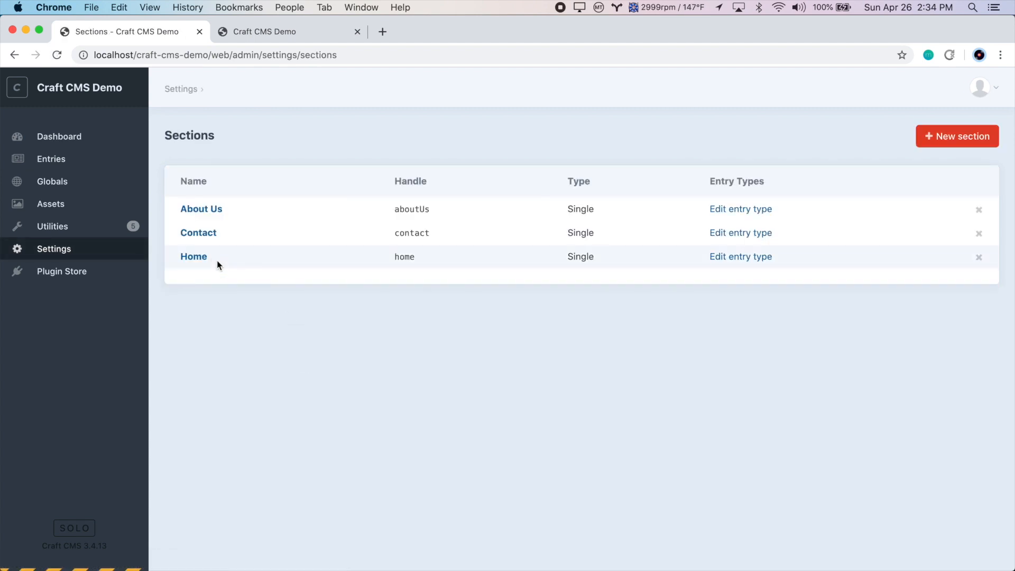
mouse_move(236, 213)
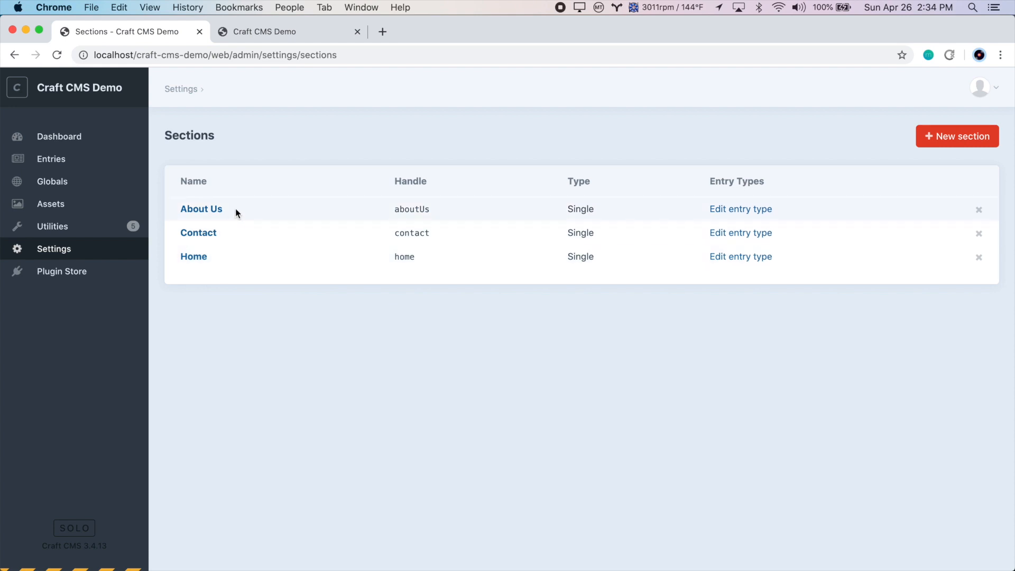
mouse_move(569, 204)
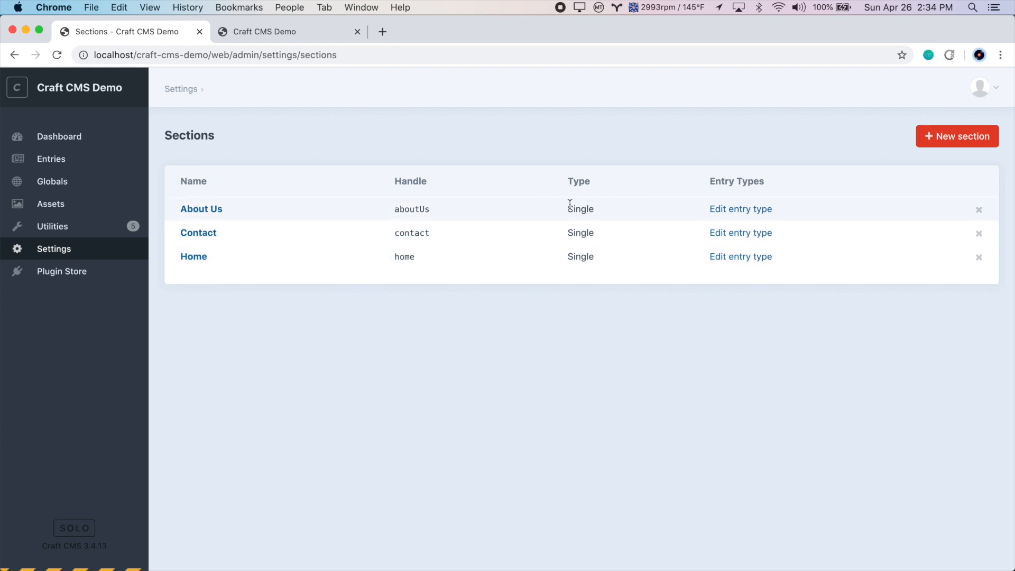
mouse_move(586, 227)
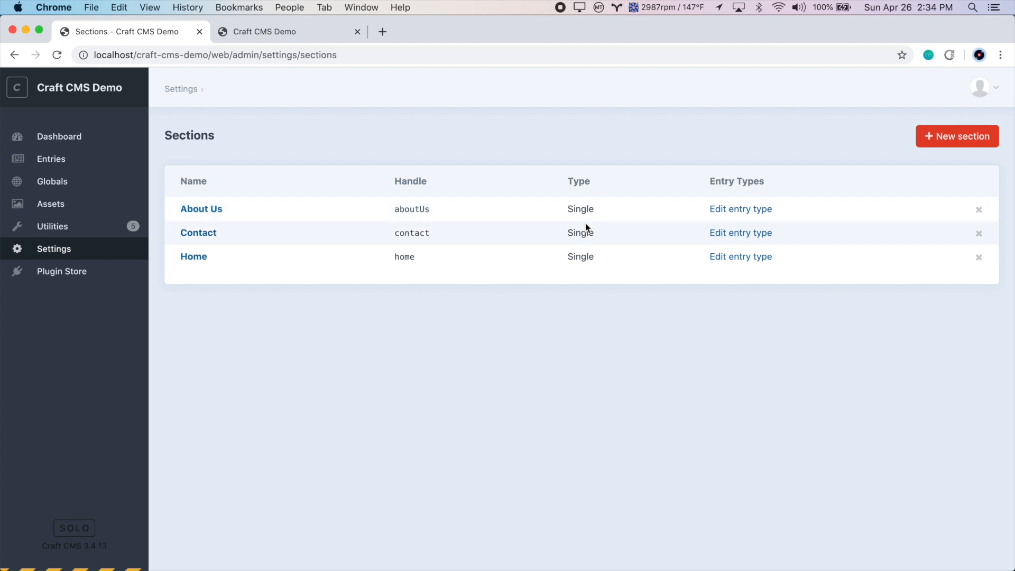
mouse_move(589, 256)
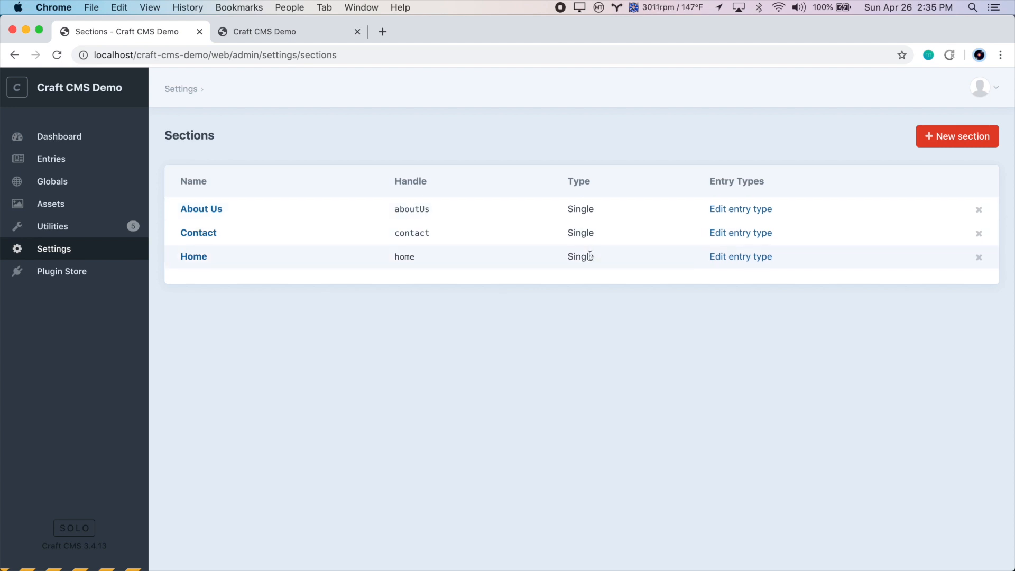
mouse_move(440, 217)
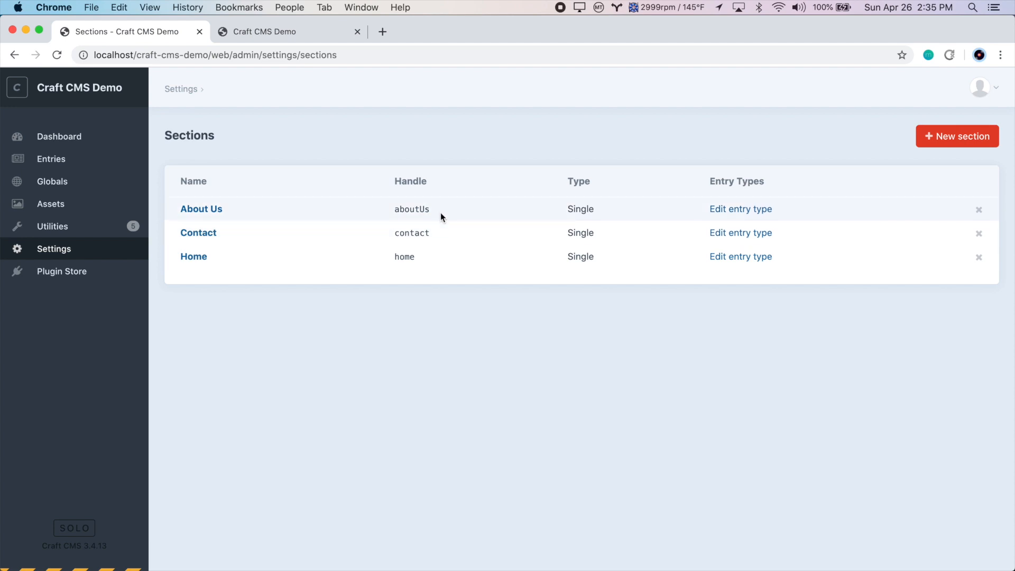
mouse_move(592, 232)
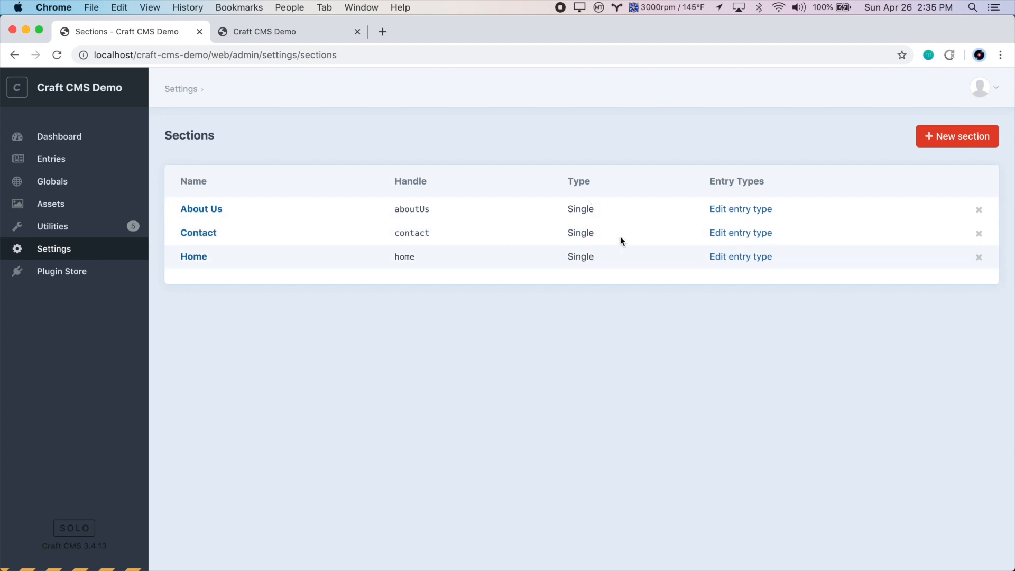
- Start a new section named Blog Posts, kept as a Channel type
click(957, 137)
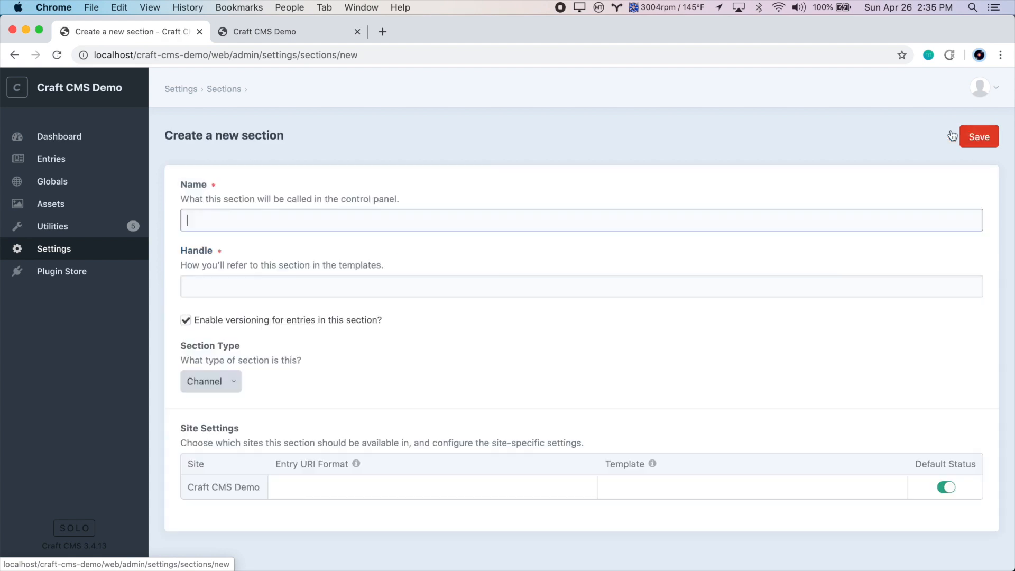
text(Blog)
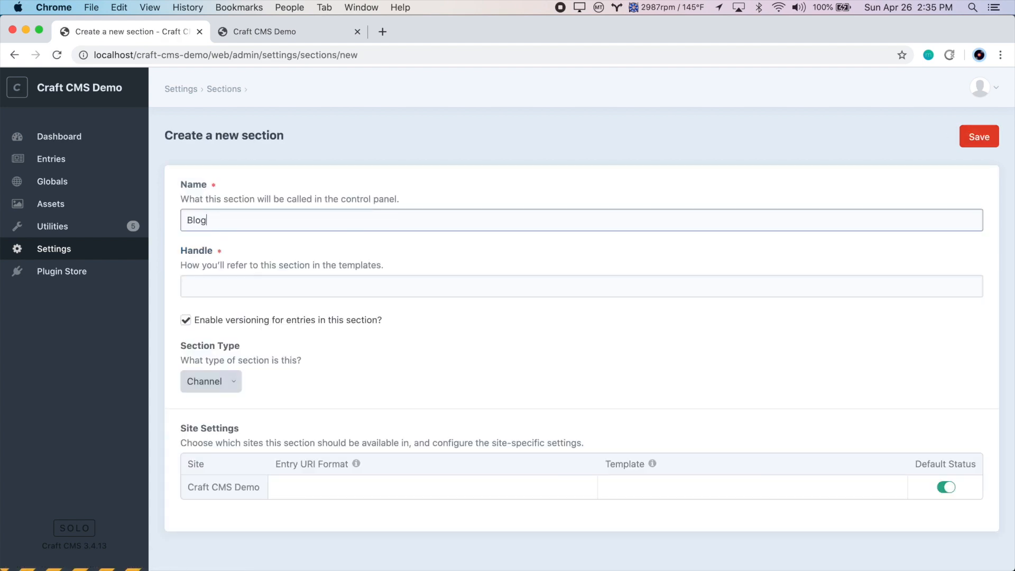
text(Posts)
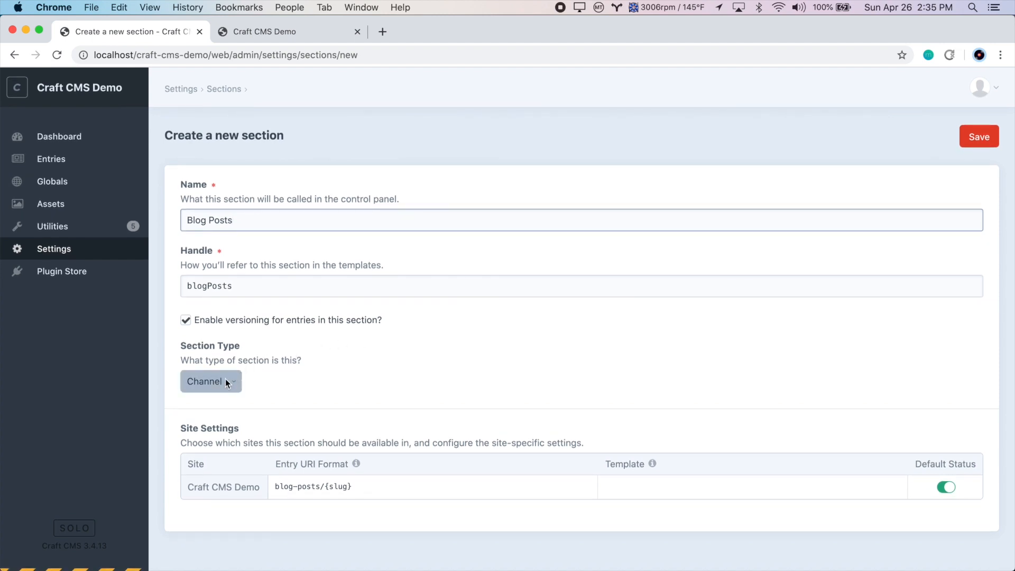
click(211, 382)
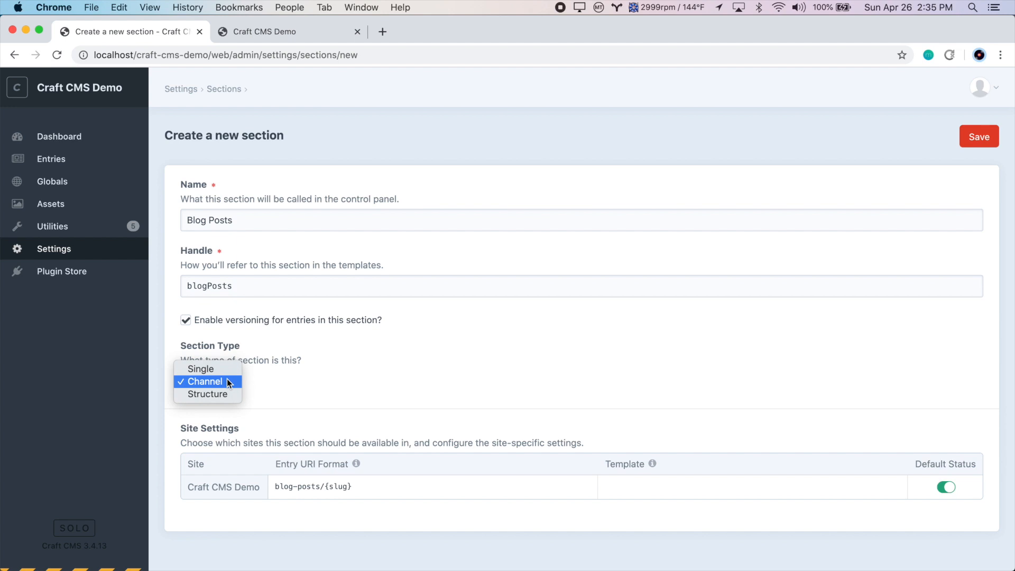
click(204, 381)
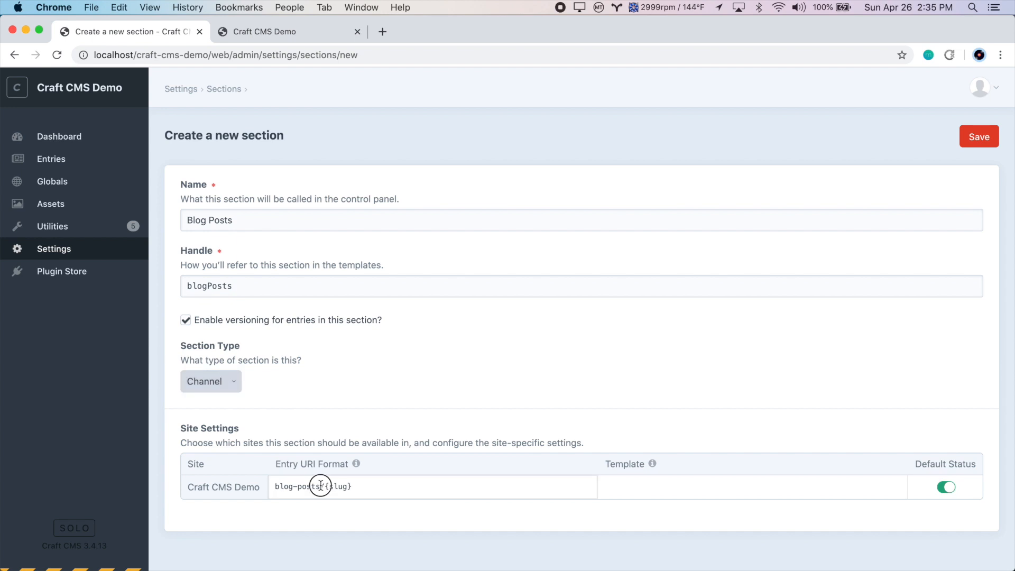
- Set the entry URI format to blog/{slug}, template to blog/_entry, and save the section
double_click(318, 486)
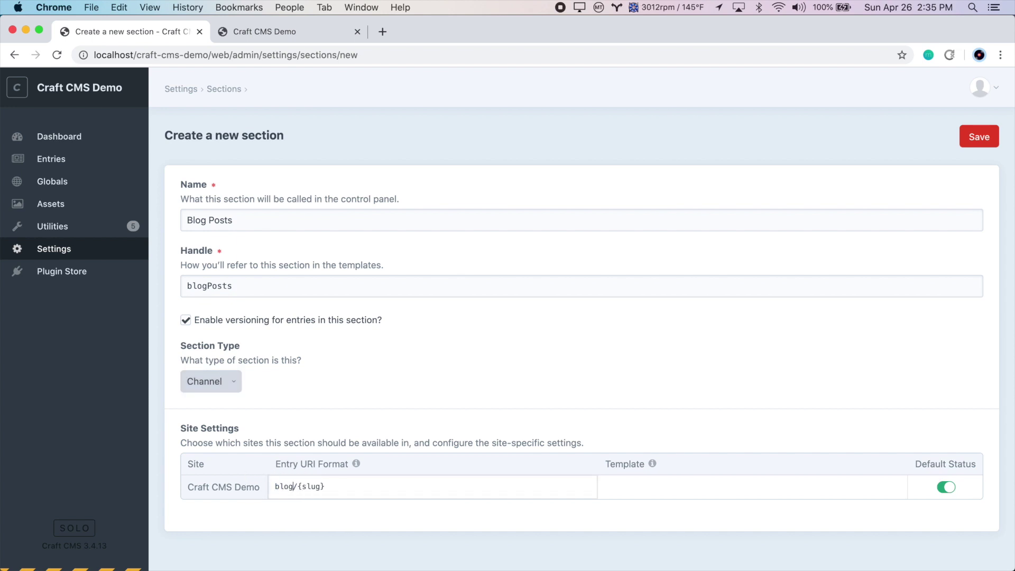
double_click(309, 487)
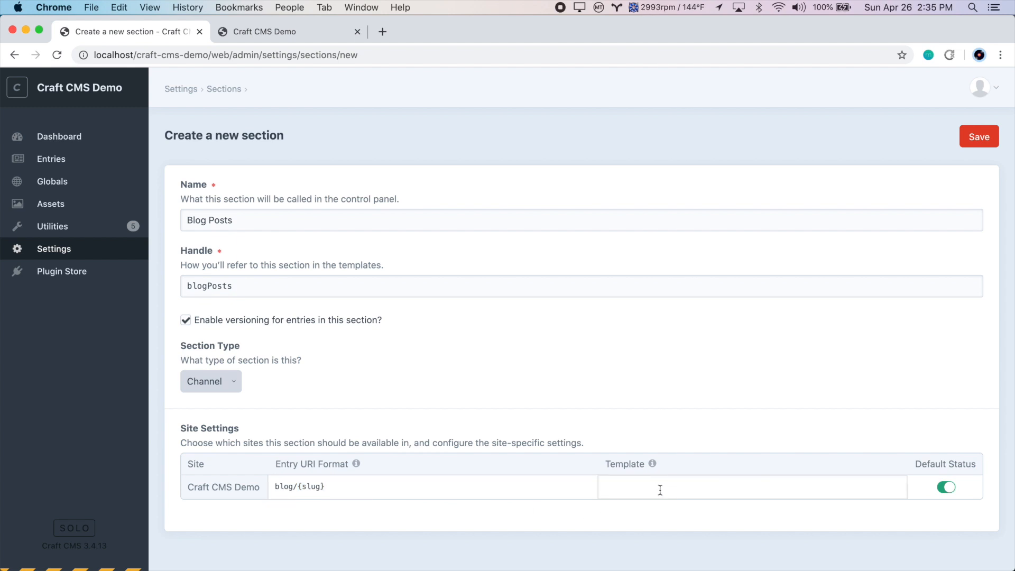
text(entry)
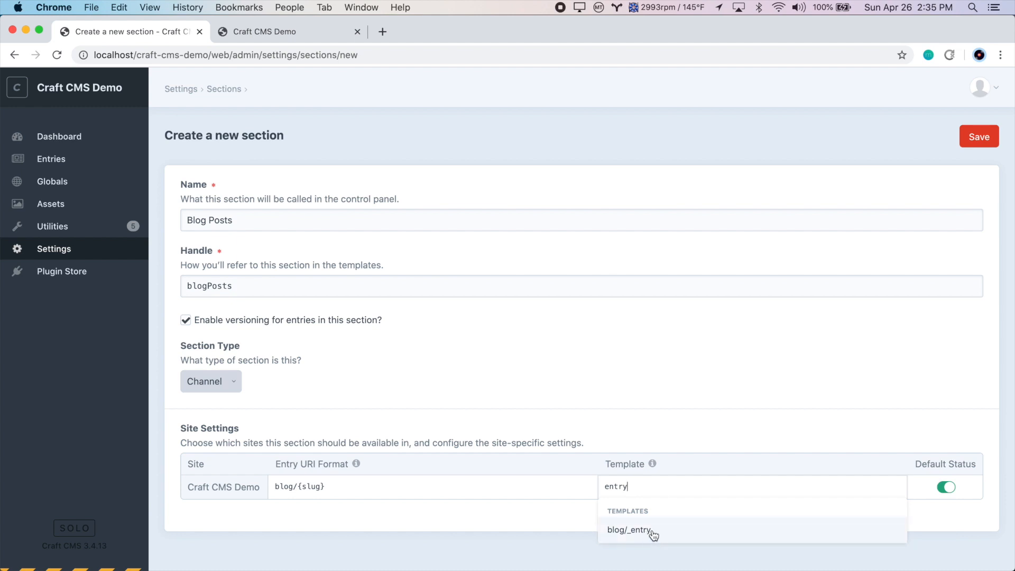
click(631, 530)
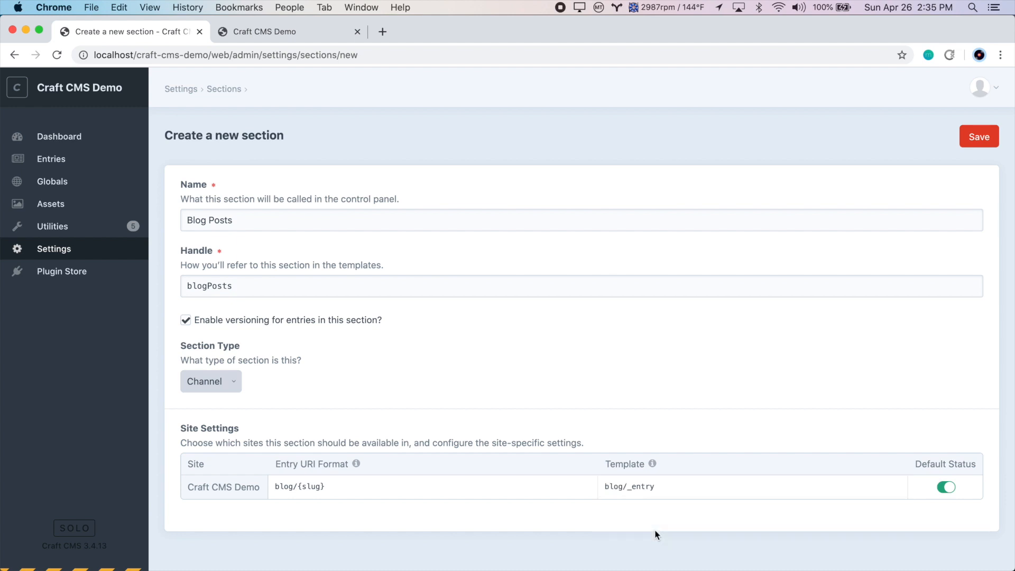
mouse_move(771, 520)
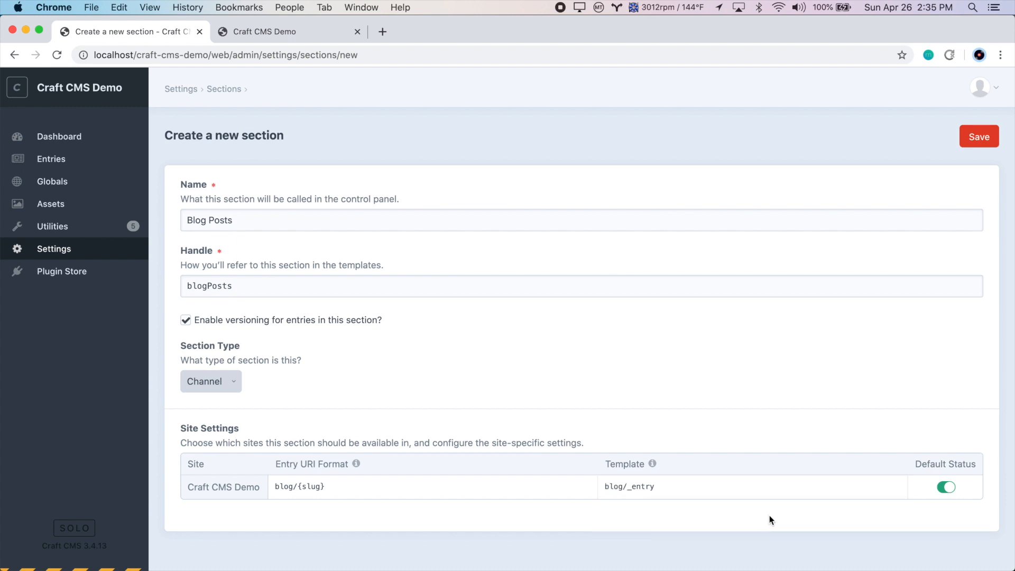
click(979, 136)
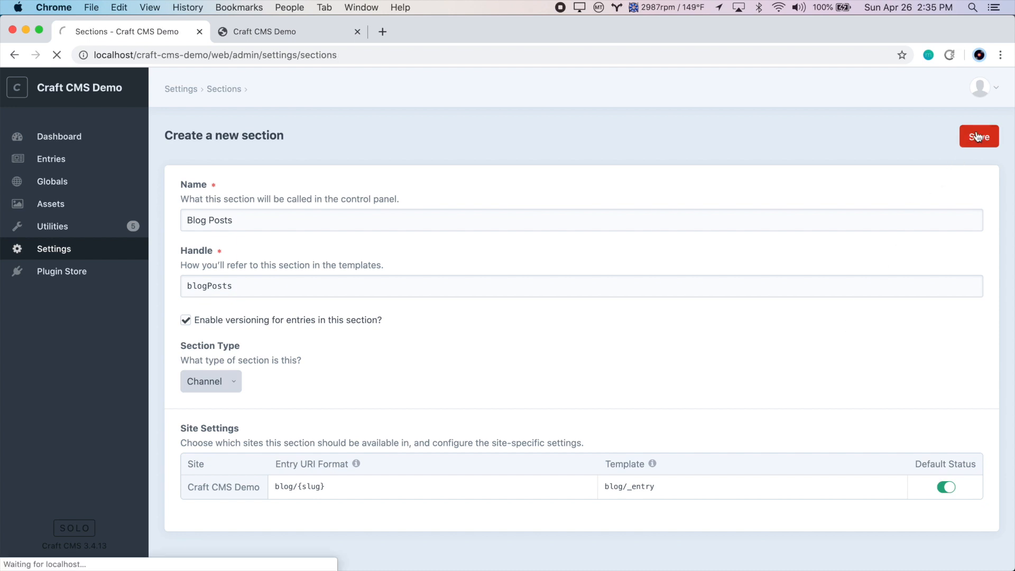
- Open the entry types list of the new Blog Posts section
click(979, 136)
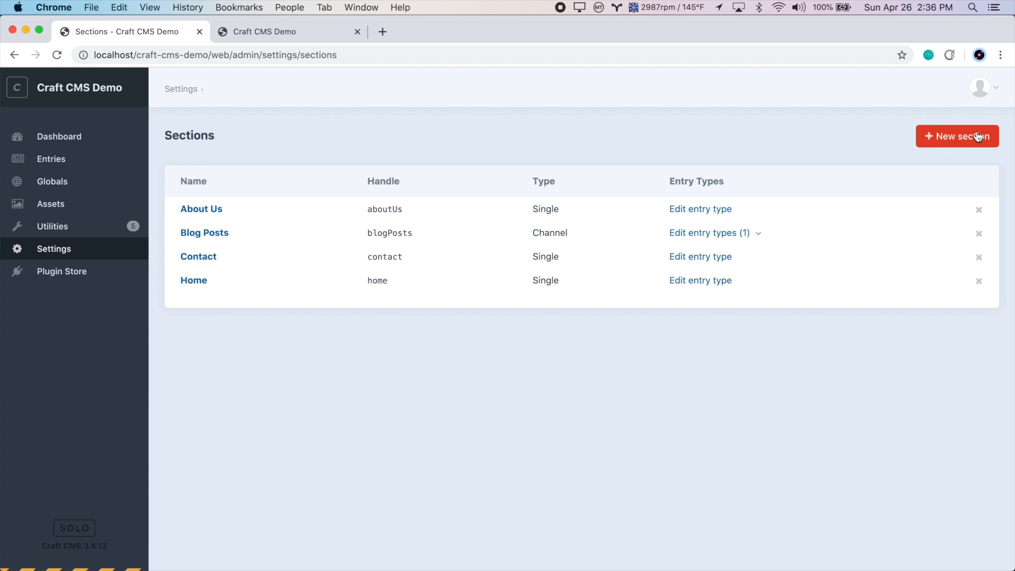
mouse_move(880, 174)
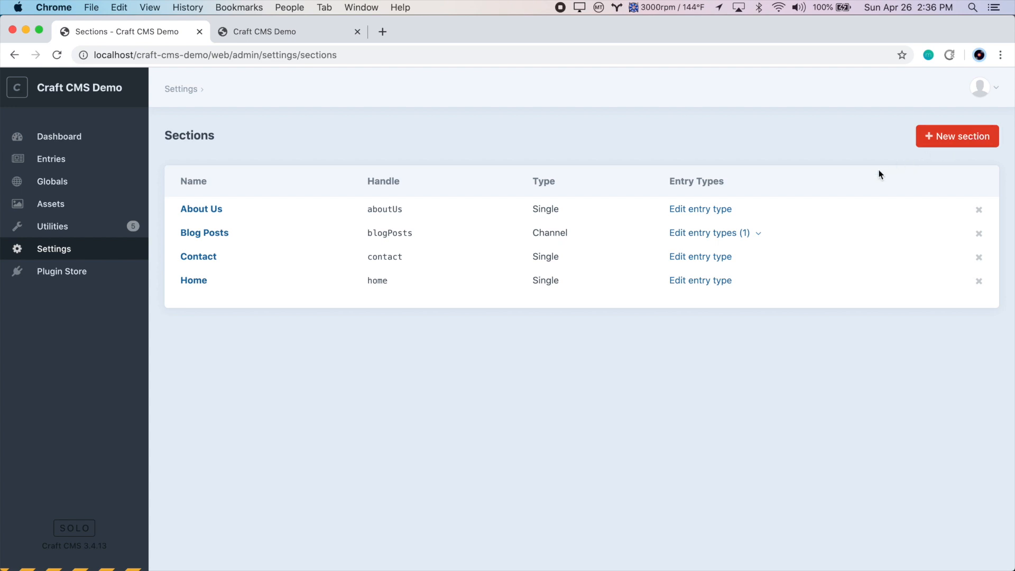
mouse_move(709, 233)
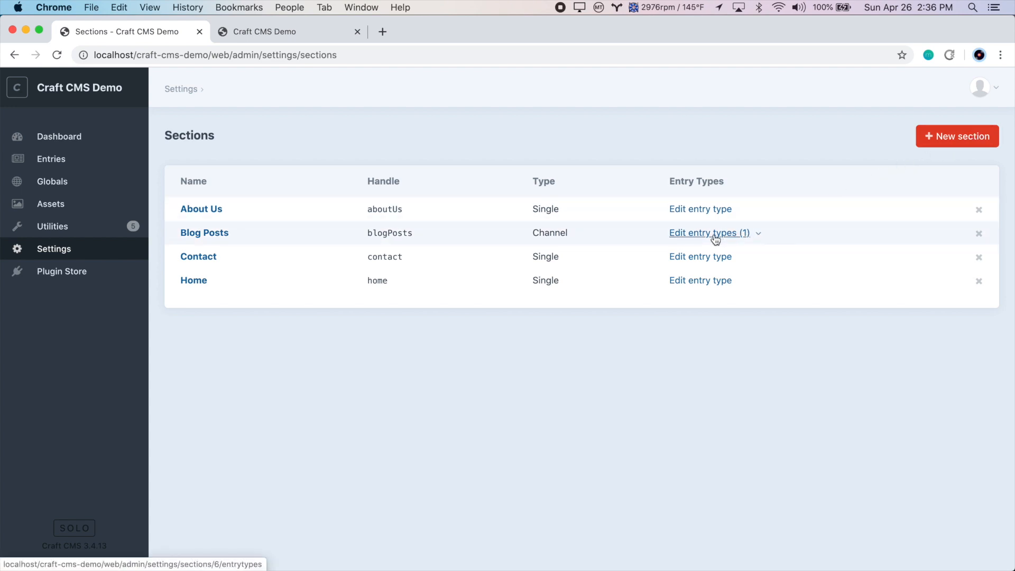
click(706, 233)
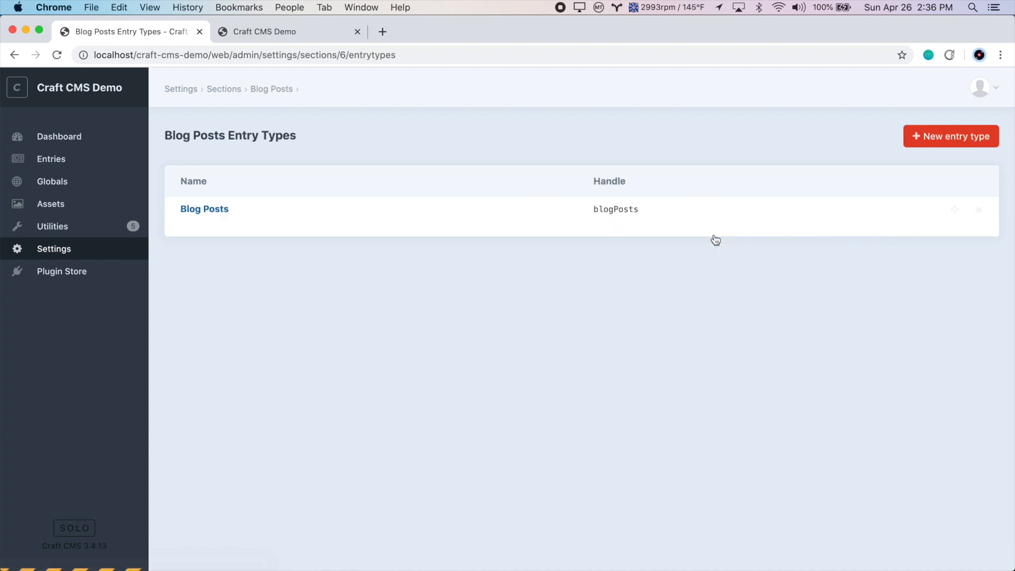
mouse_move(217, 219)
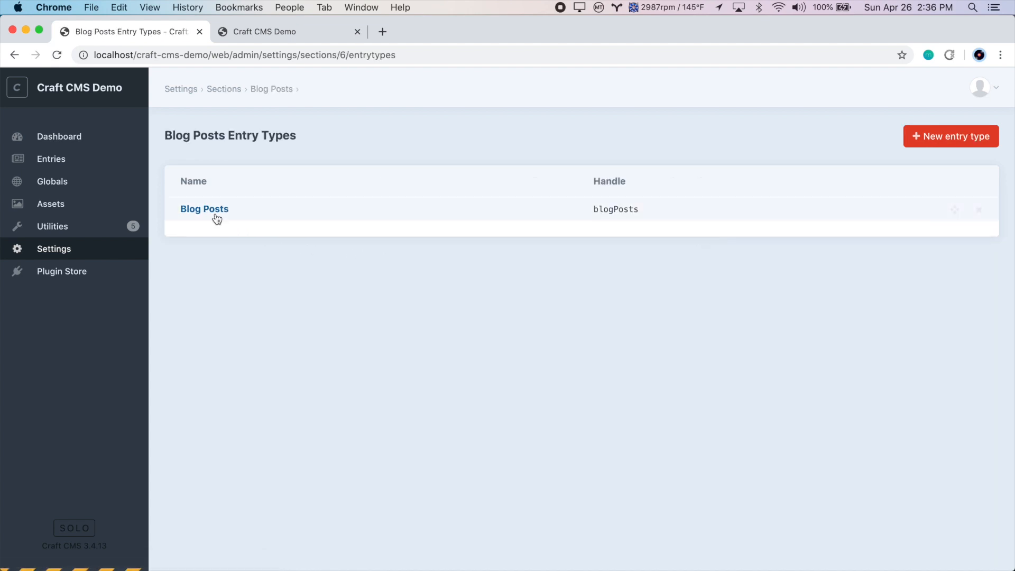
mouse_move(204, 208)
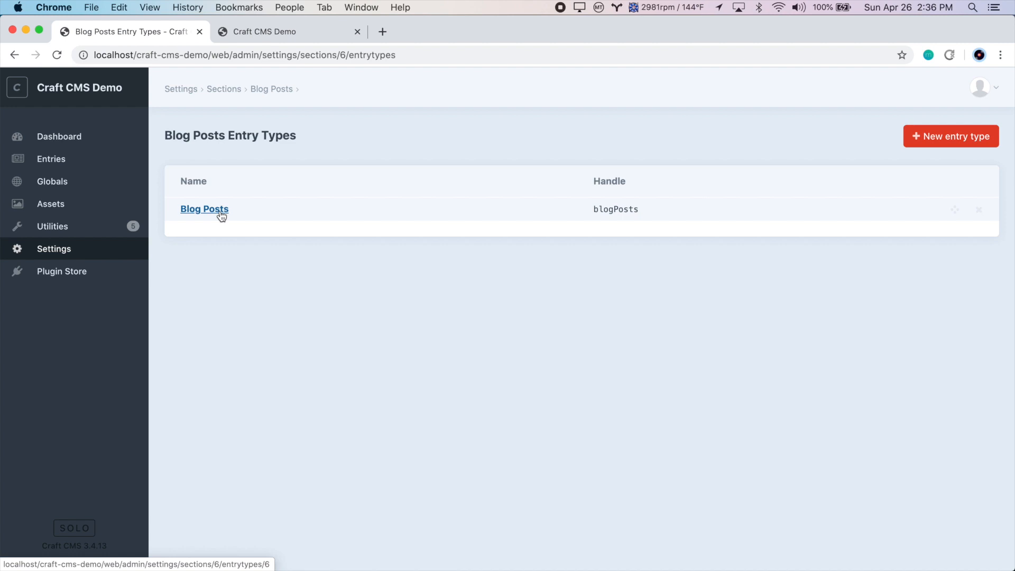
- Add a Content tab holding Rich Text to the Blog Posts entry type and save it
click(205, 208)
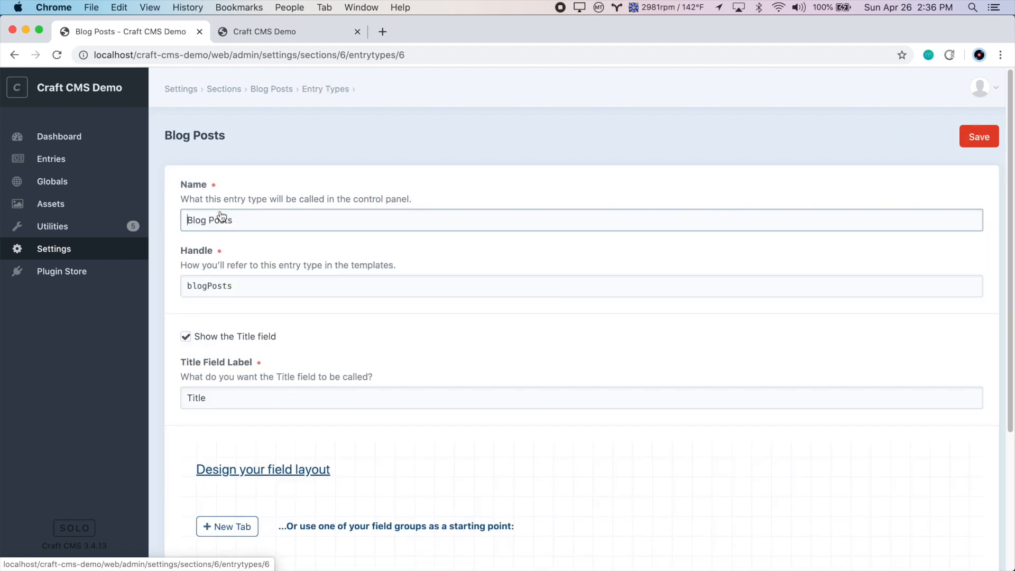
scroll(down, 3)
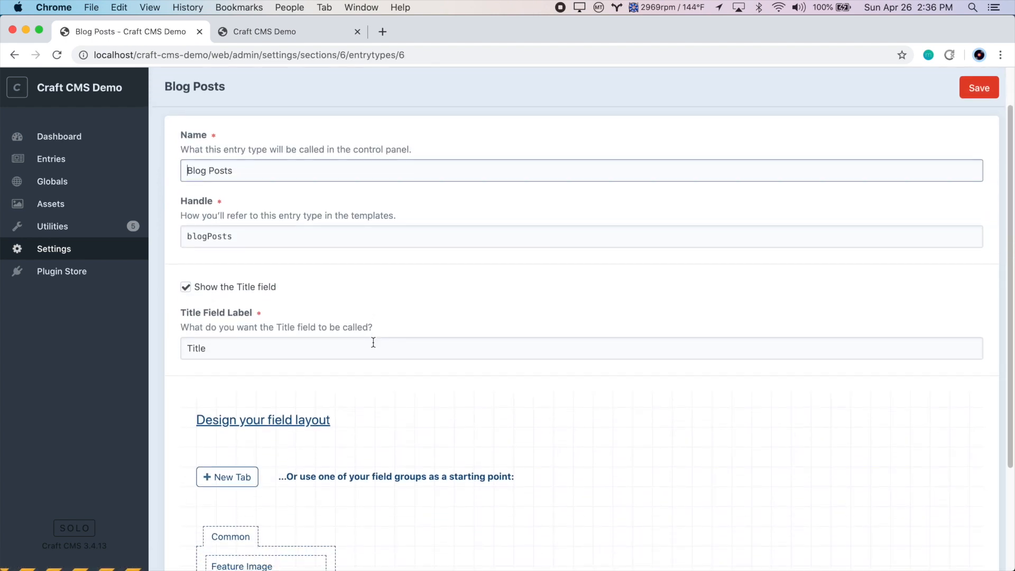
scroll(down, 3)
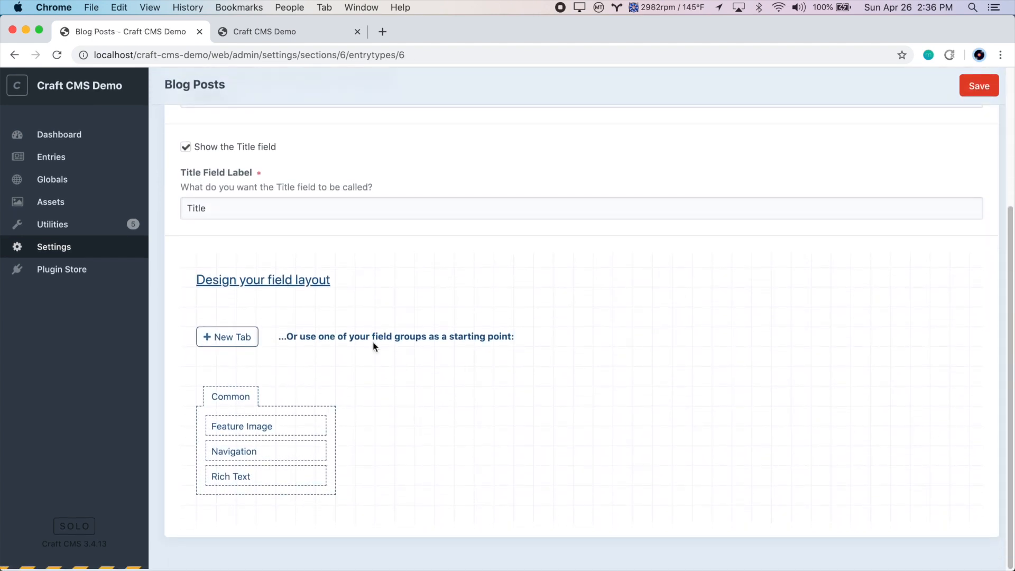
click(227, 337)
text(Conten)
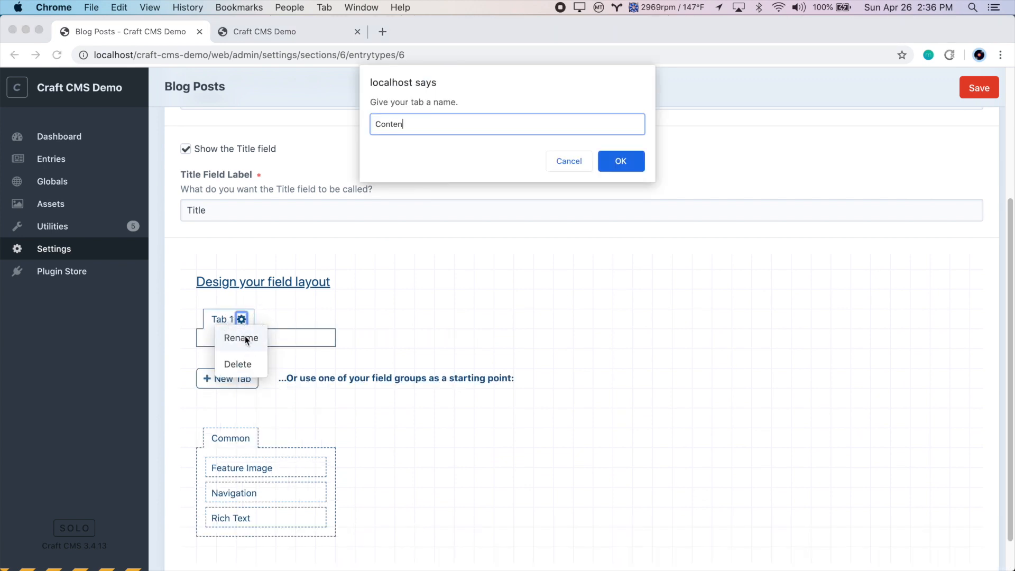
click(619, 160)
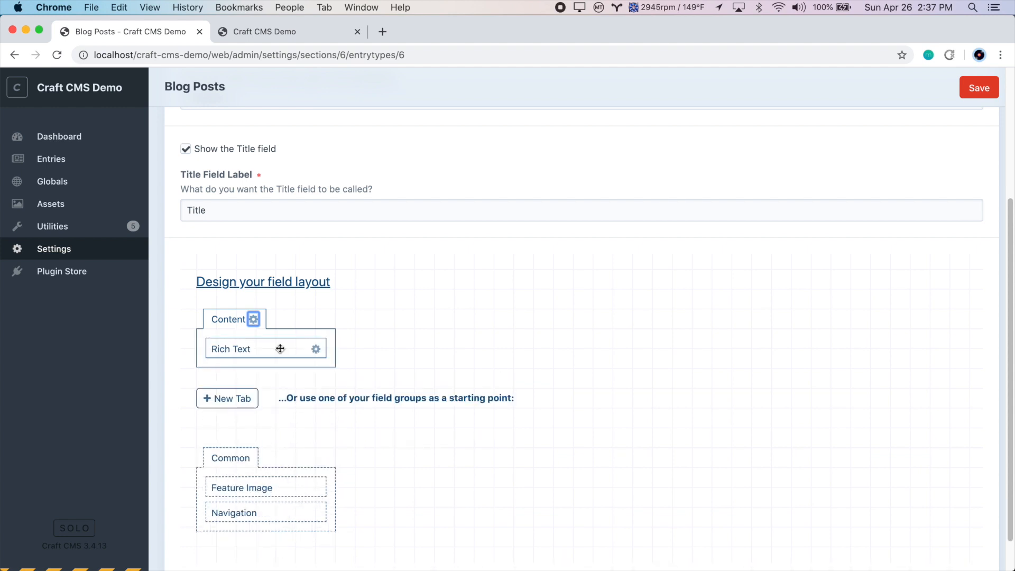
scroll(up, 3)
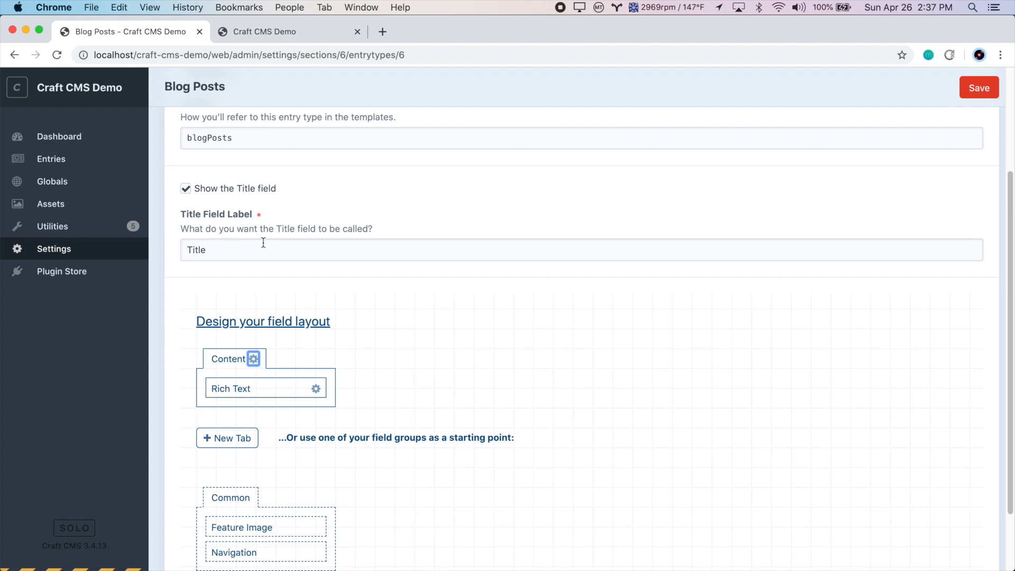
mouse_move(657, 207)
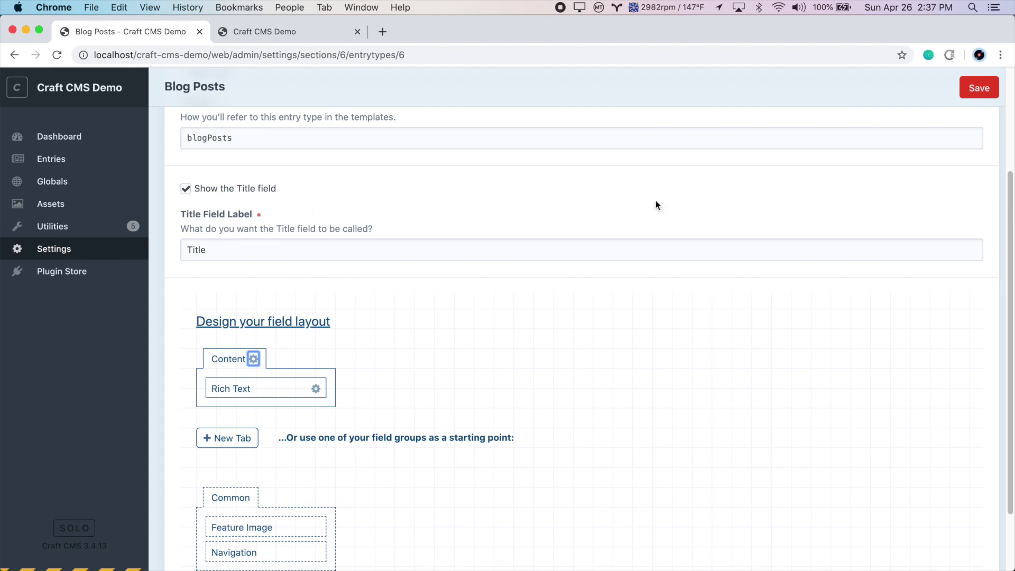
click(980, 88)
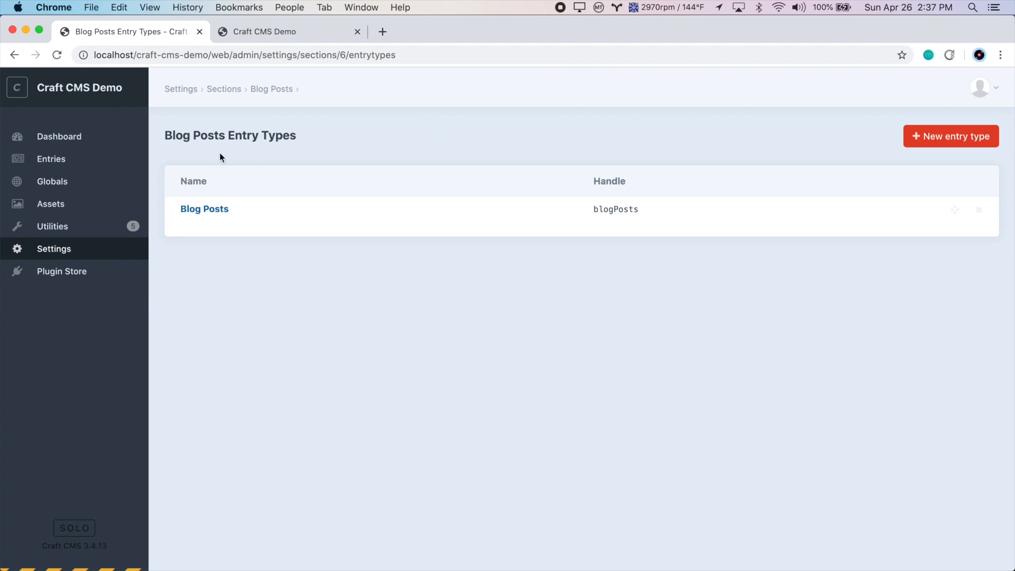
- In Entries › Blog Posts, create and save a post titled Our First Blog Post
click(51, 158)
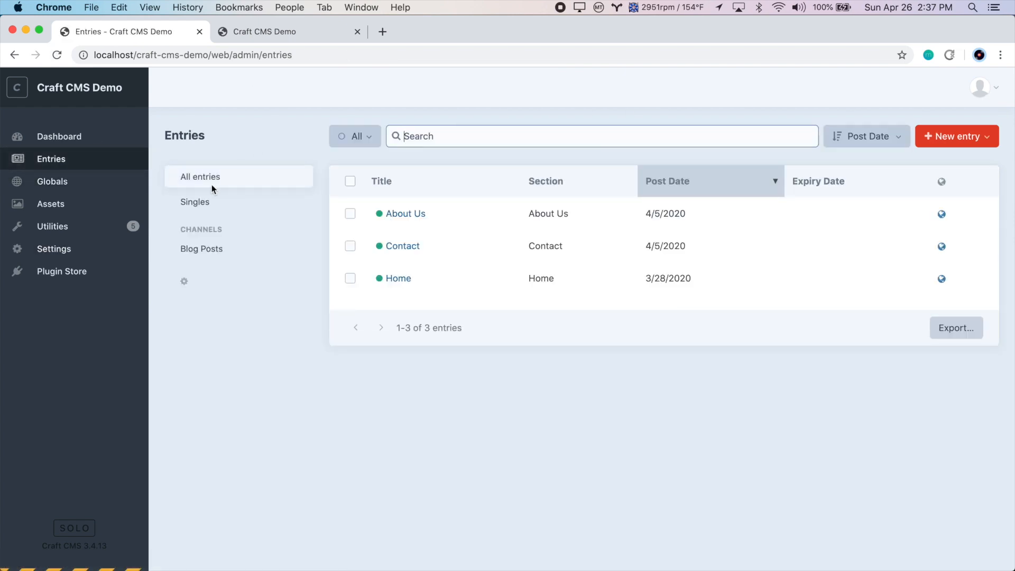
mouse_move(232, 252)
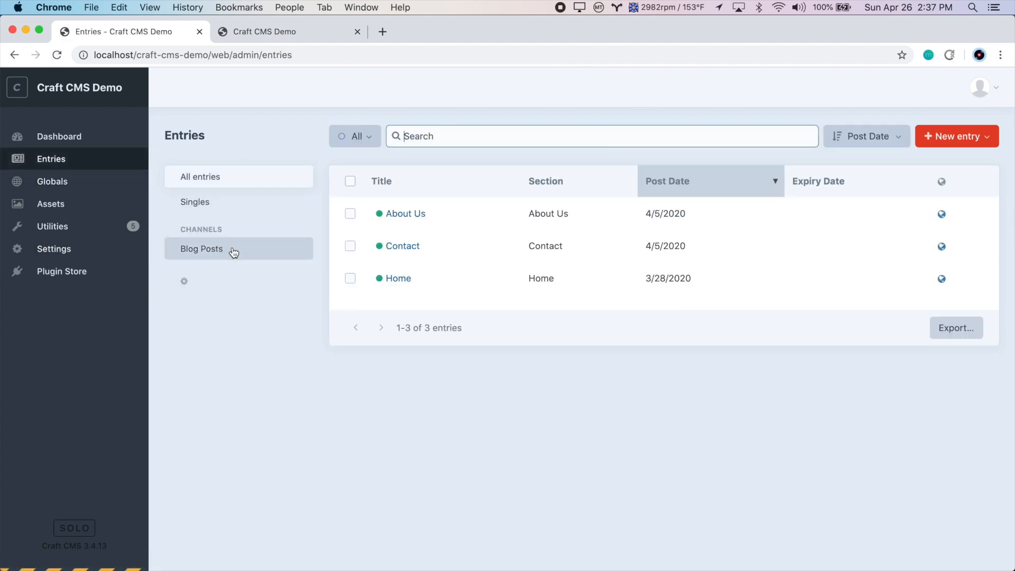
click(201, 249)
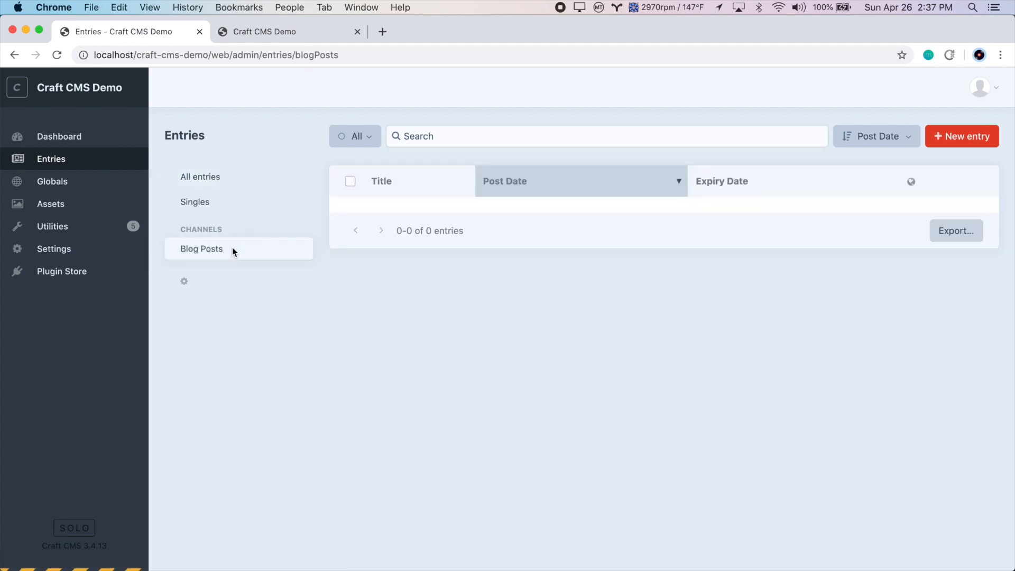
mouse_move(922, 145)
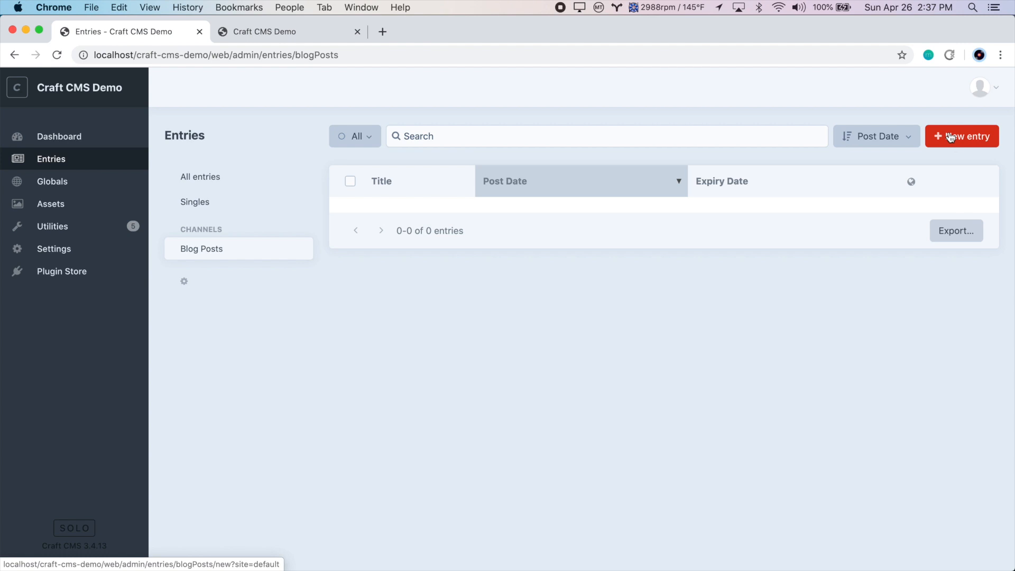
click(961, 136)
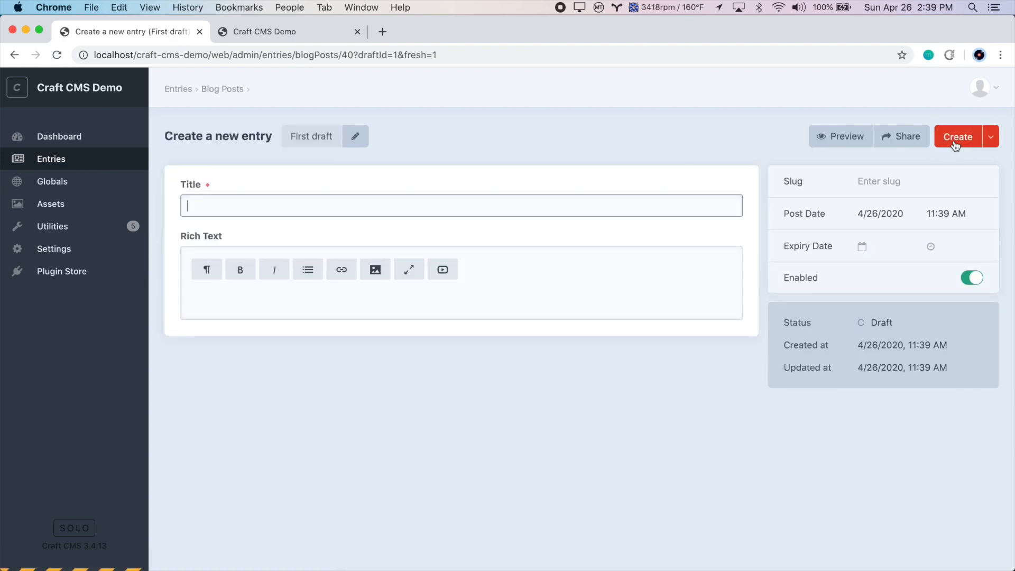
text(Our First Blog)
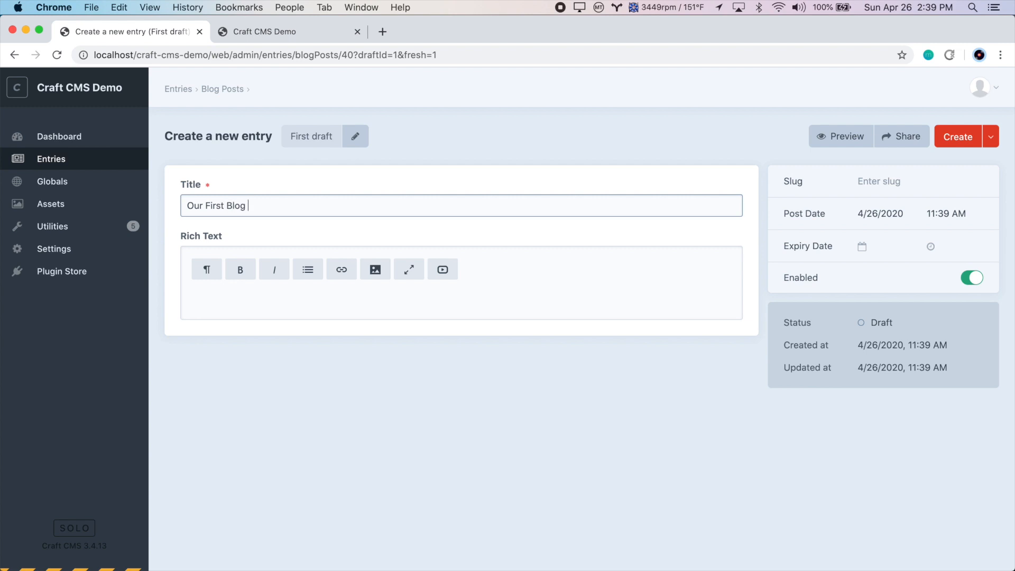
text(Post)
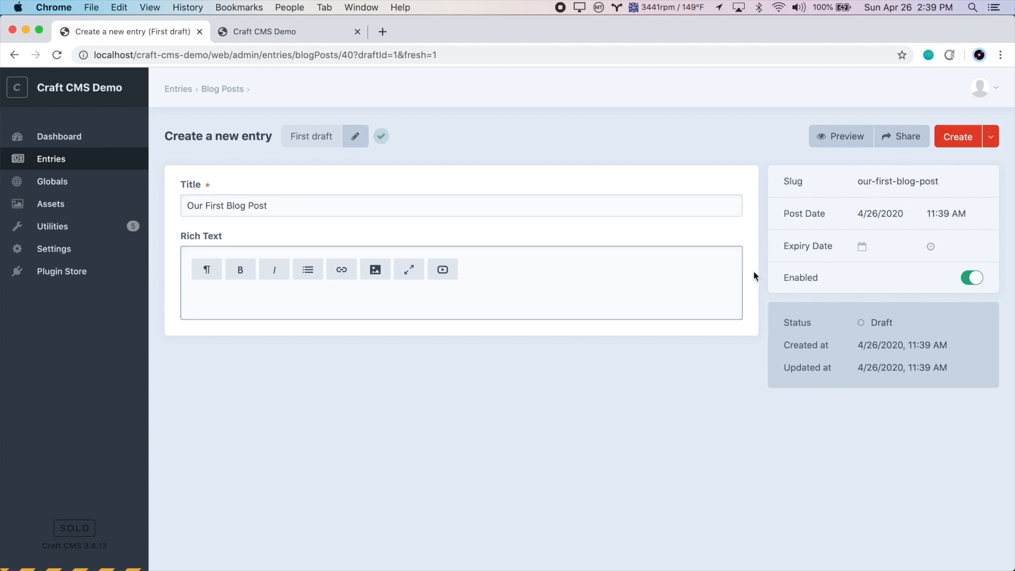
mouse_move(521, 310)
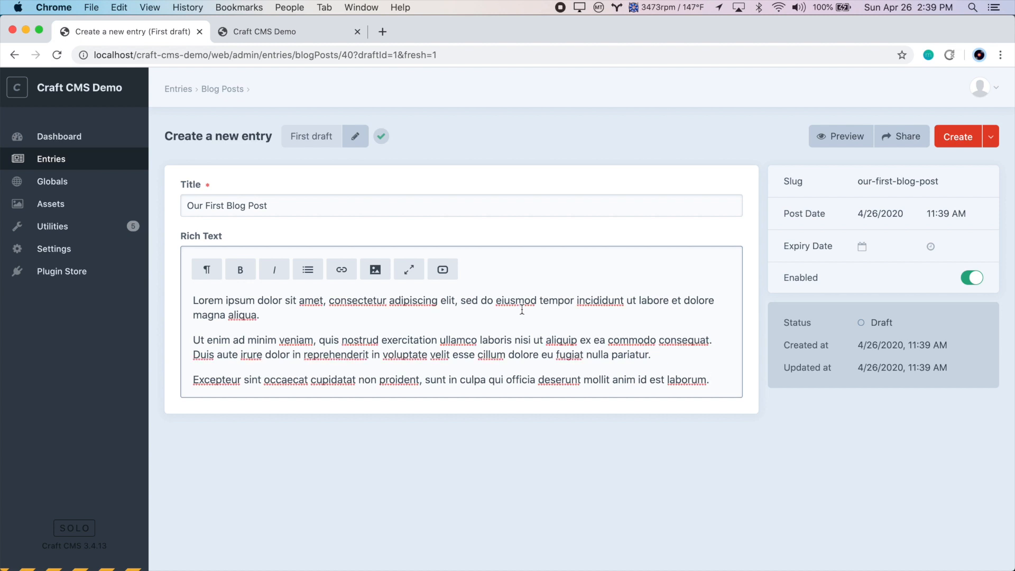
click(958, 136)
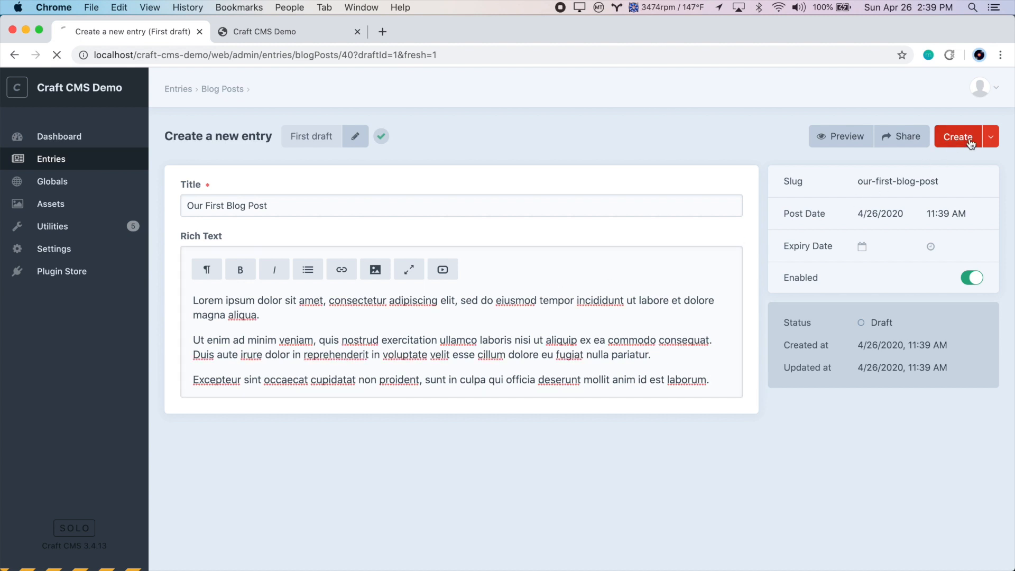
- Create and save Second Blog Post and This is Our Final Blog Post entries
click(958, 136)
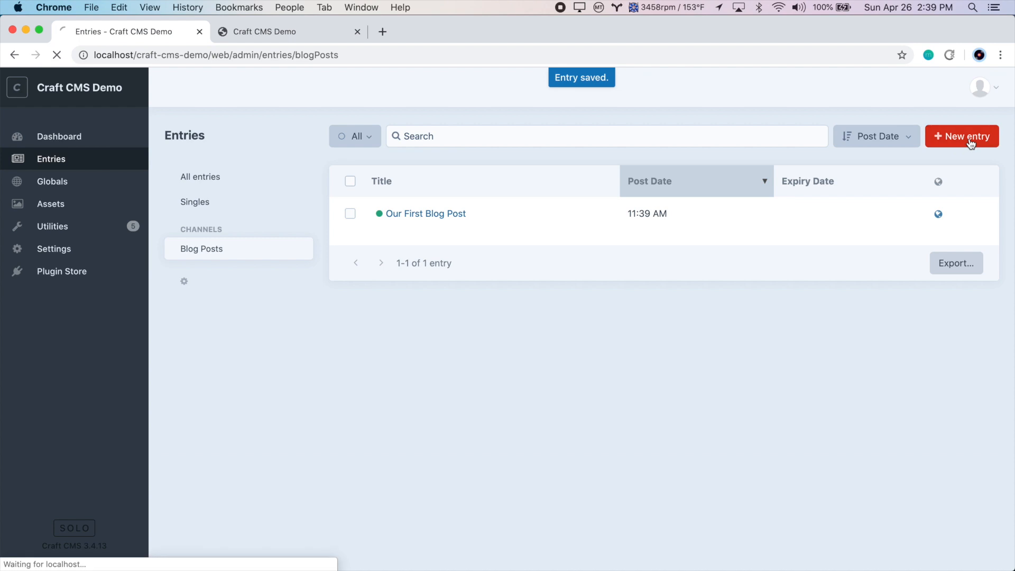
click(962, 136)
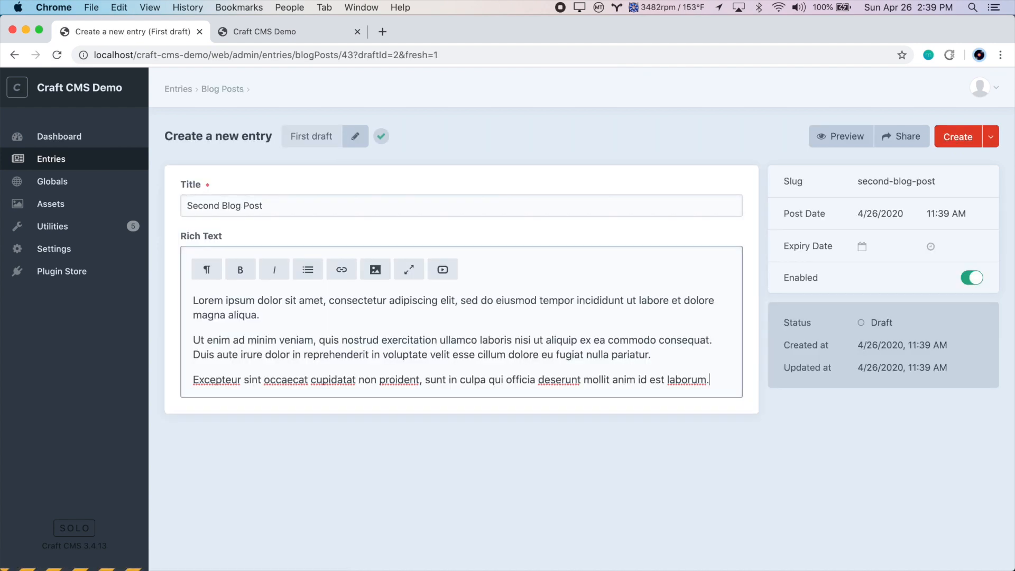
click(959, 136)
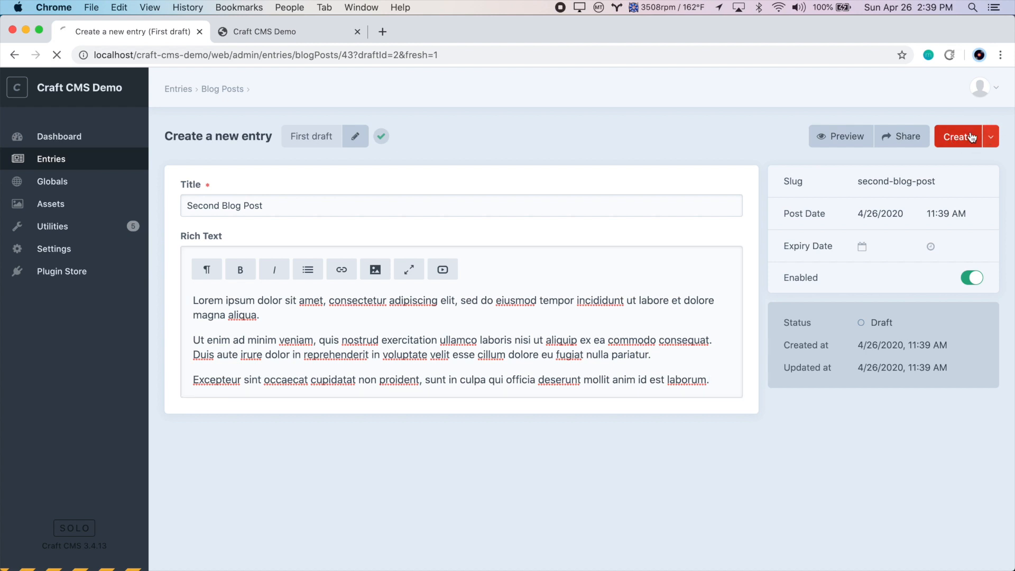
click(959, 136)
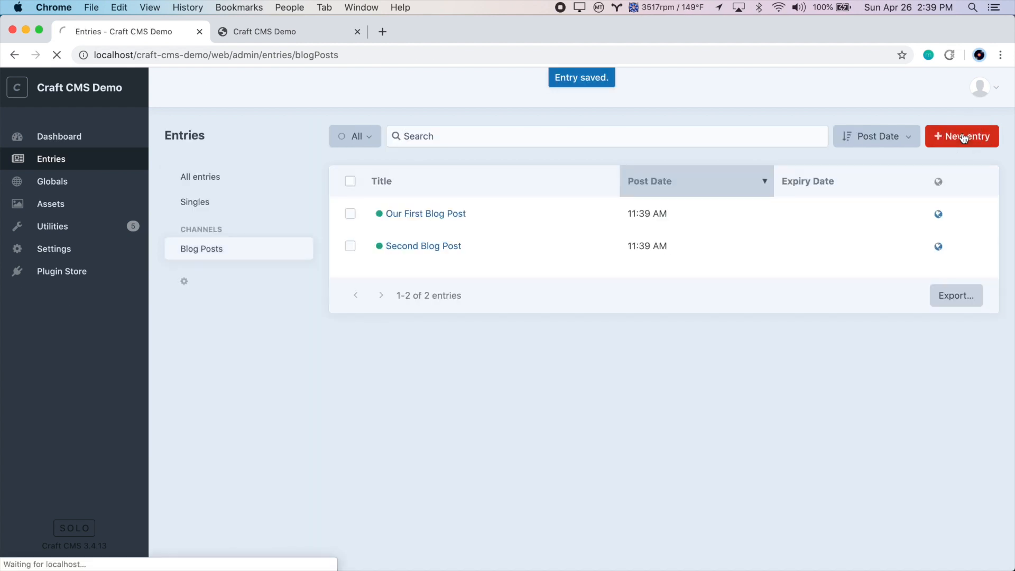
click(963, 137)
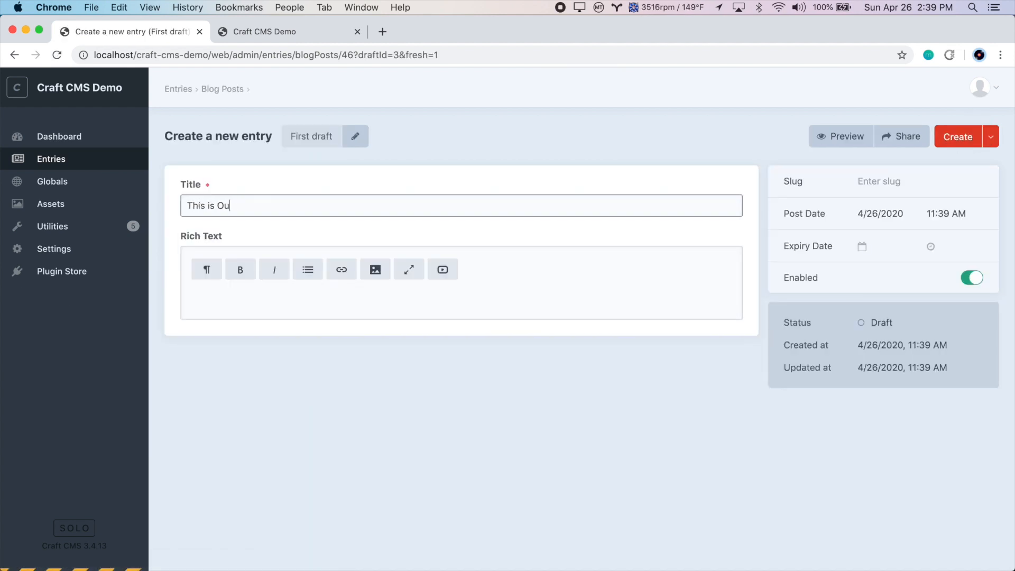
text(r final Blog Post)
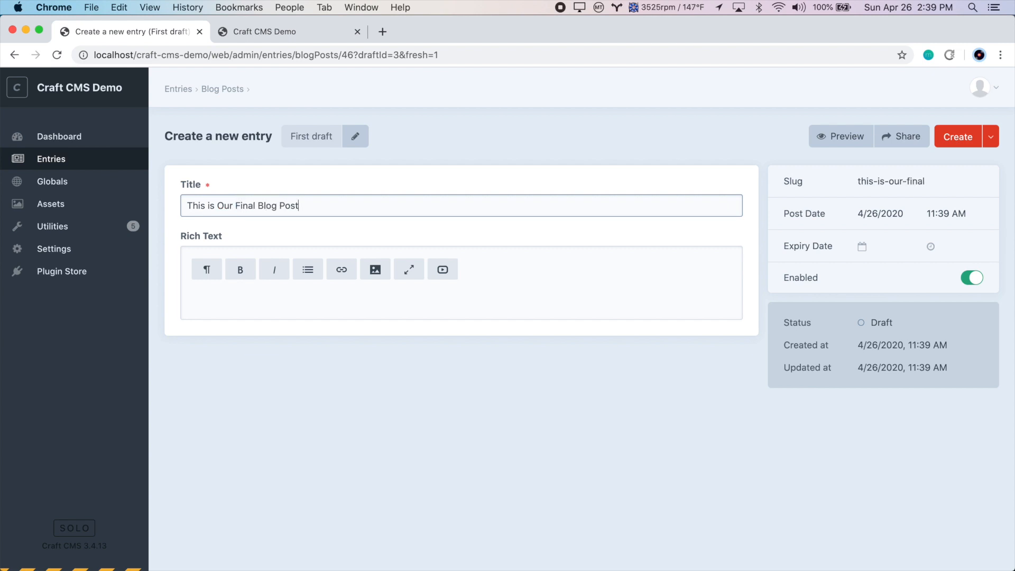
click(959, 137)
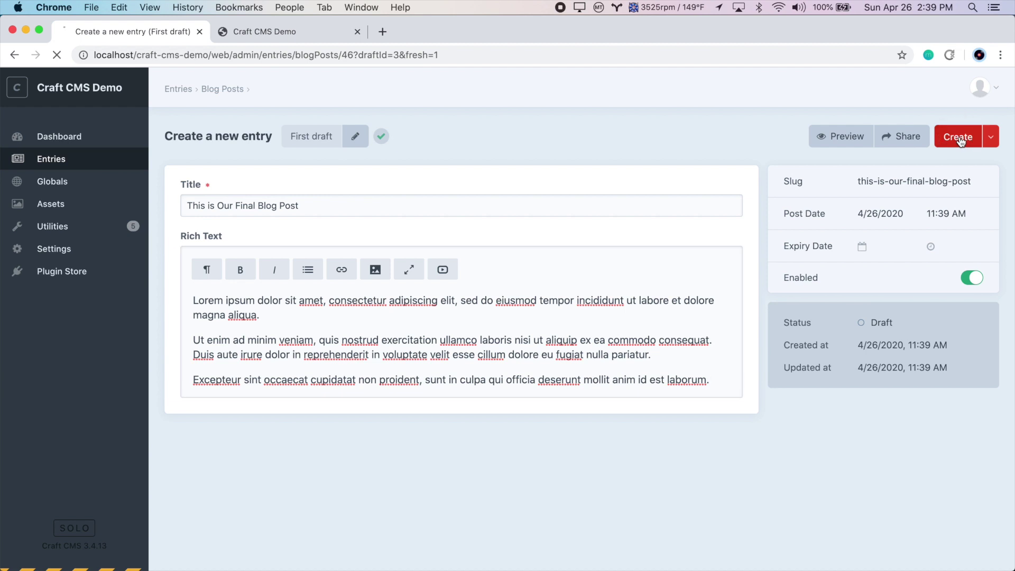
click(959, 136)
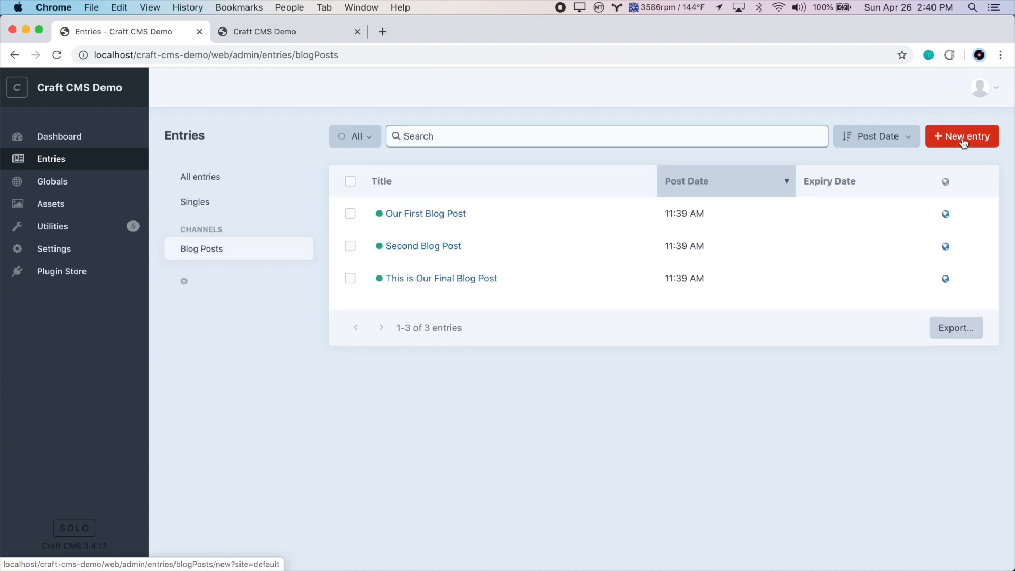
mouse_move(337, 31)
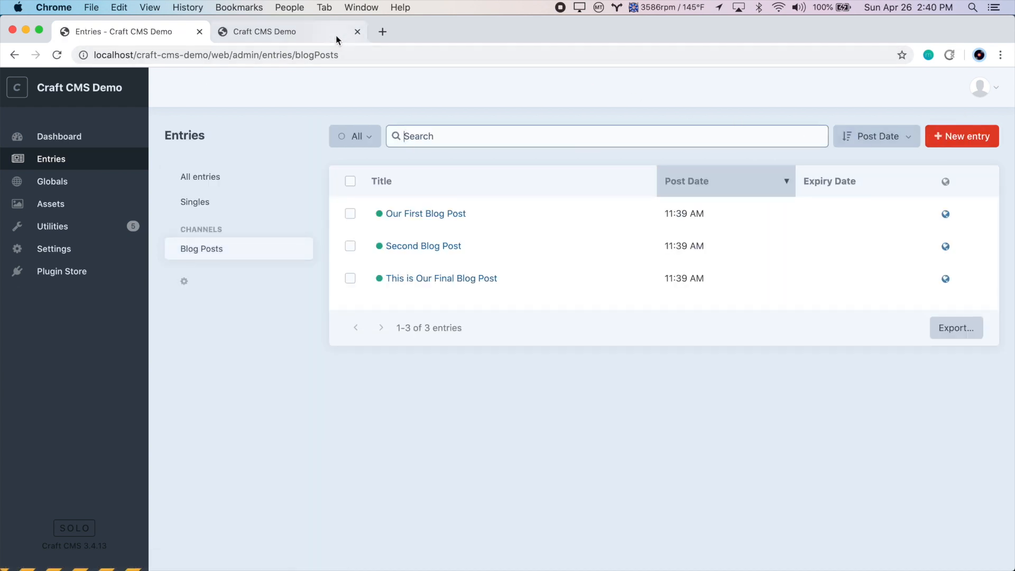
- Add {% set posts = craft.entries.section("blogPosts").all() %} to the blog index template
click(289, 31)
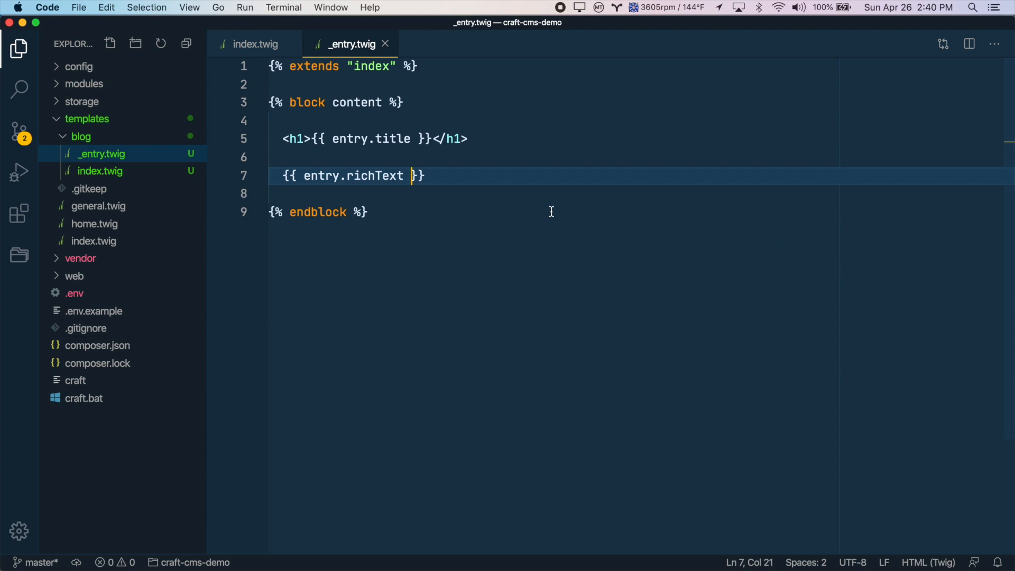
click(255, 45)
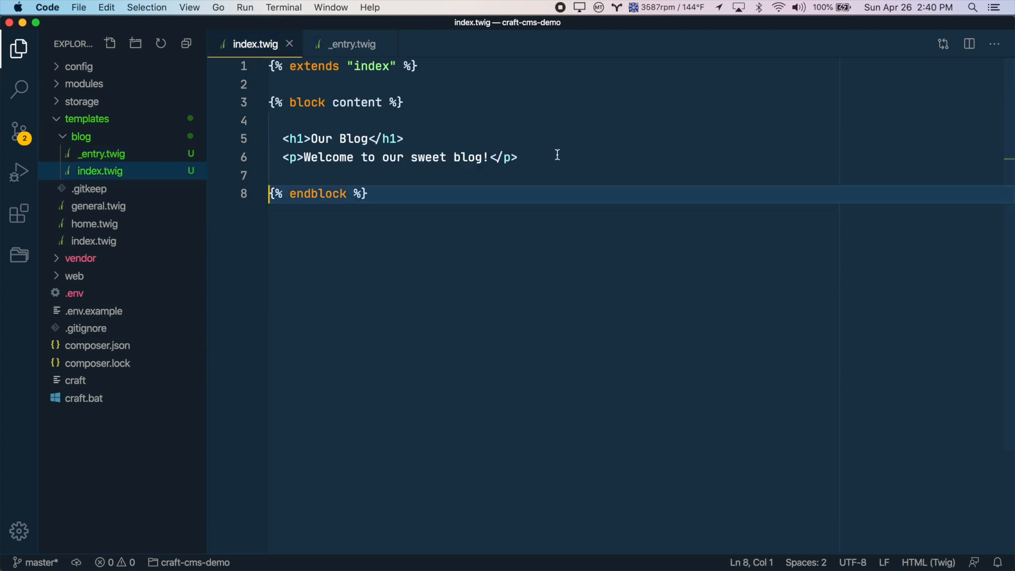
text({%  %)
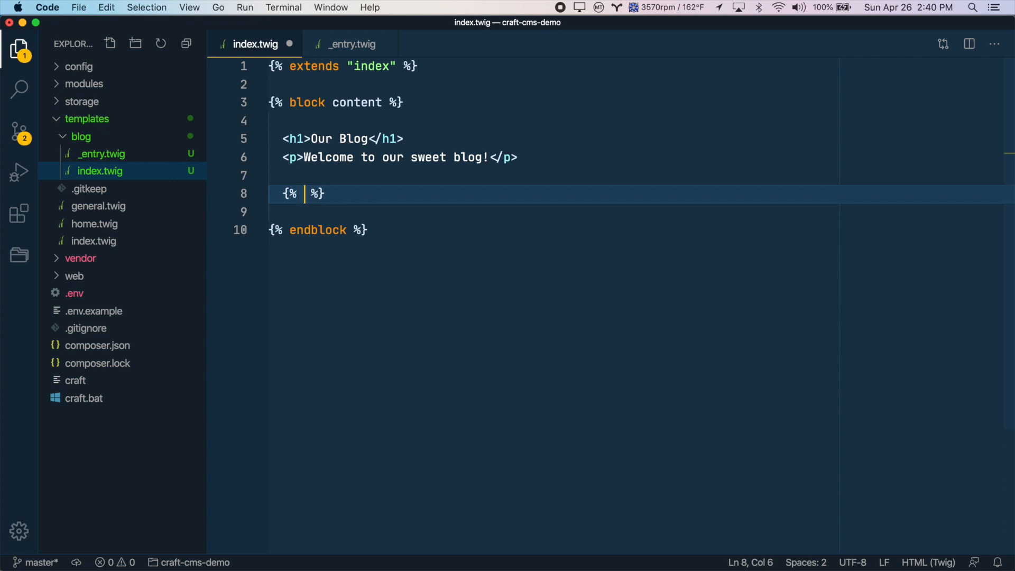
text(set post)
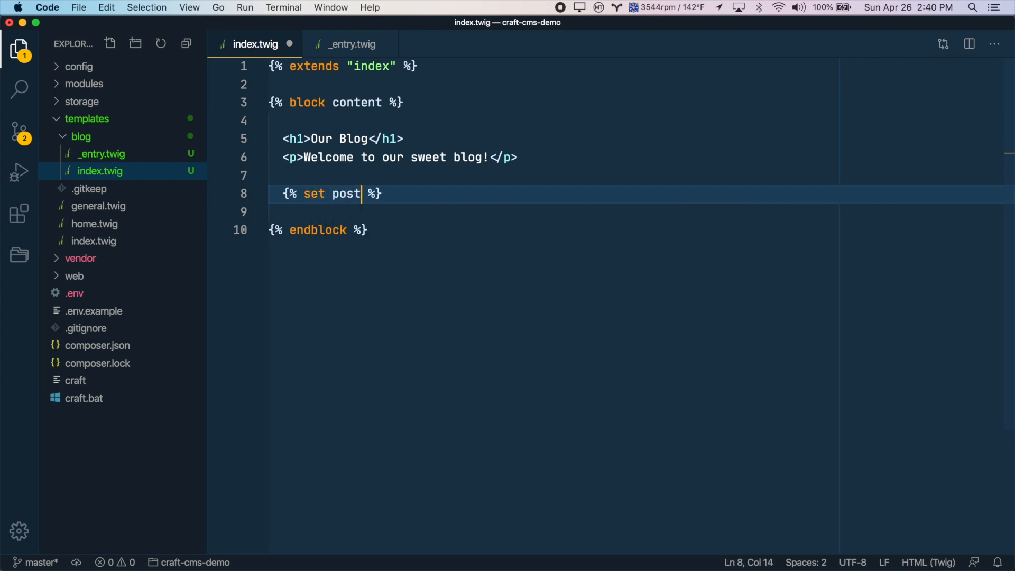
text(s = cra)
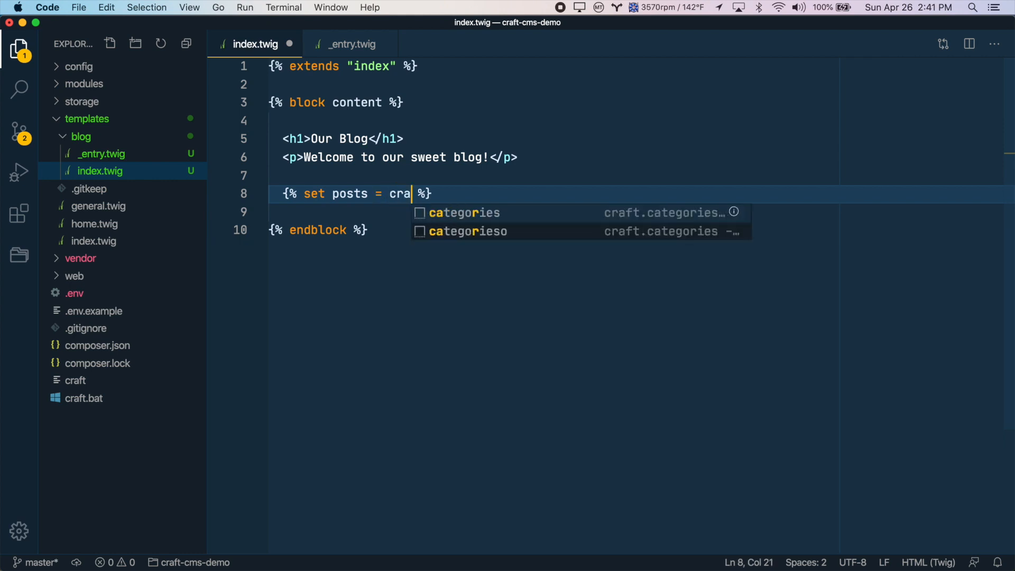
text(ft.entries.section()
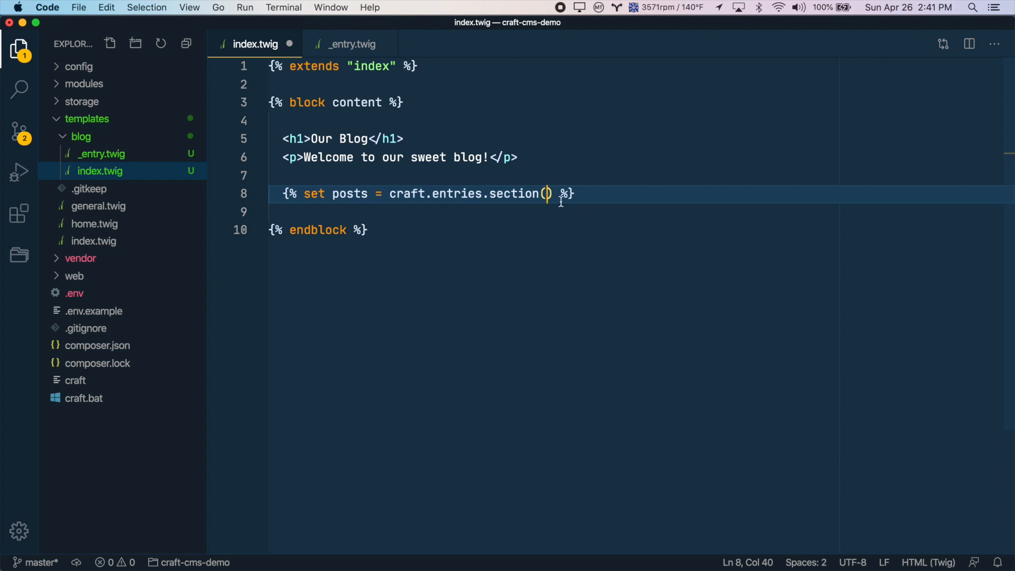
mouse_move(664, 203)
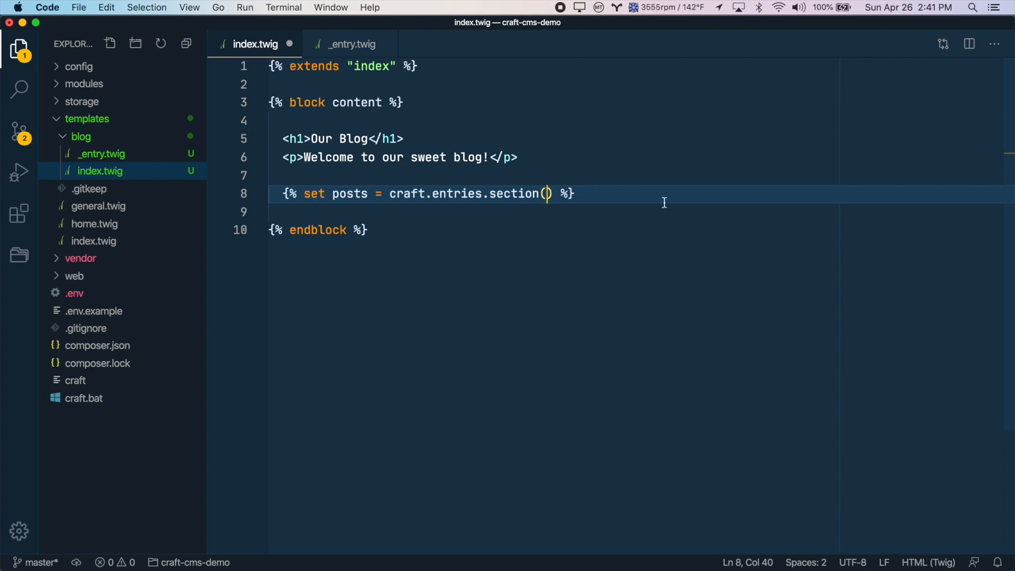
text("blogPoss")
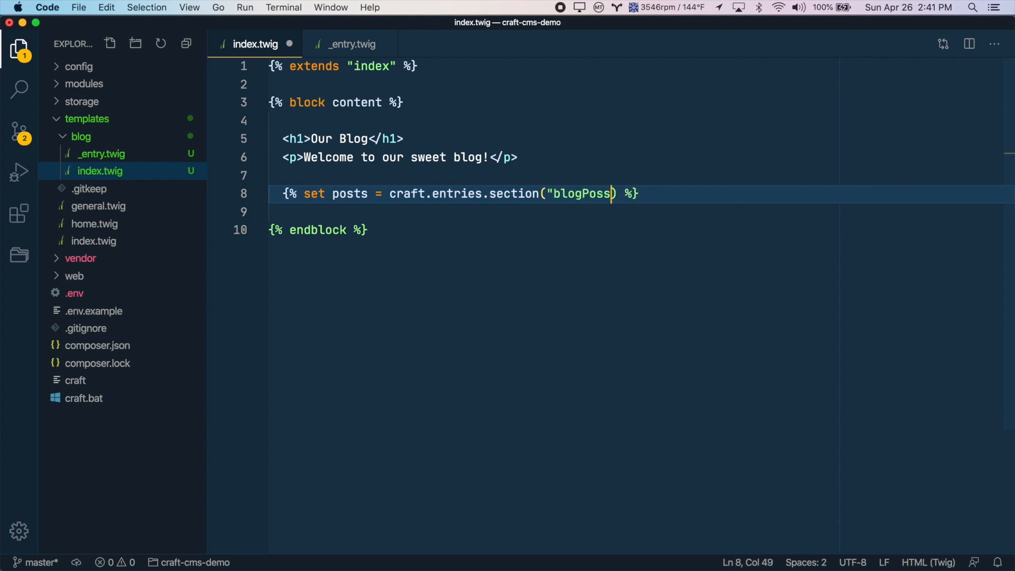
text(ts")
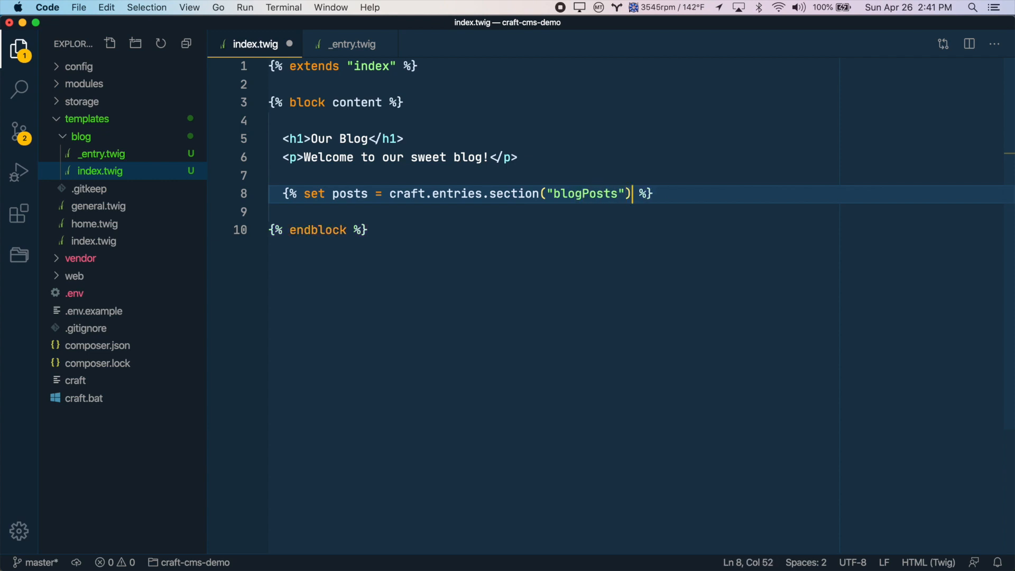
text(.all)
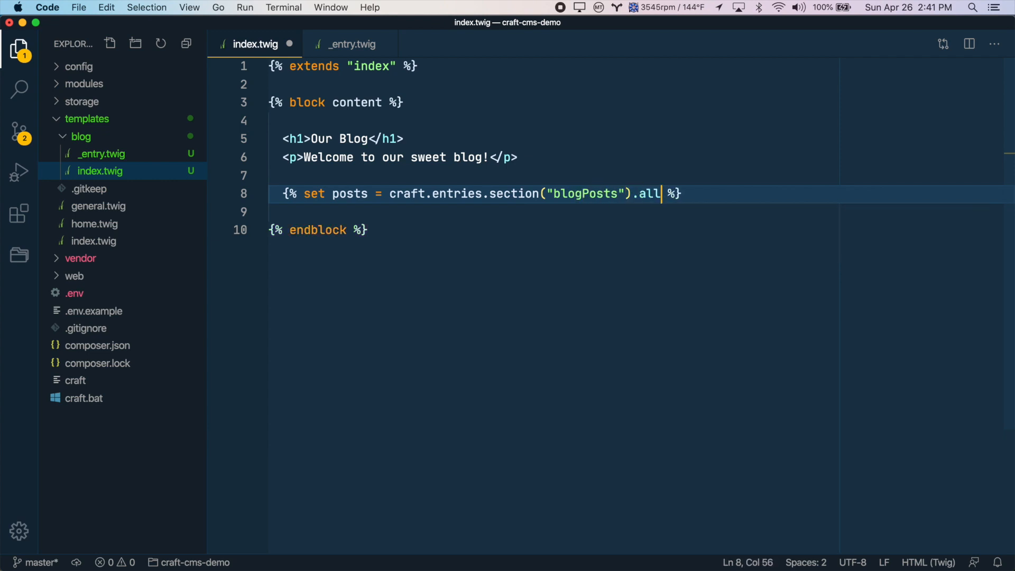
text(())
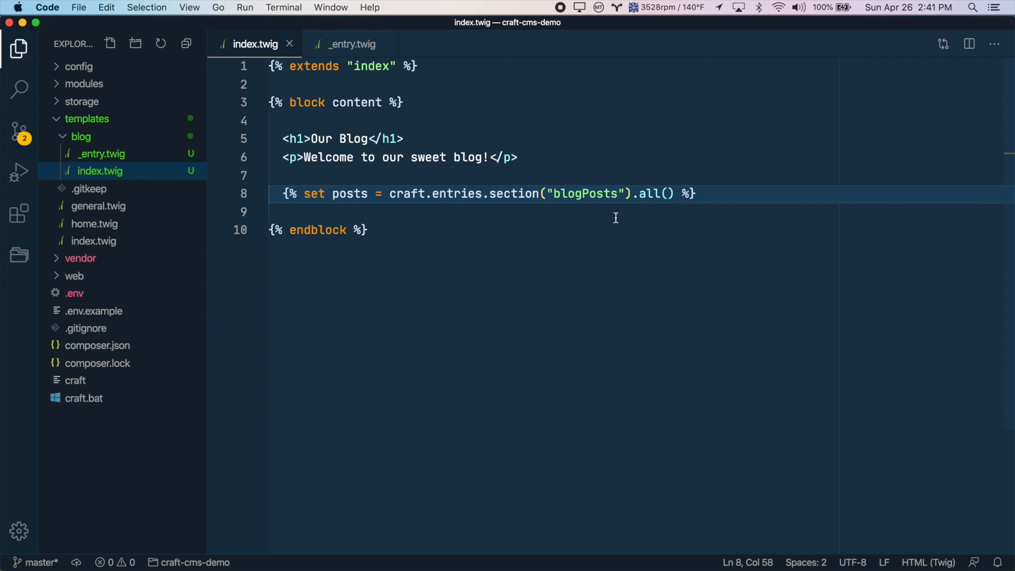
double_click(586, 194)
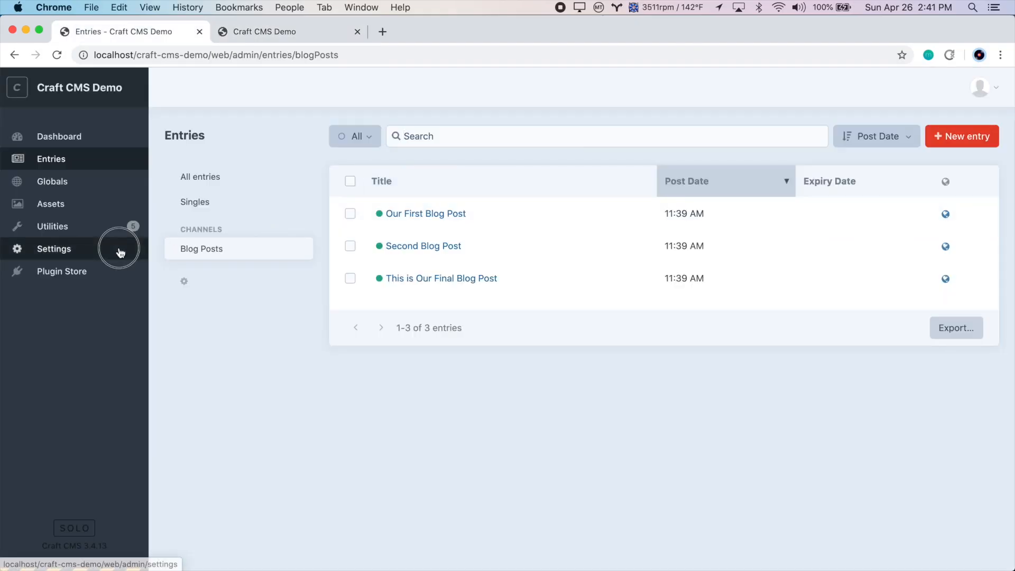
click(54, 249)
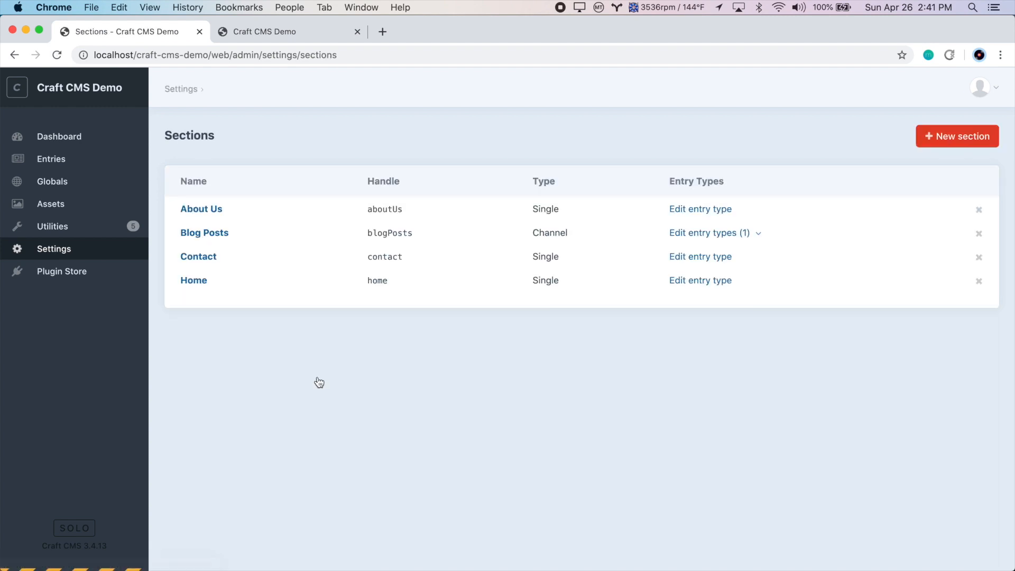
mouse_move(204, 232)
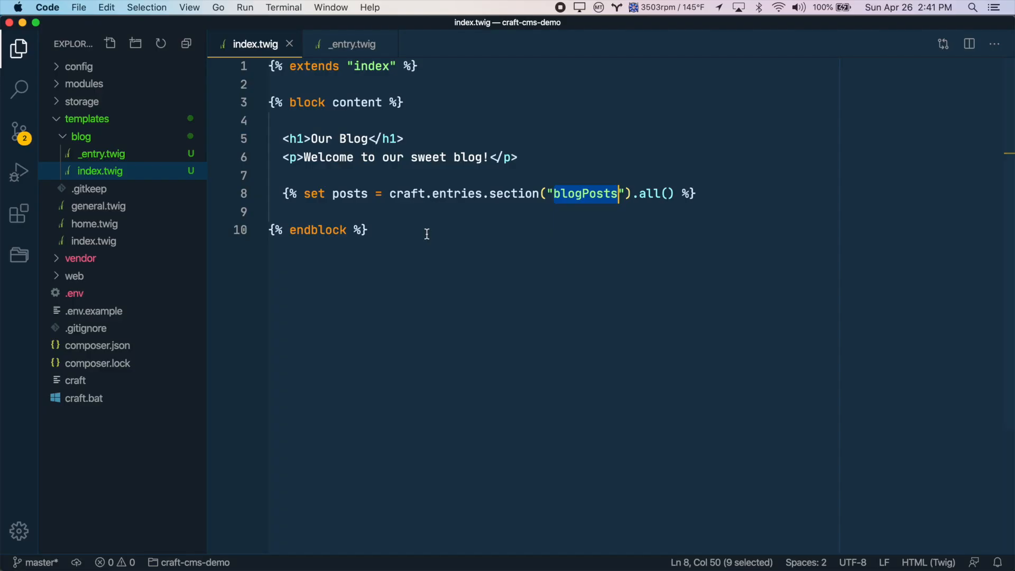
- Write a {% for post in posts %} loop outputting <h2>{{ post.title }}</h2> and {{ post.richText }}
click(697, 192)
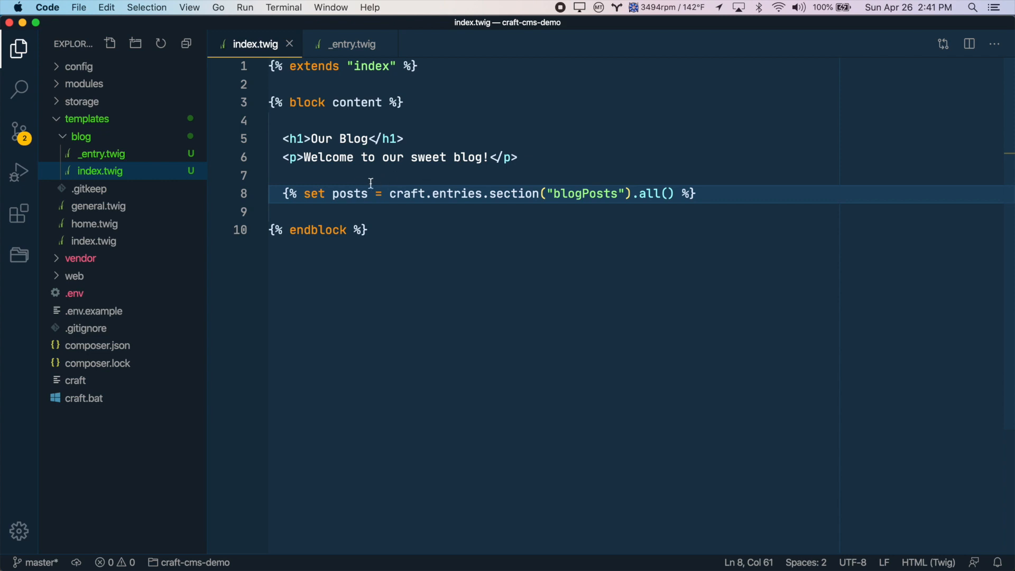
mouse_move(728, 198)
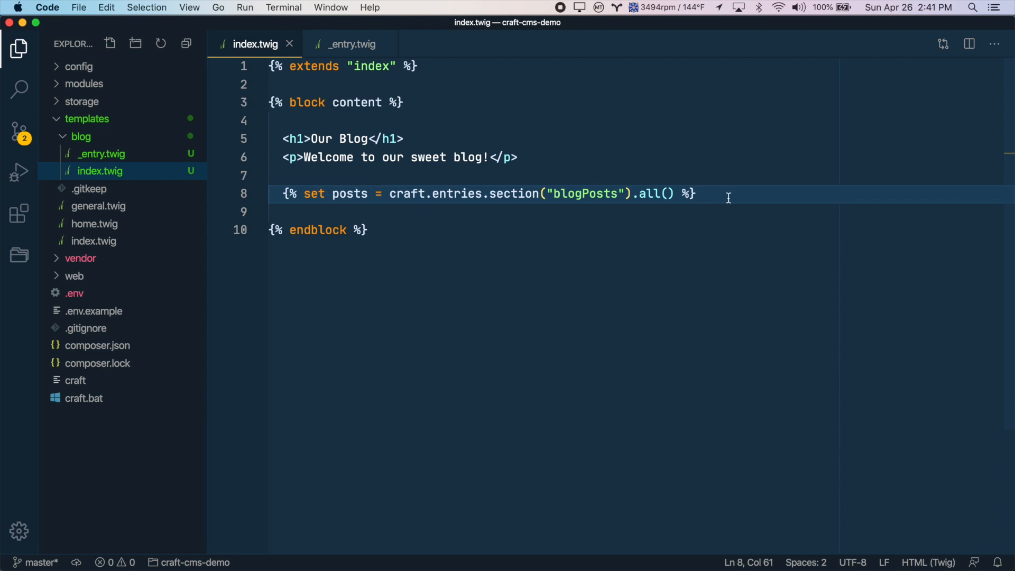
text({%%})
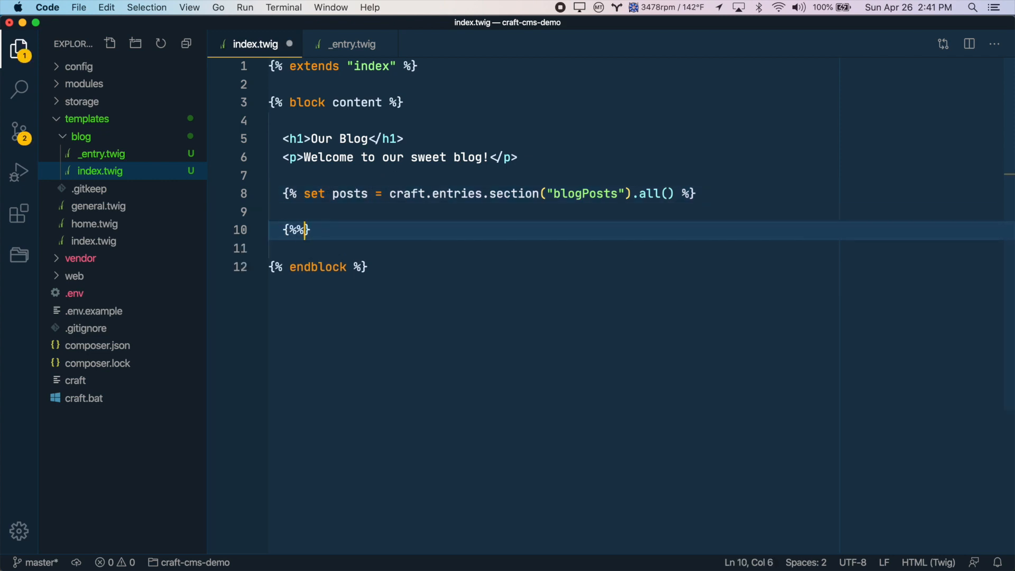
text(for post in posts)
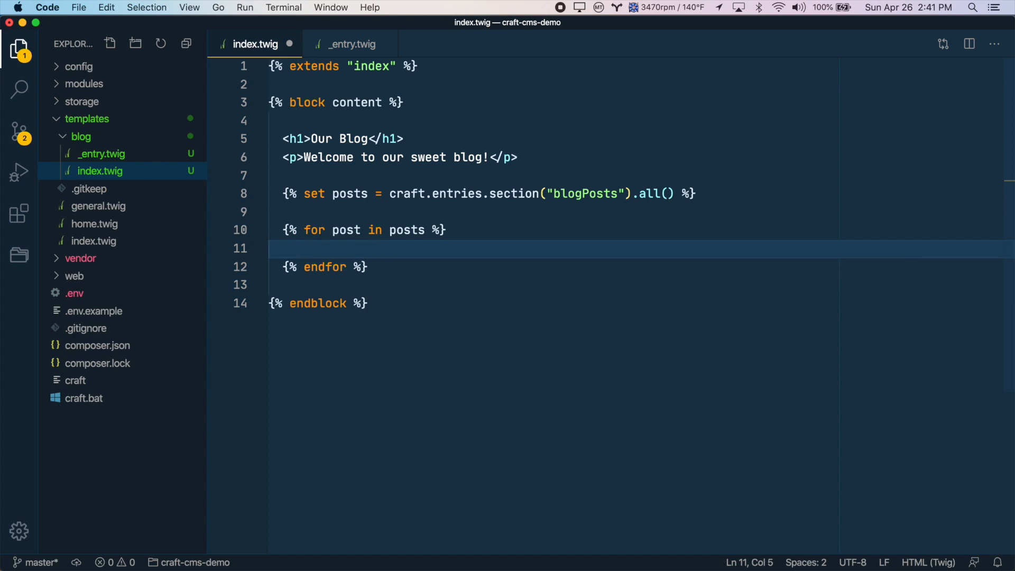
text(<h2>{{</h2>)
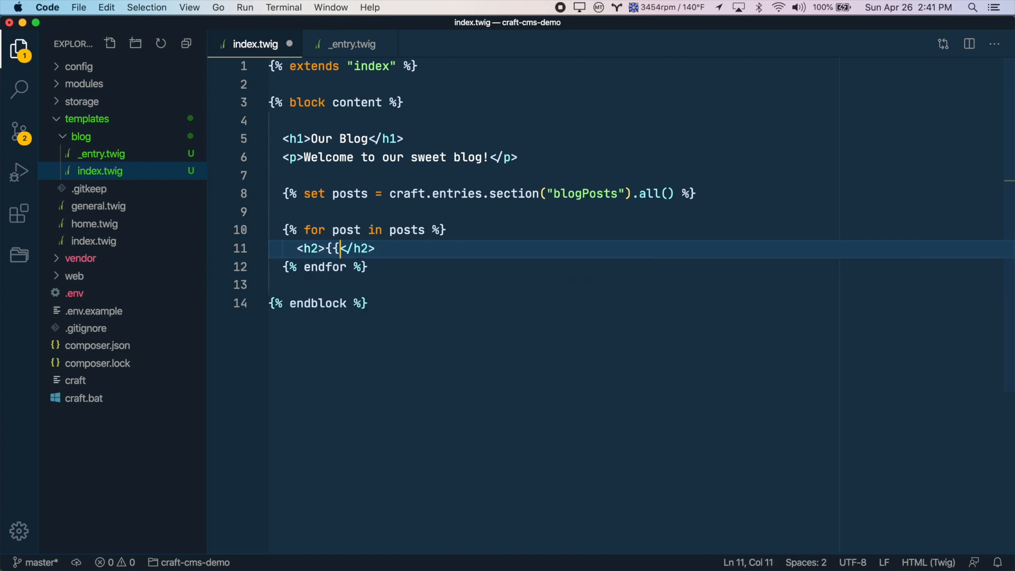
text({ post.title })
text({{ )
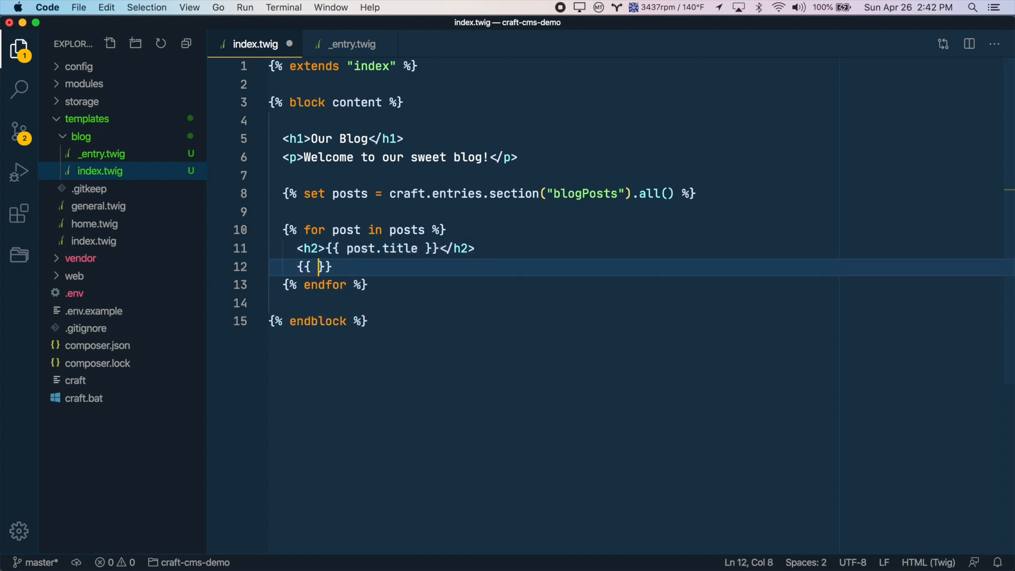
text(post.richTe)
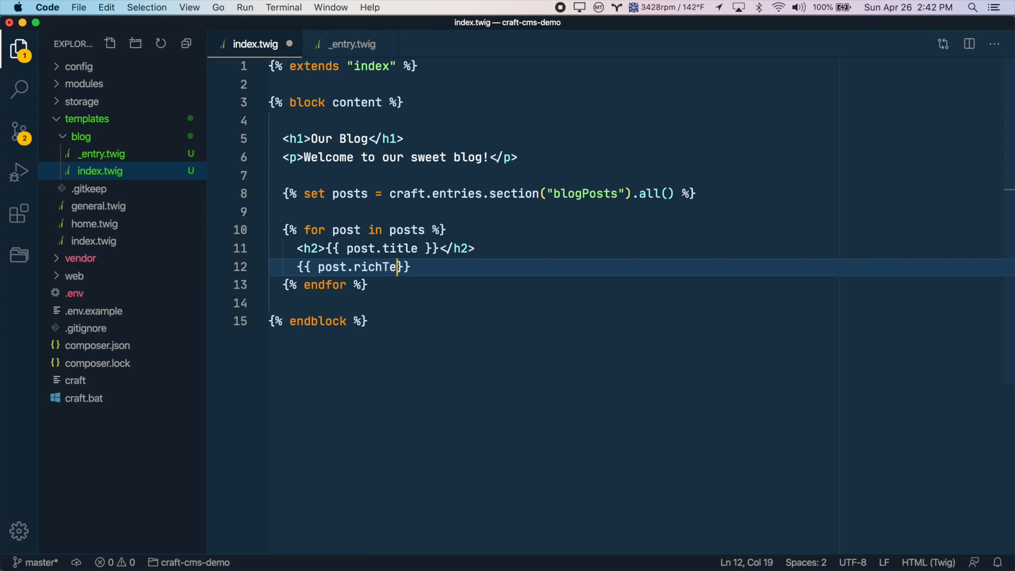
text(xt)
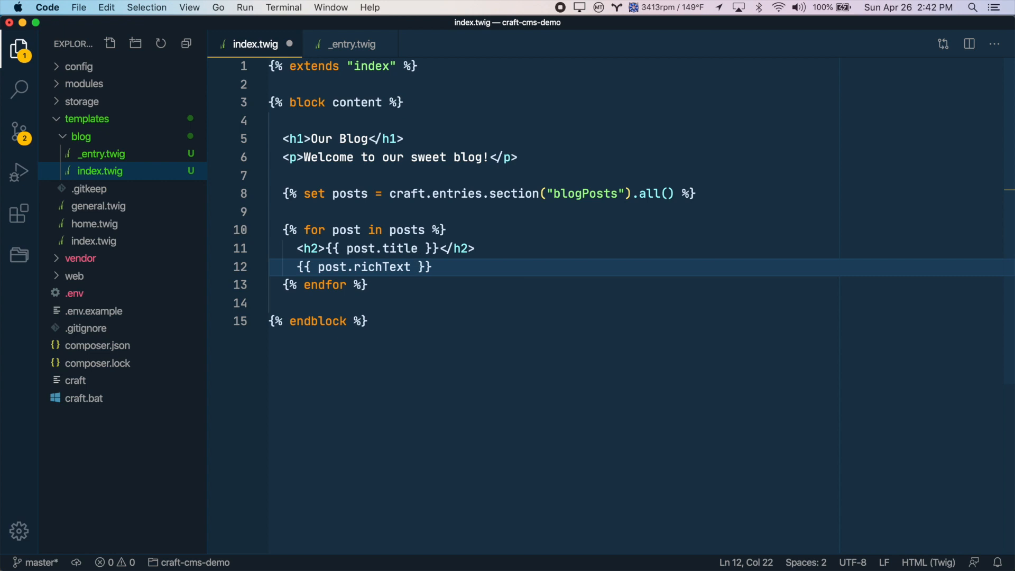
- Add a <p><a href="{{ post.url }}">Read More</a></p> link below each post's rich text
triple_click(359, 266)
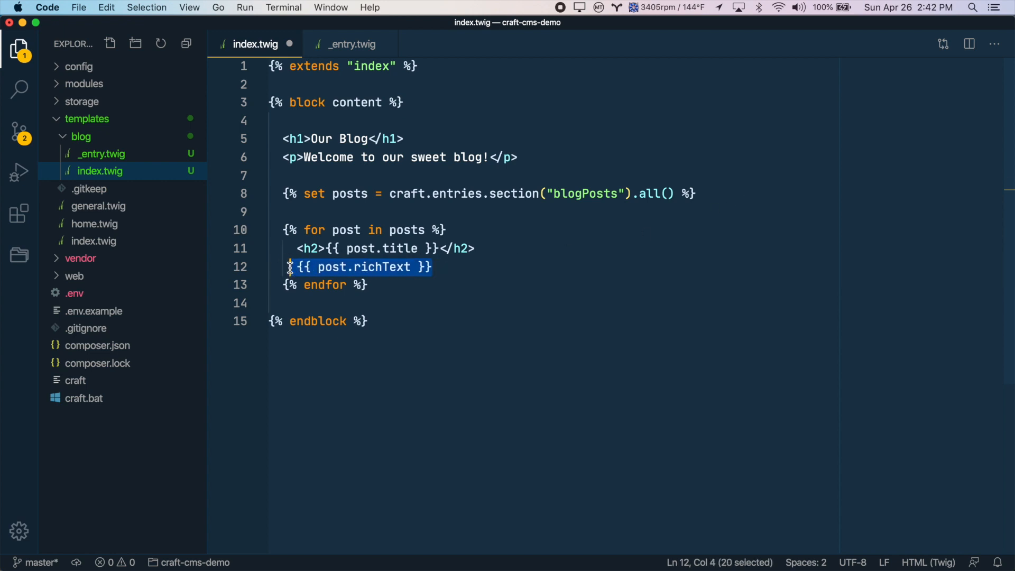
click(470, 267)
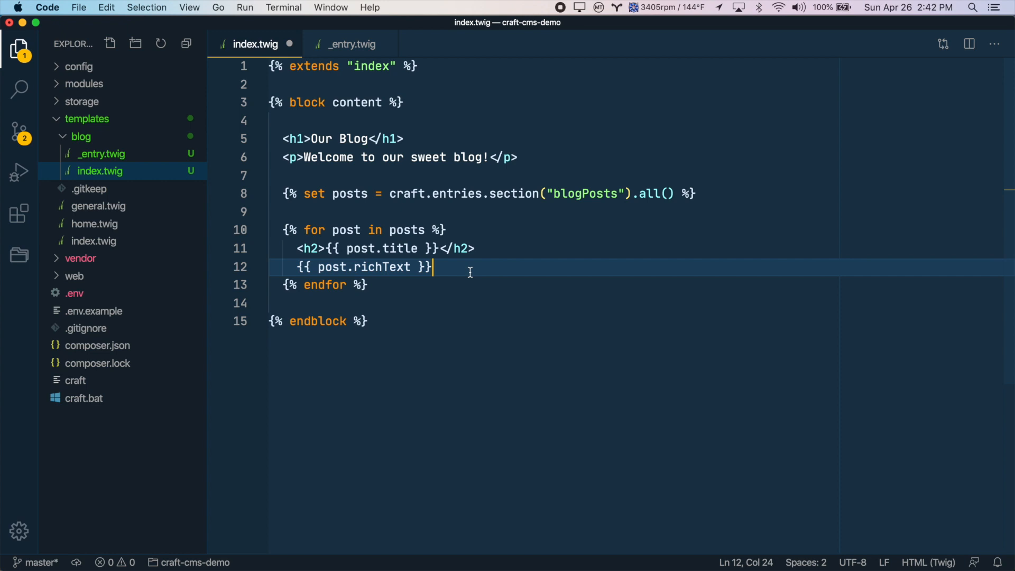
key(Return)
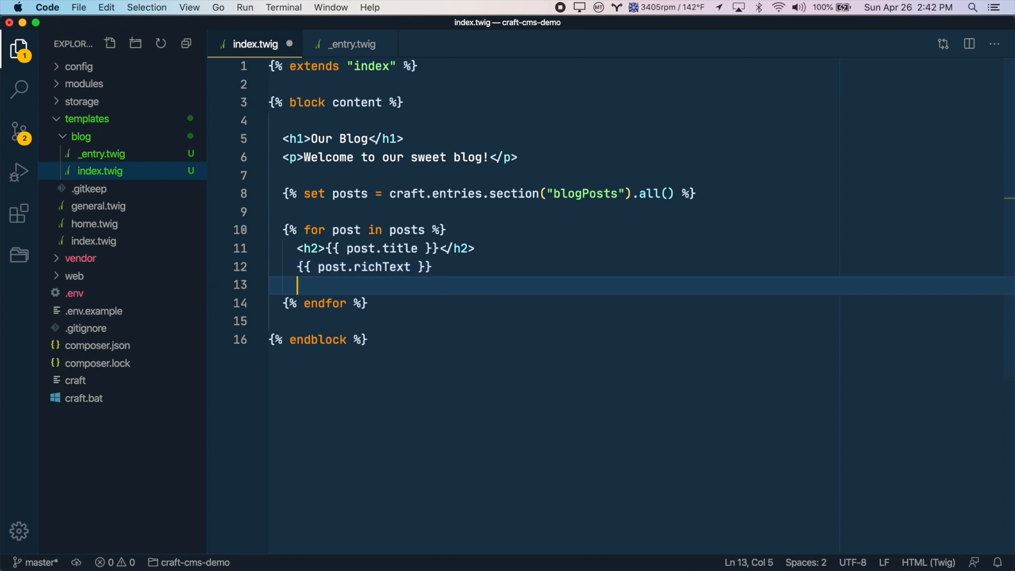
text(<p>)
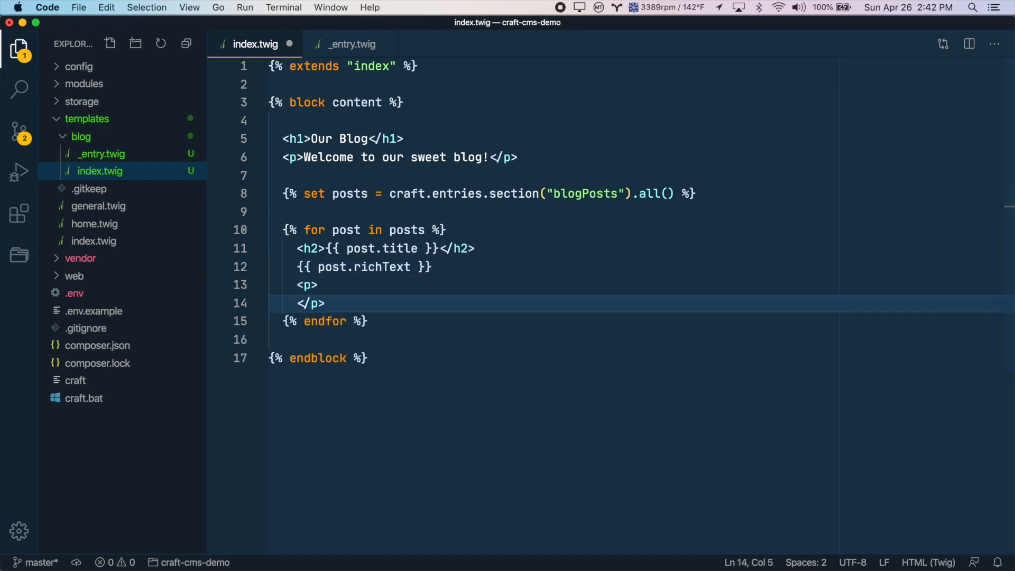
text(<a href=""></a>)
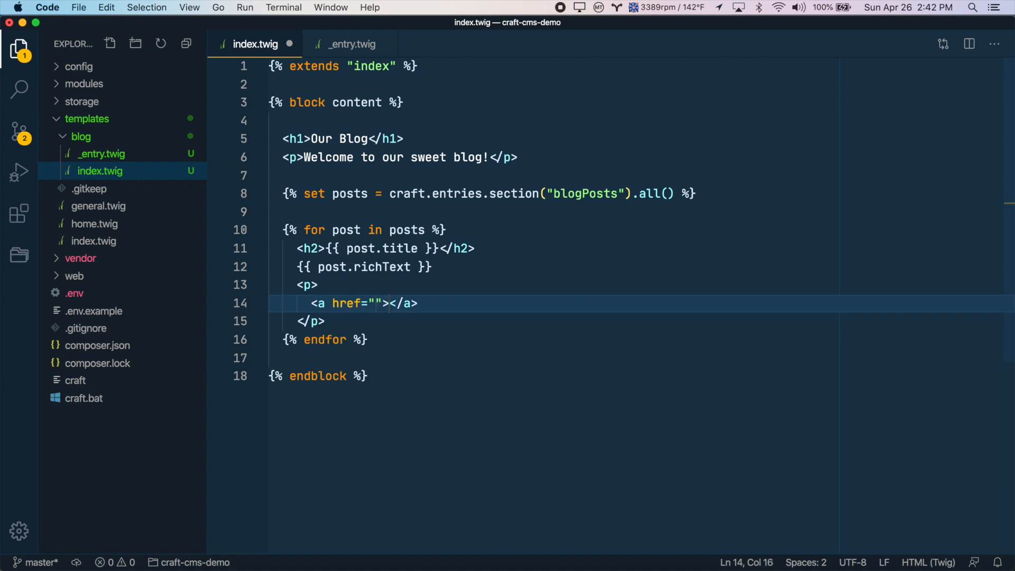
text({{ pos)
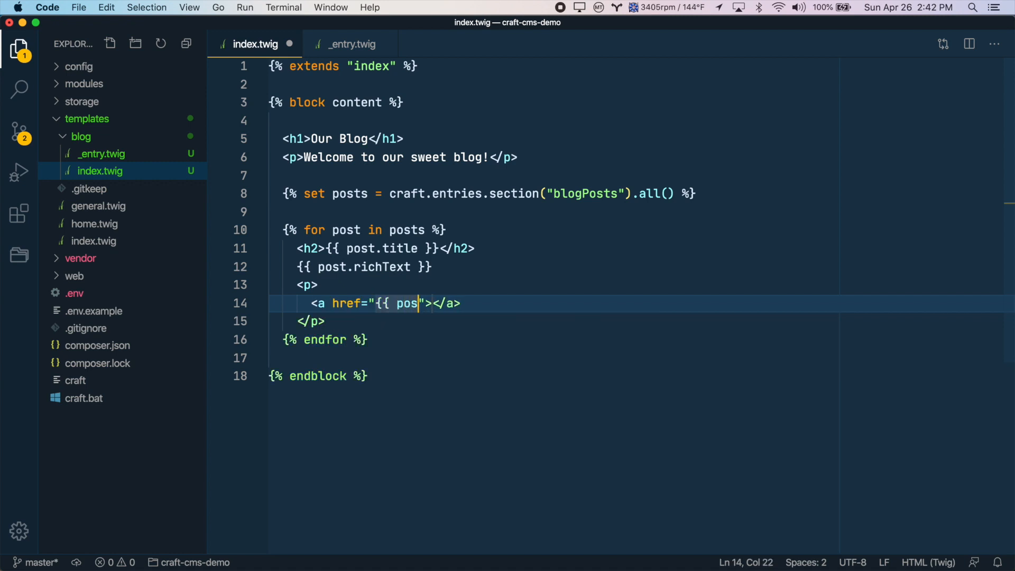
text(.url }})
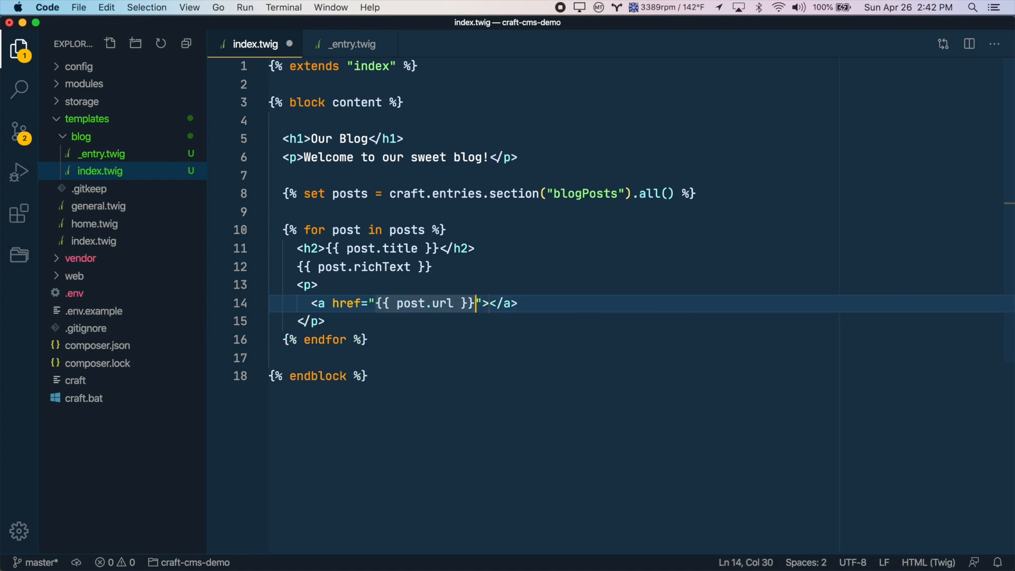
key(Left)
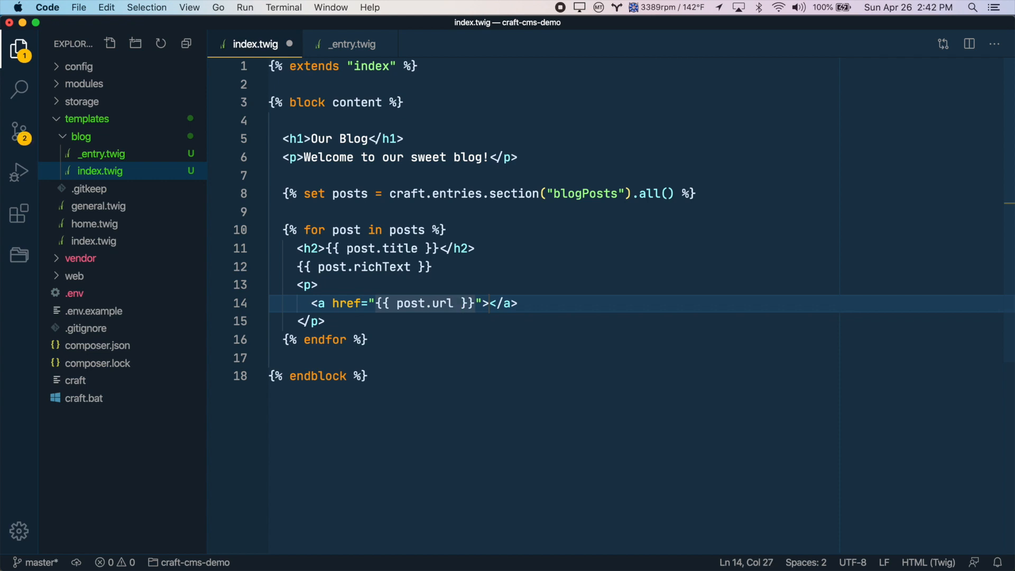
click(454, 303)
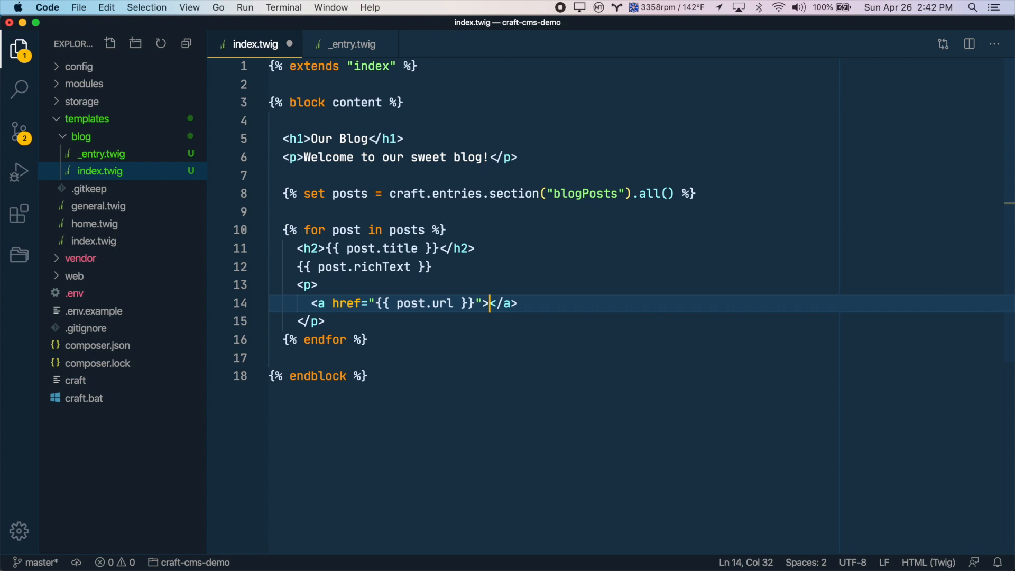
text(Read)
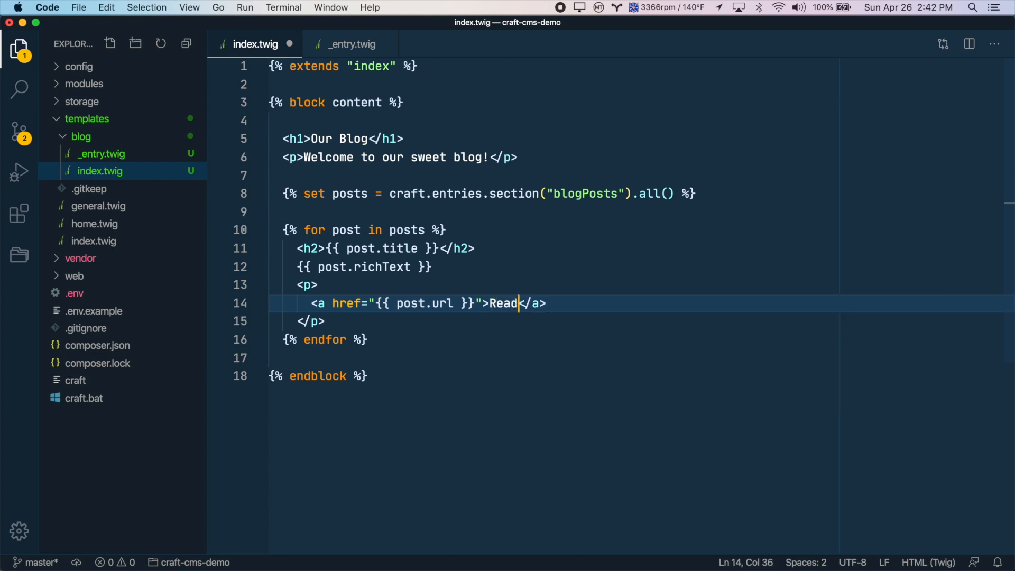
text(More)
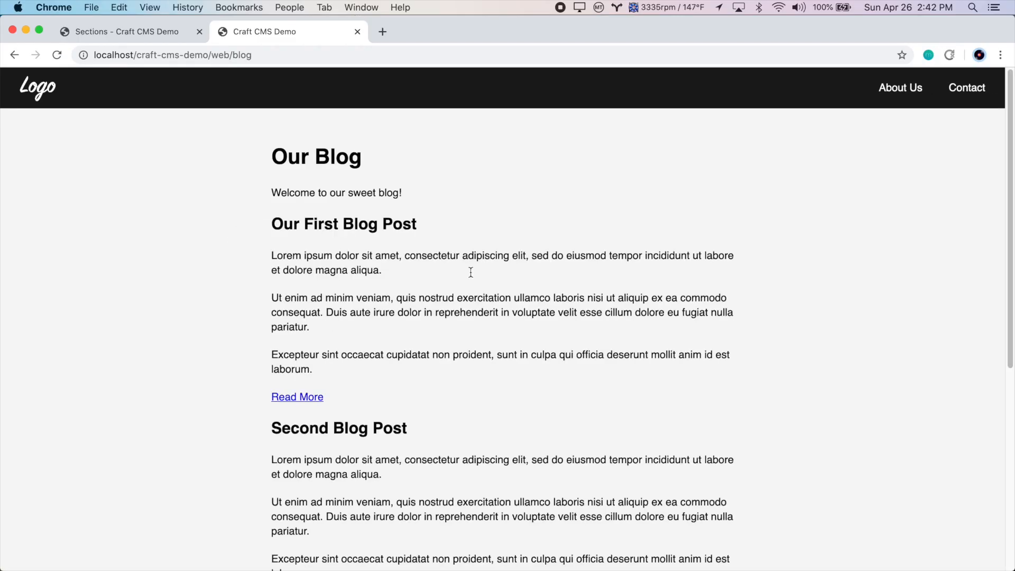
- Follow the Read More link under Our First Blog Post to its own page
scroll(down, 3)
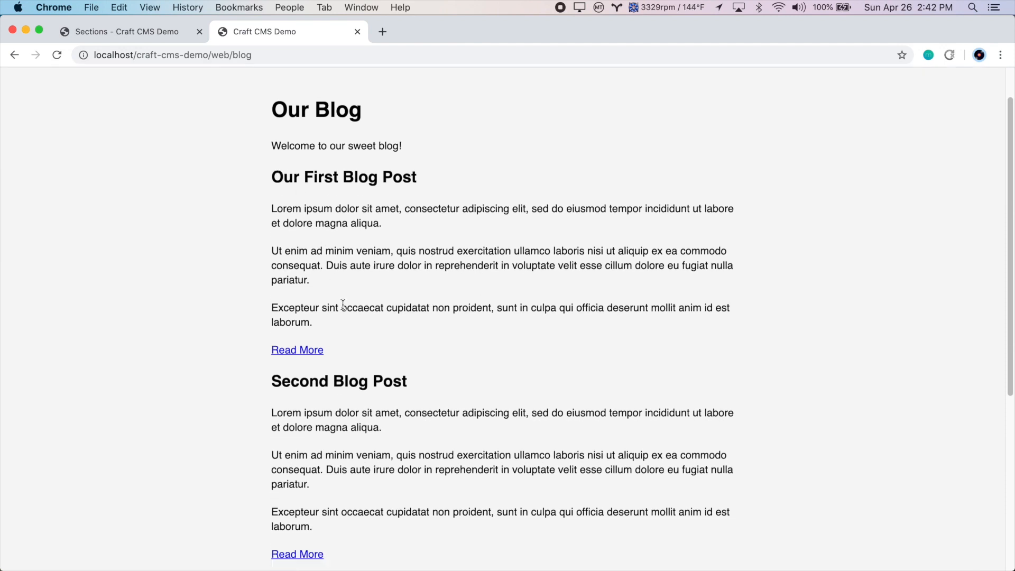
scroll(down, 3)
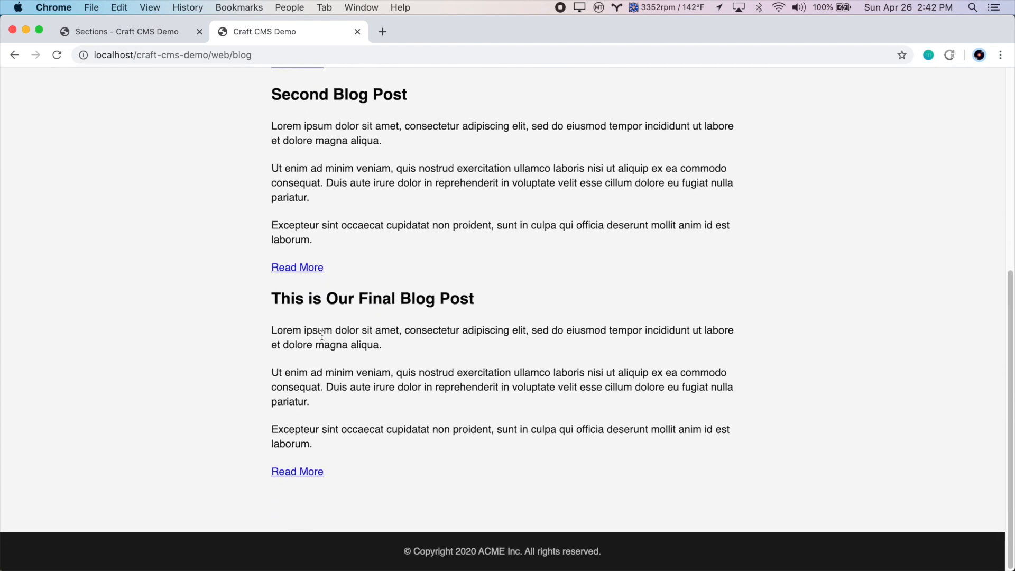
mouse_move(335, 460)
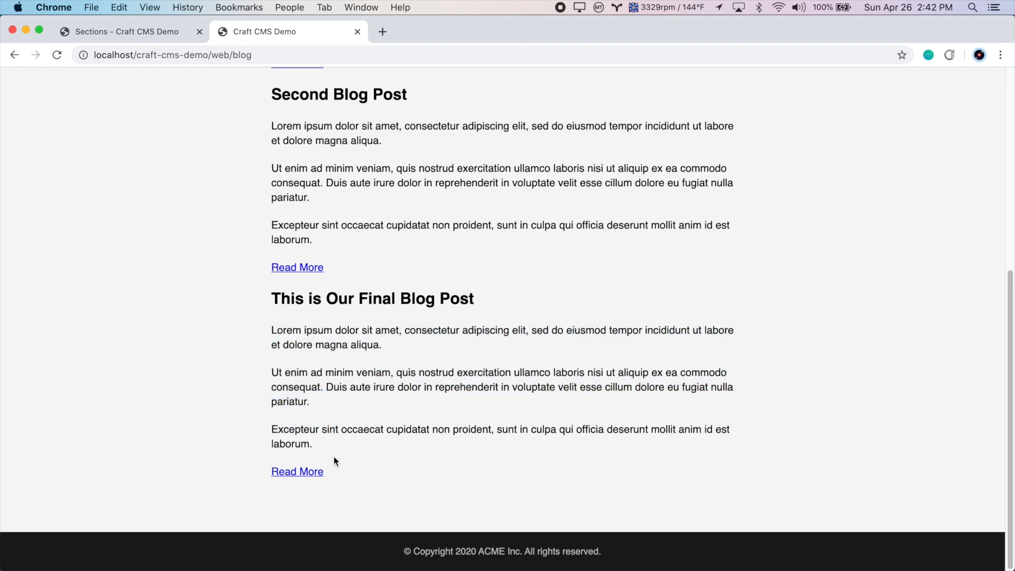
mouse_move(298, 471)
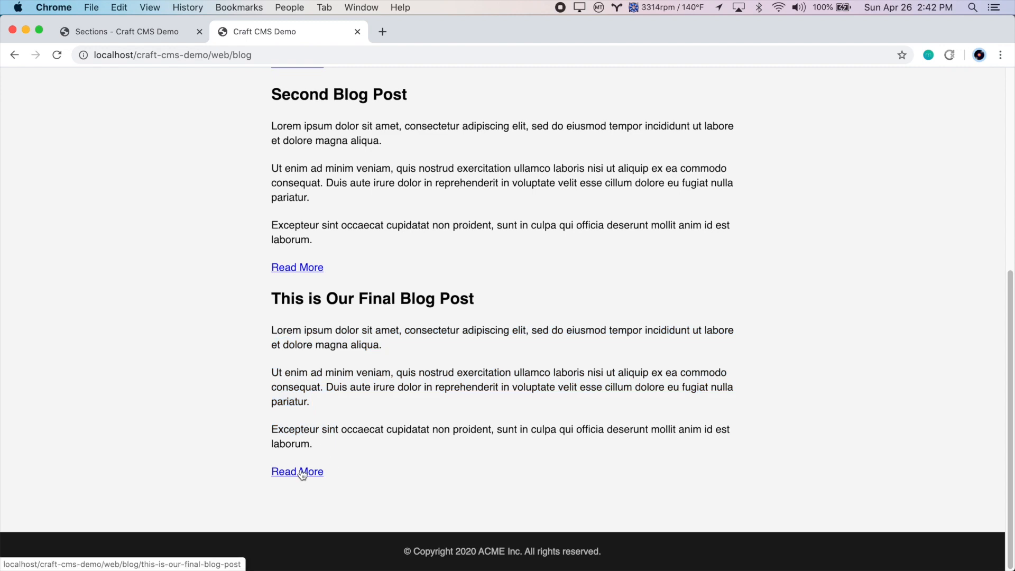
scroll(up, 3)
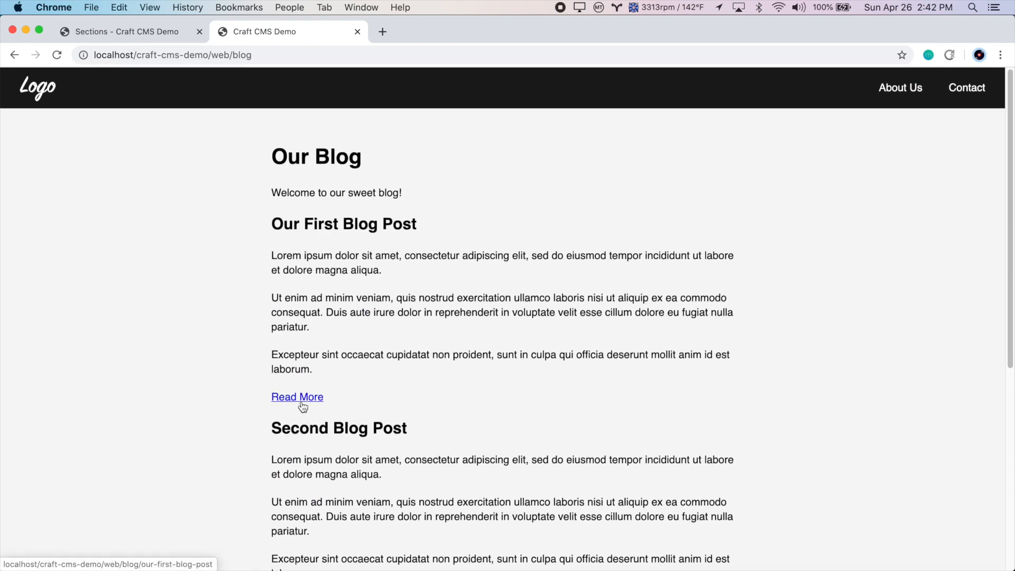
click(297, 397)
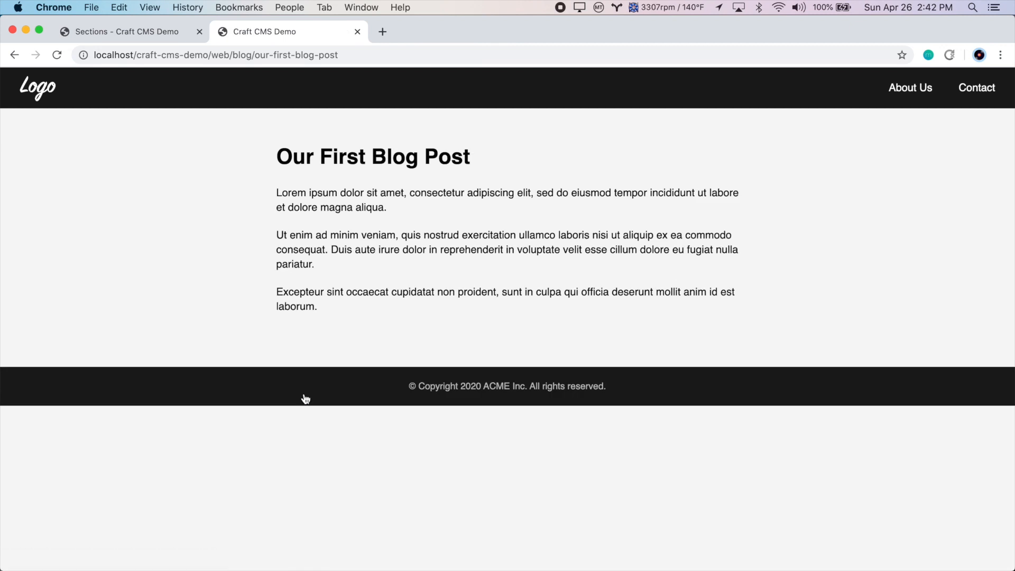
mouse_move(282, 133)
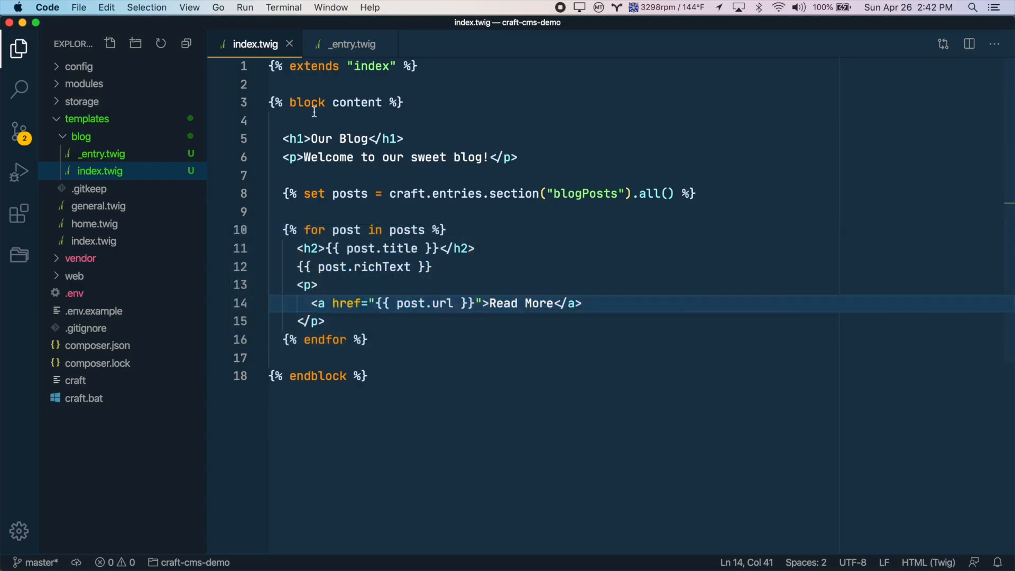
- Return to the blog listing and switch back to the template in VS Code
click(350, 45)
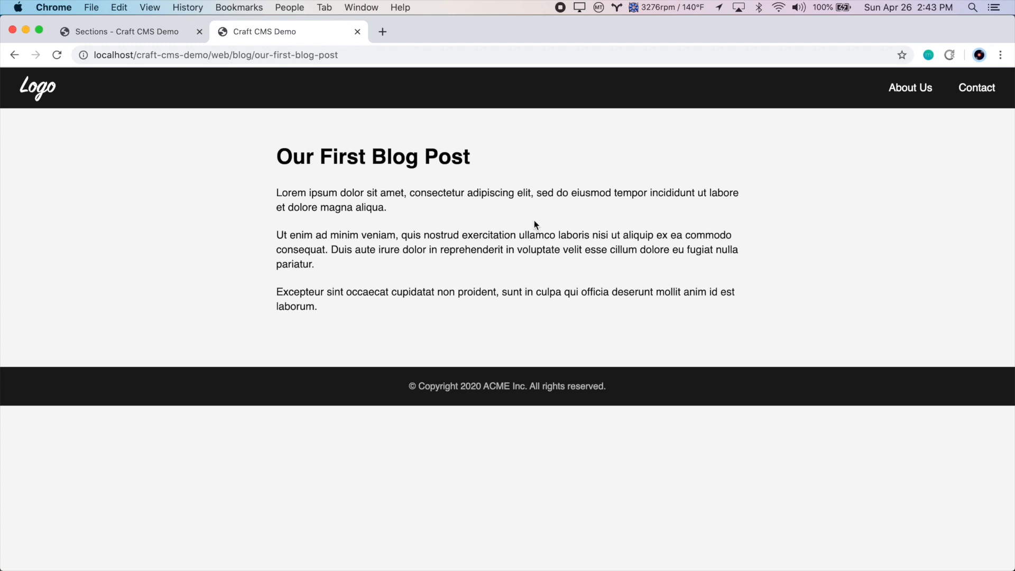
click(15, 53)
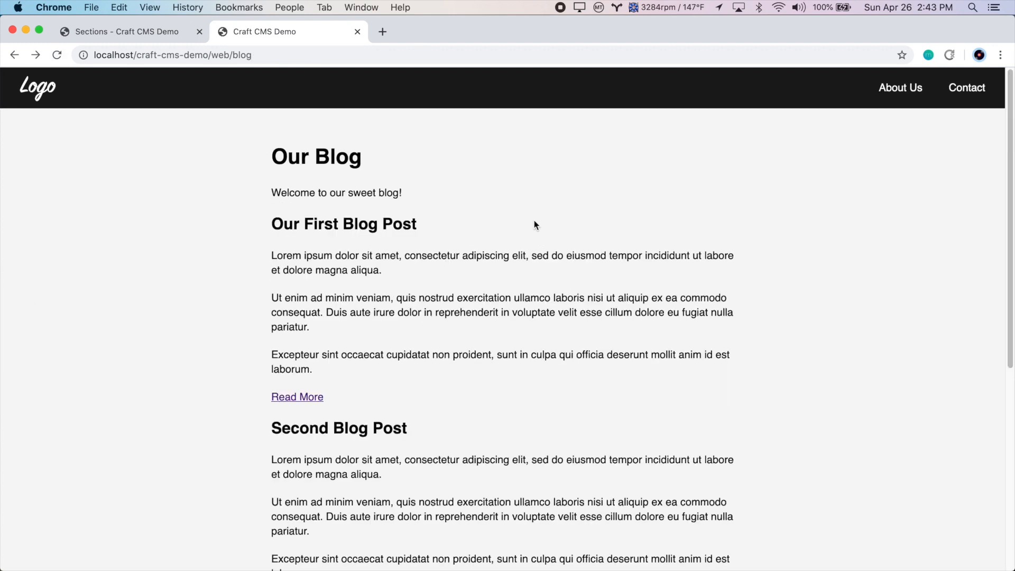
mouse_move(263, 255)
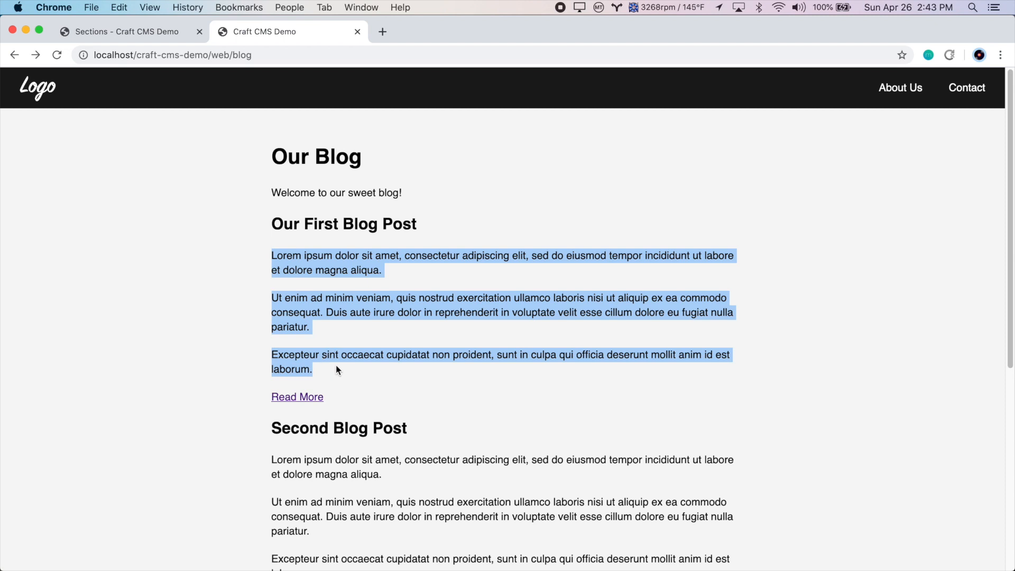
click(526, 342)
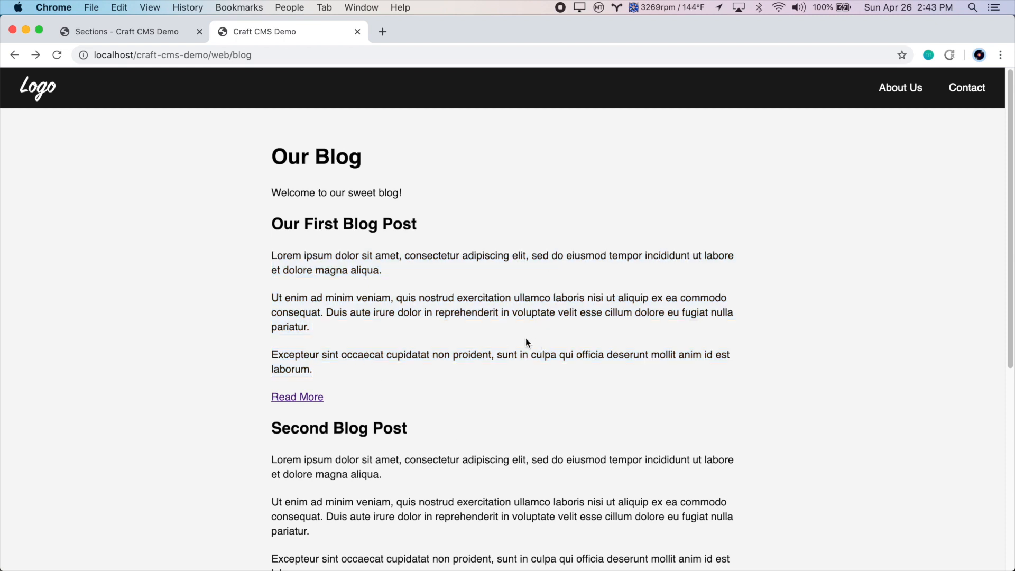
mouse_move(470, 308)
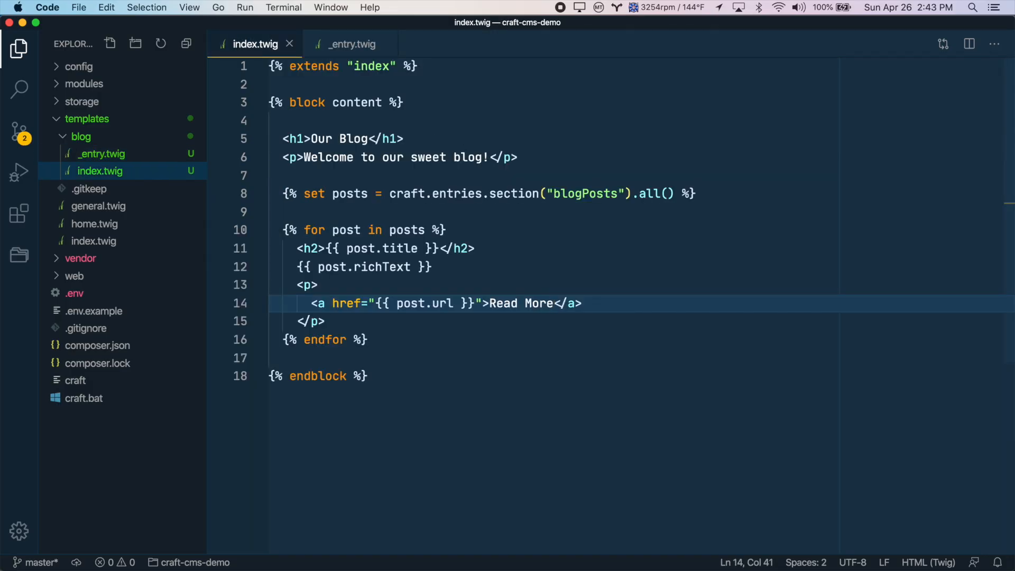
mouse_move(285, 91)
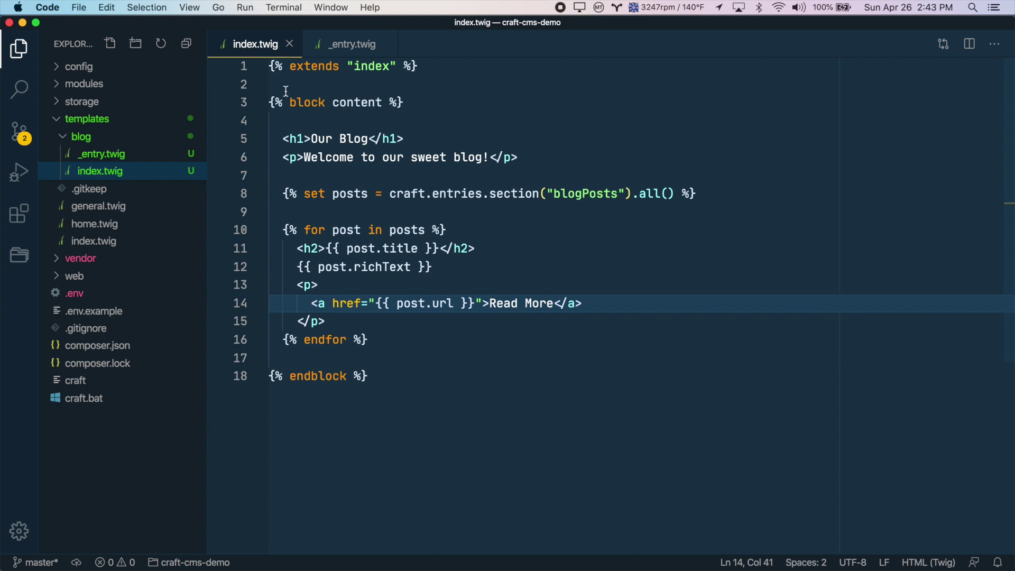
- Change line 12 to {{ post.richText|striptags }} so post text loses its HTML tags
click(411, 266)
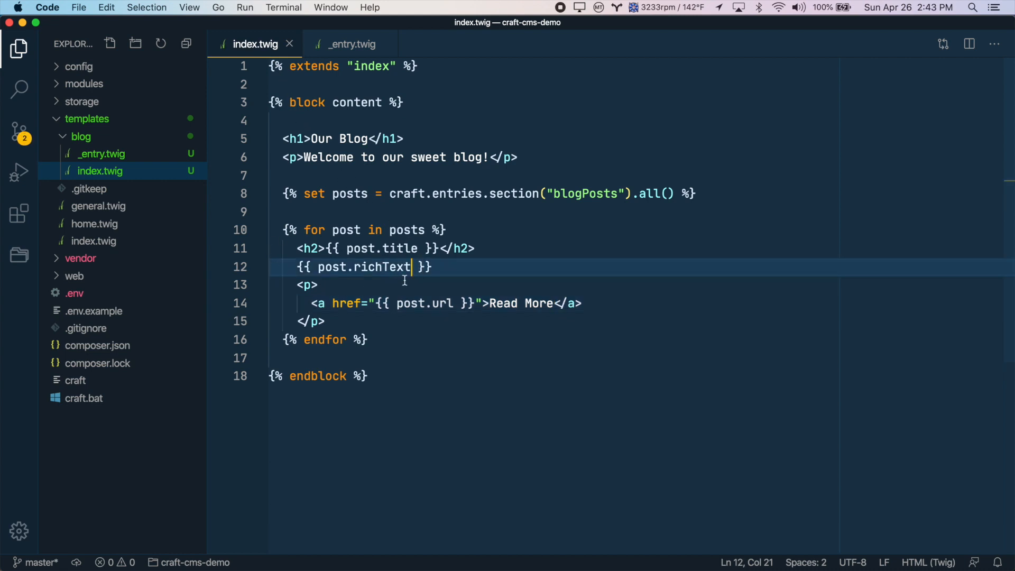
mouse_move(446, 273)
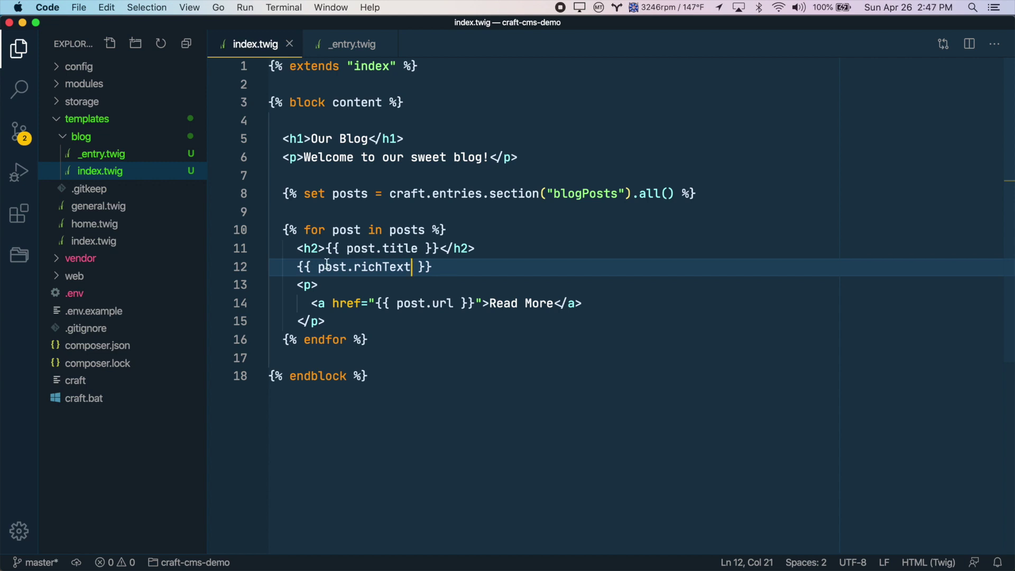
mouse_move(350, 281)
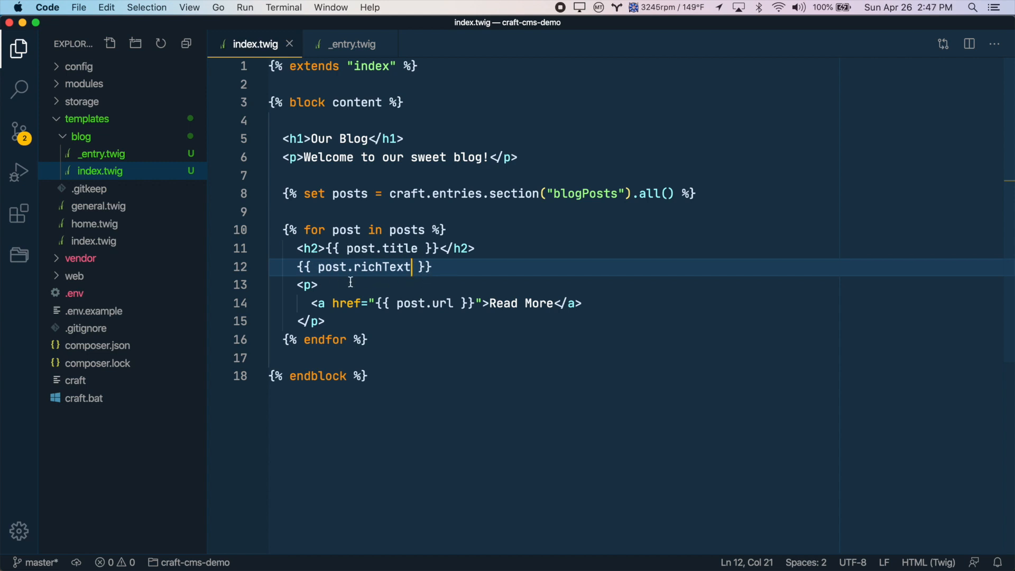
mouse_move(421, 279)
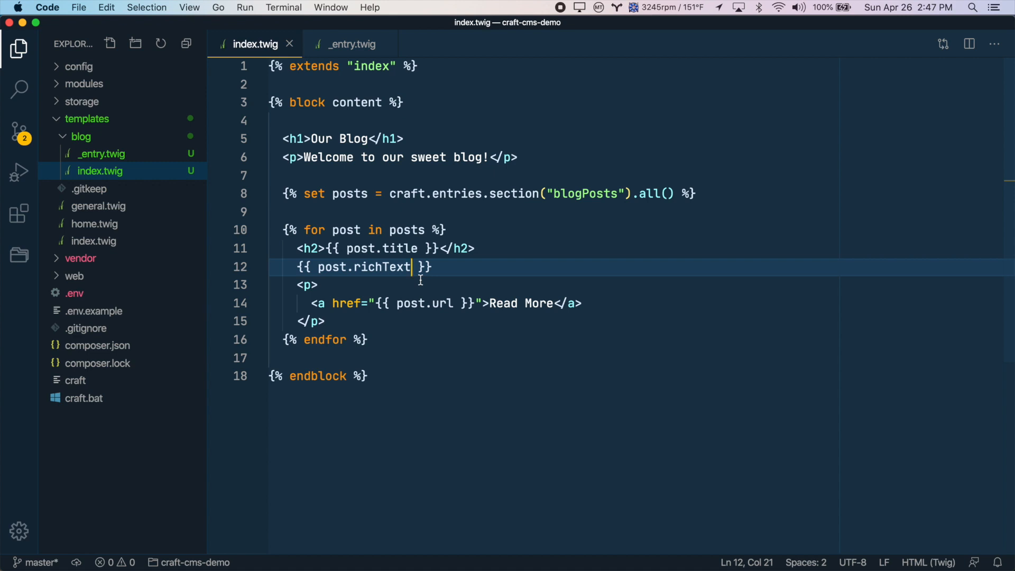
mouse_move(432, 278)
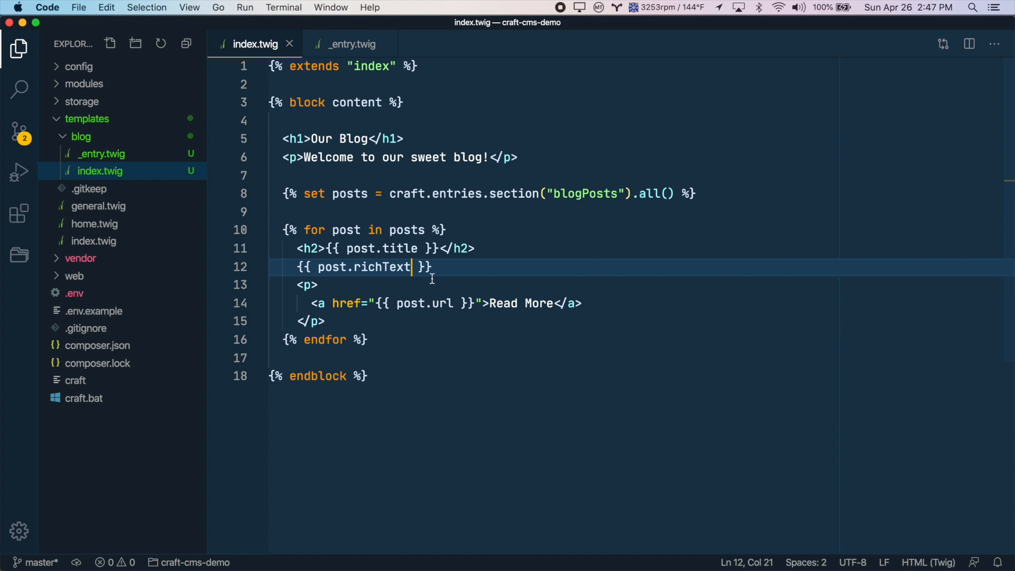
text(|)
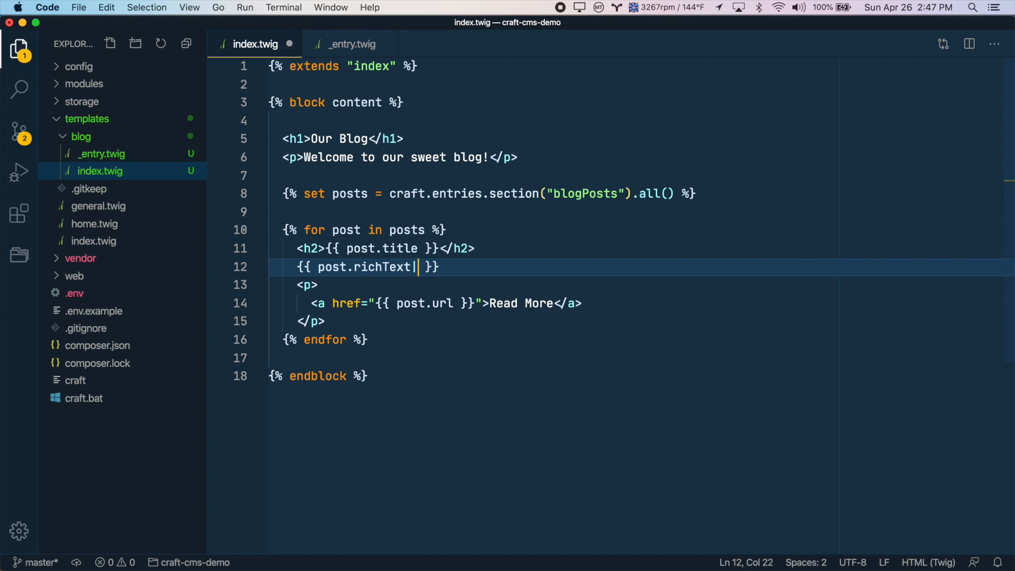
text(stript)
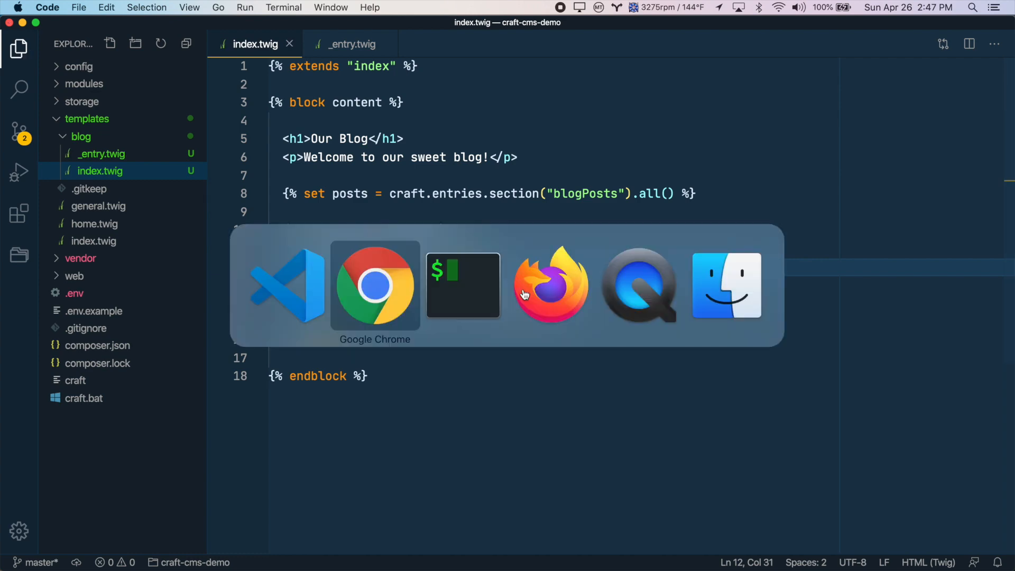
- Reload the blog listing in Chrome to see each post's body as plain unbroken text
click(375, 286)
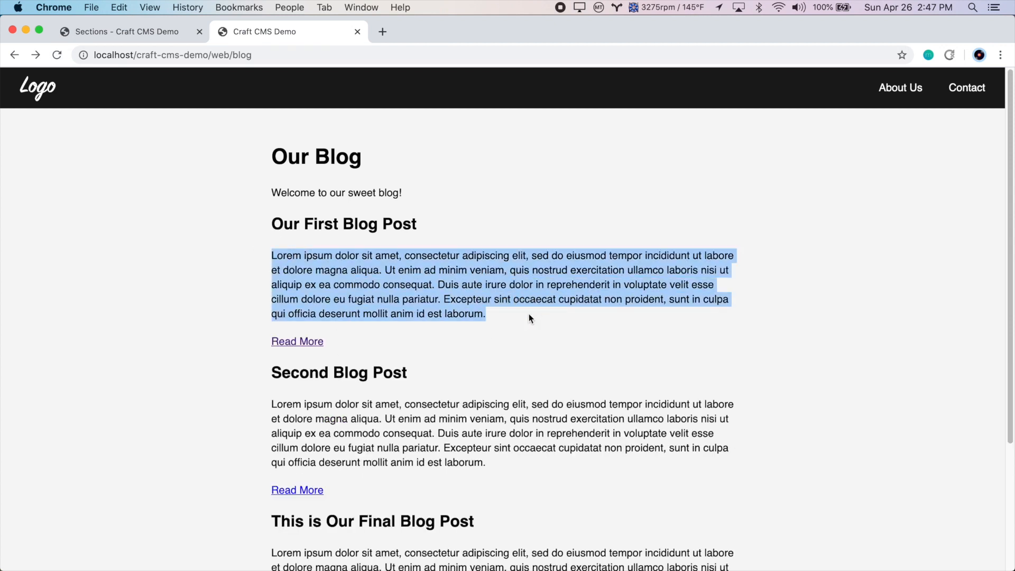
mouse_move(540, 307)
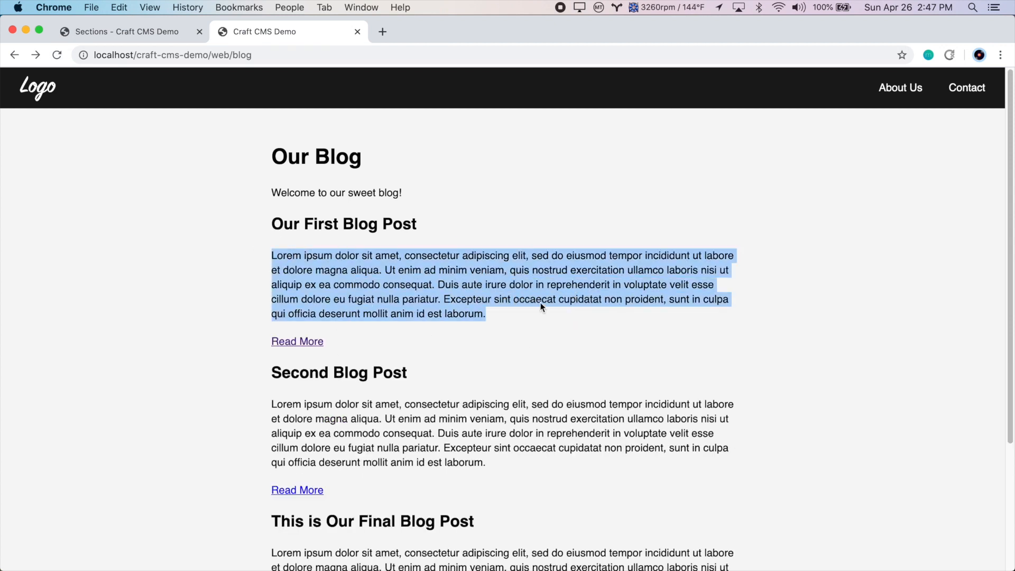
click(526, 320)
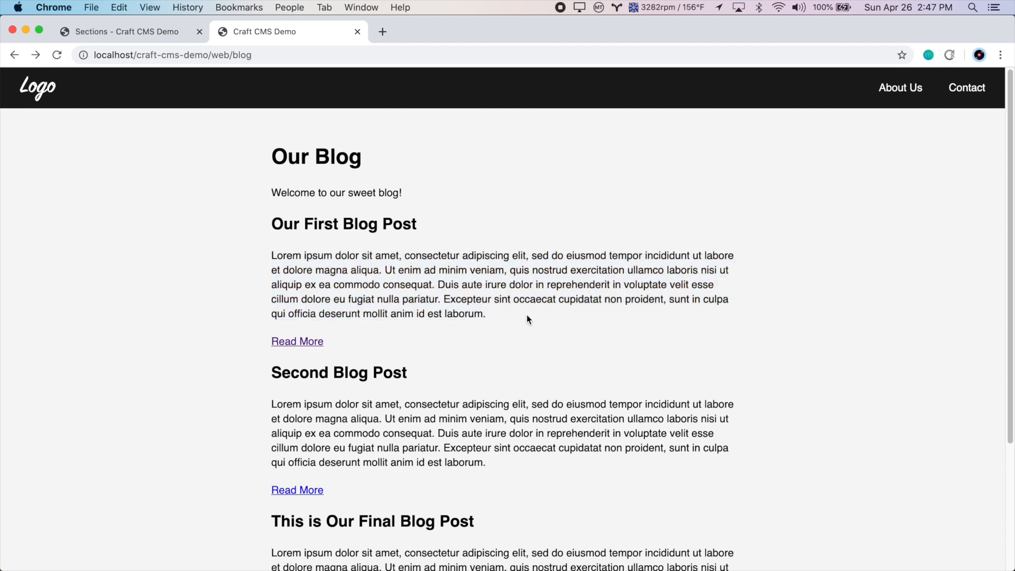
mouse_move(534, 322)
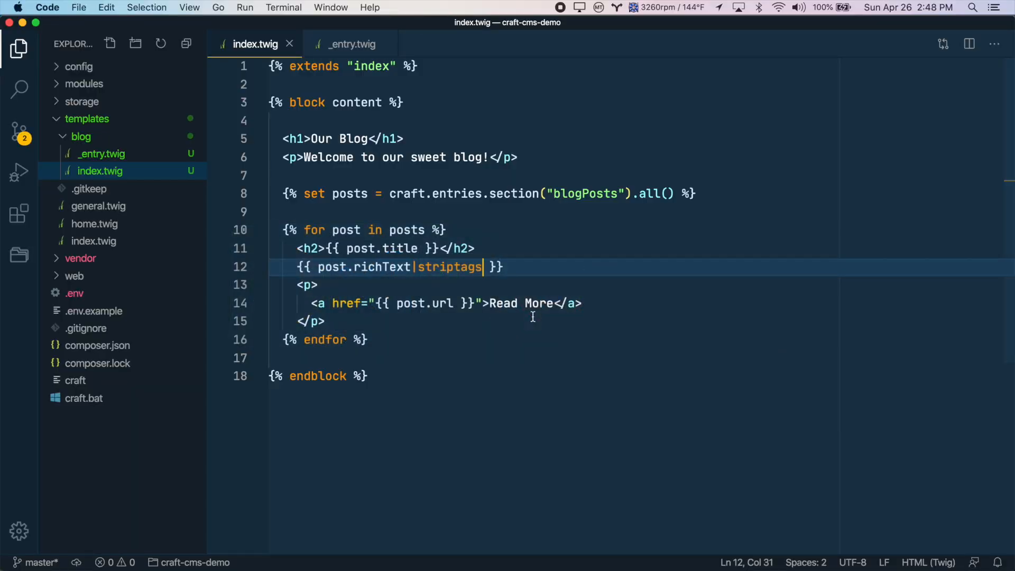
- Append |slice(0, 100) and a trailing ... so each excerpt shows only its first 100 characters
text(|slice)
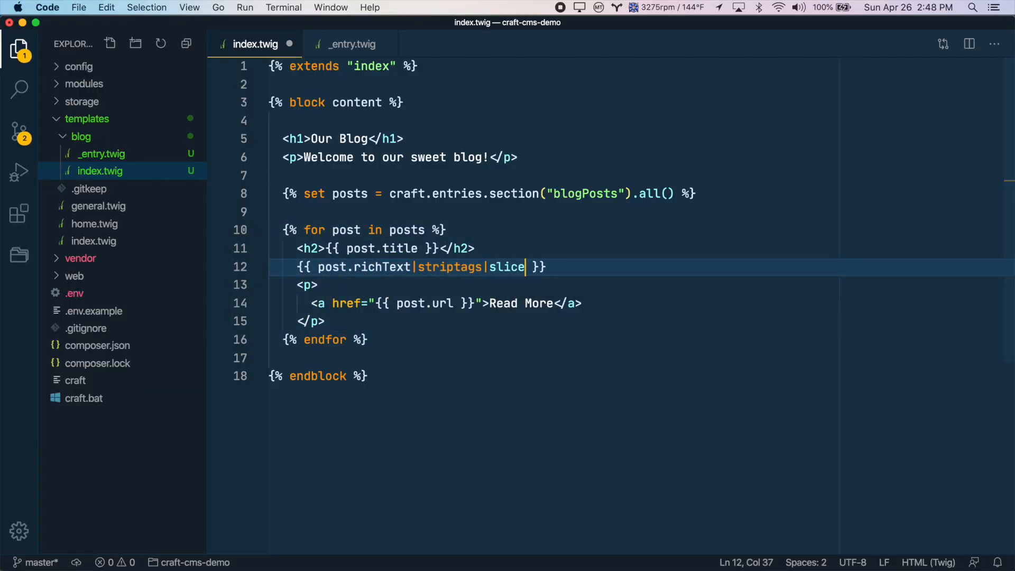
text(())
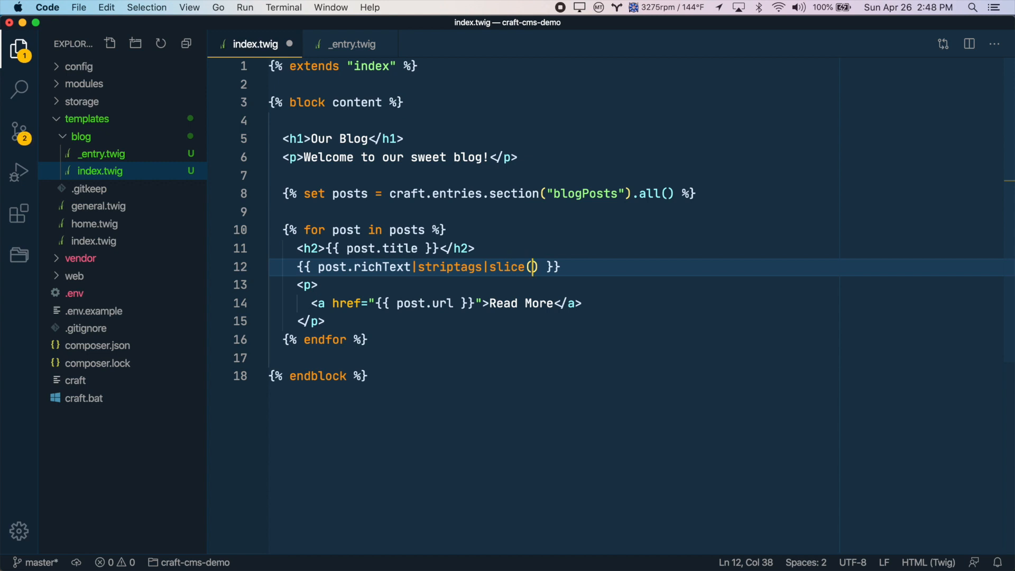
text(0)
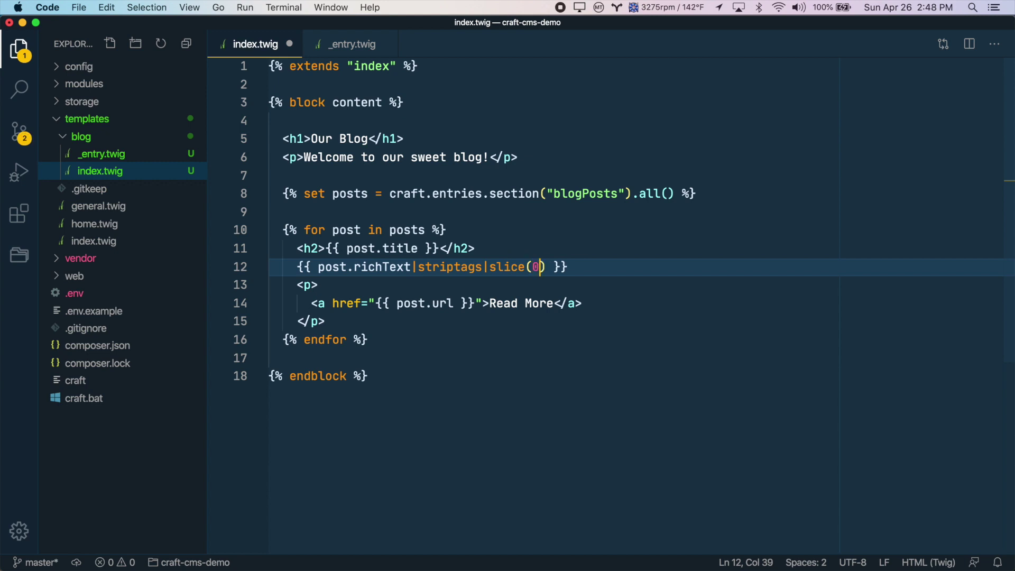
text(,)
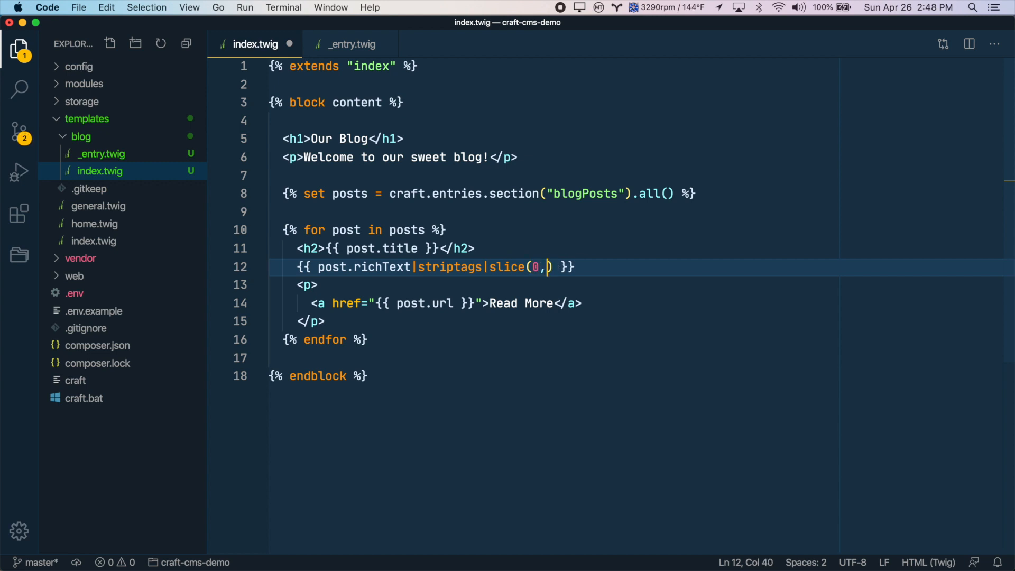
text(100)
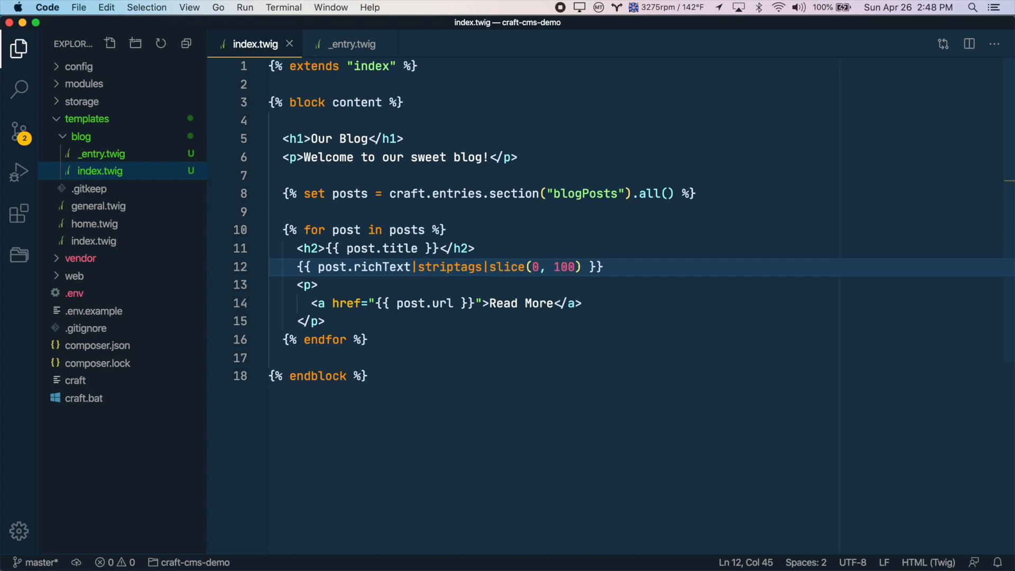
text(...)
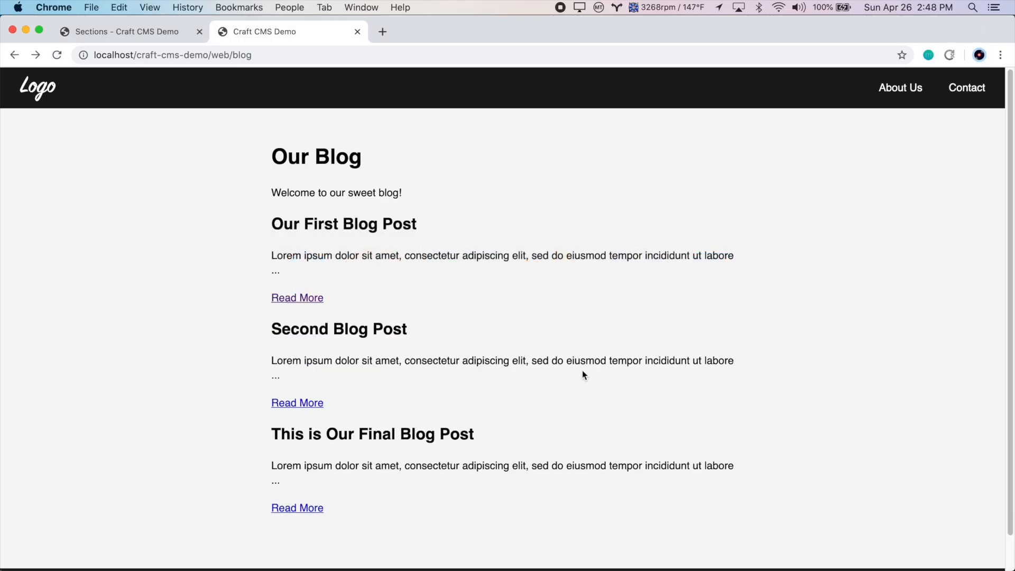
mouse_move(517, 395)
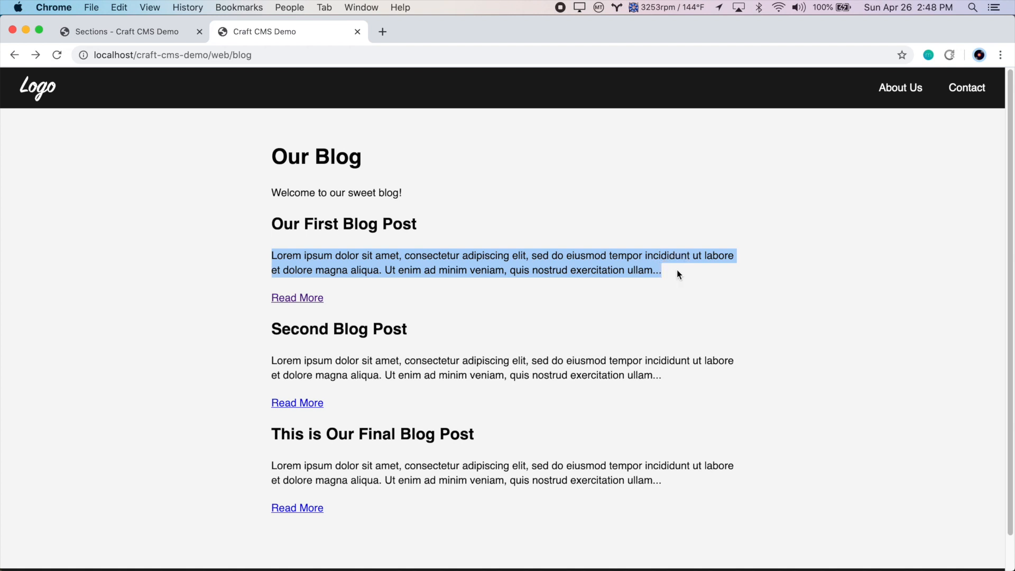
- Follow the Read More links for the Second Blog Post and This is Our Final Blog Post
click(297, 298)
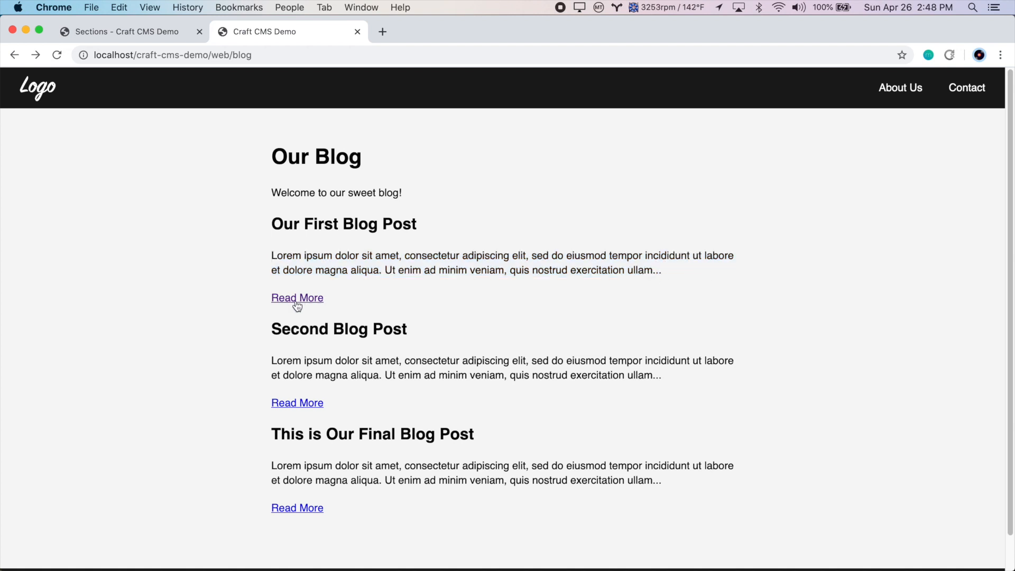
click(297, 403)
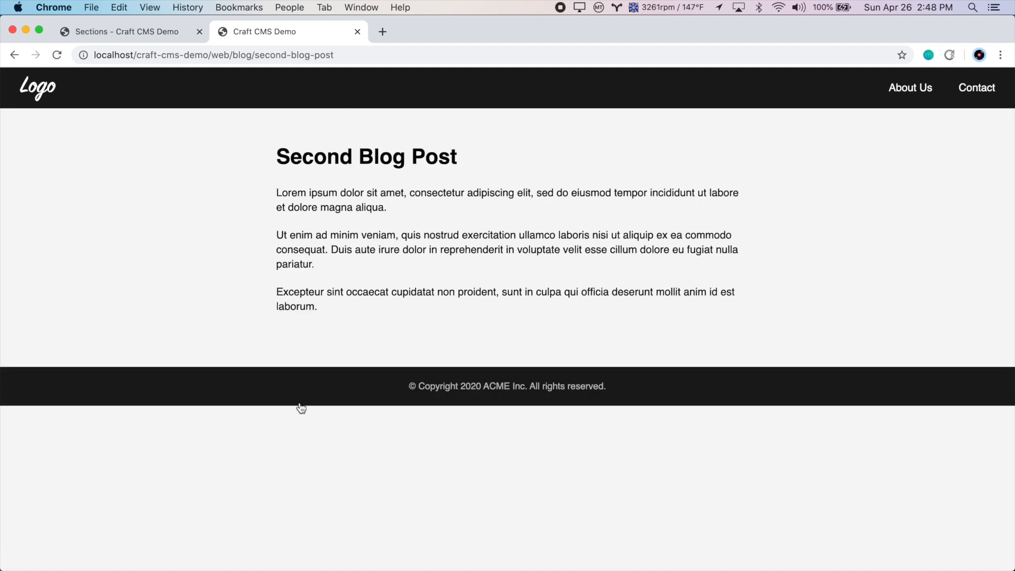
mouse_move(510, 223)
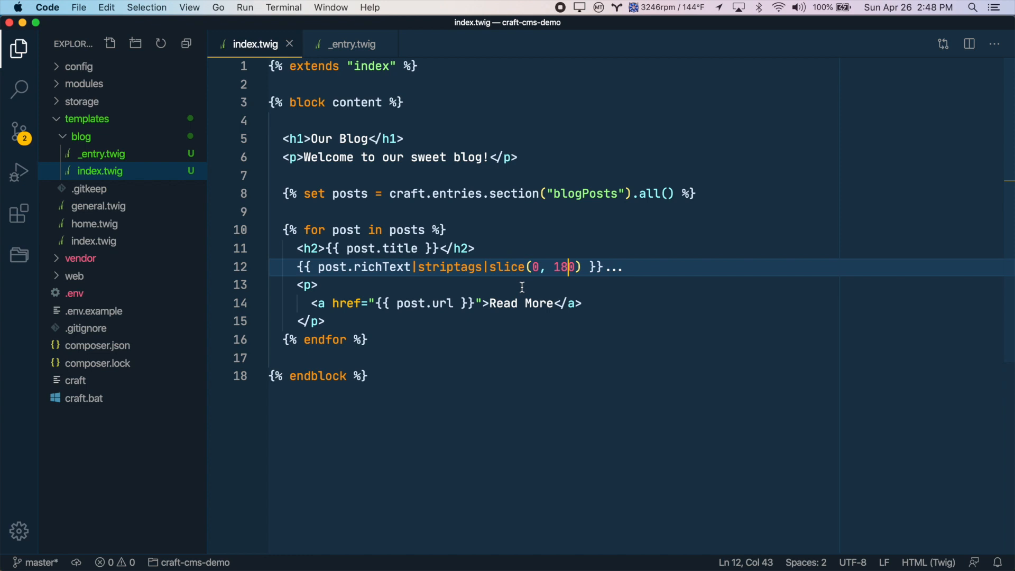
mouse_move(418, 271)
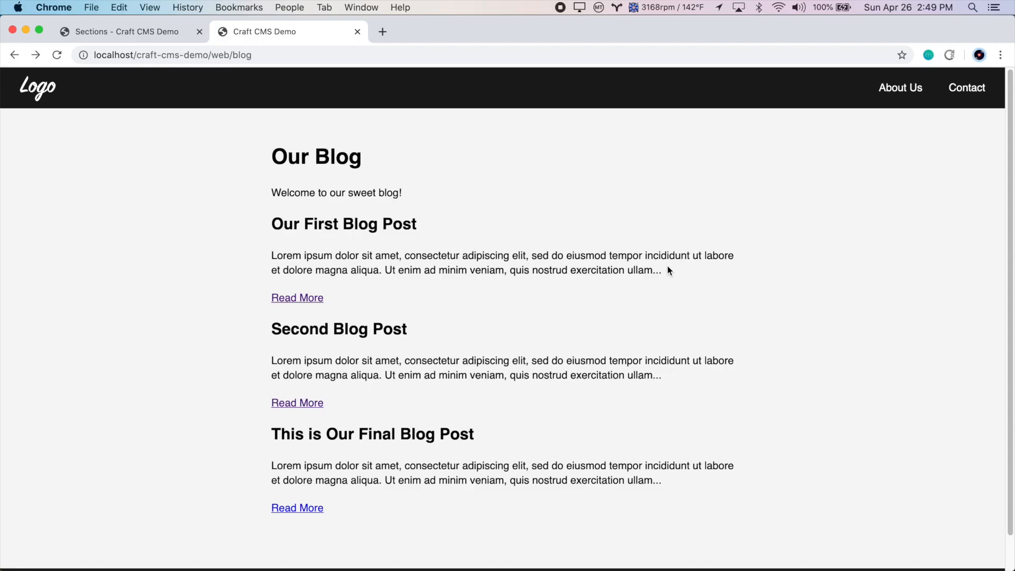
mouse_move(819, 186)
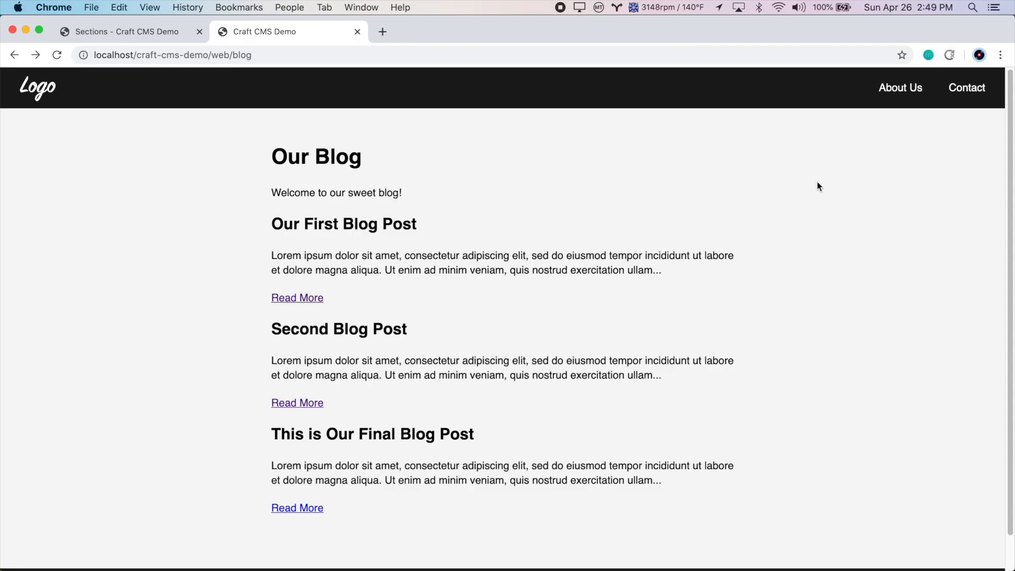
mouse_move(827, 100)
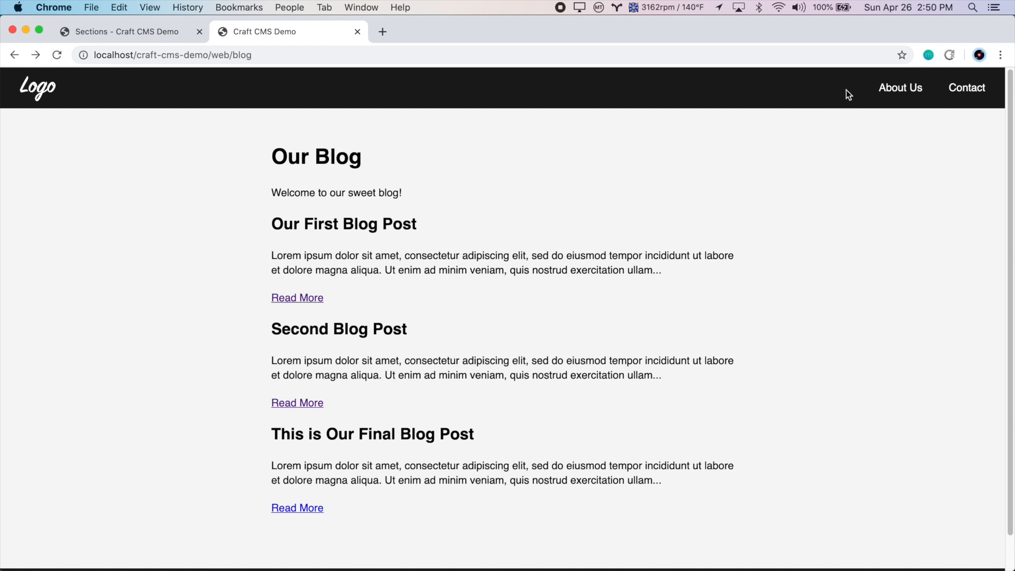
mouse_move(644, 225)
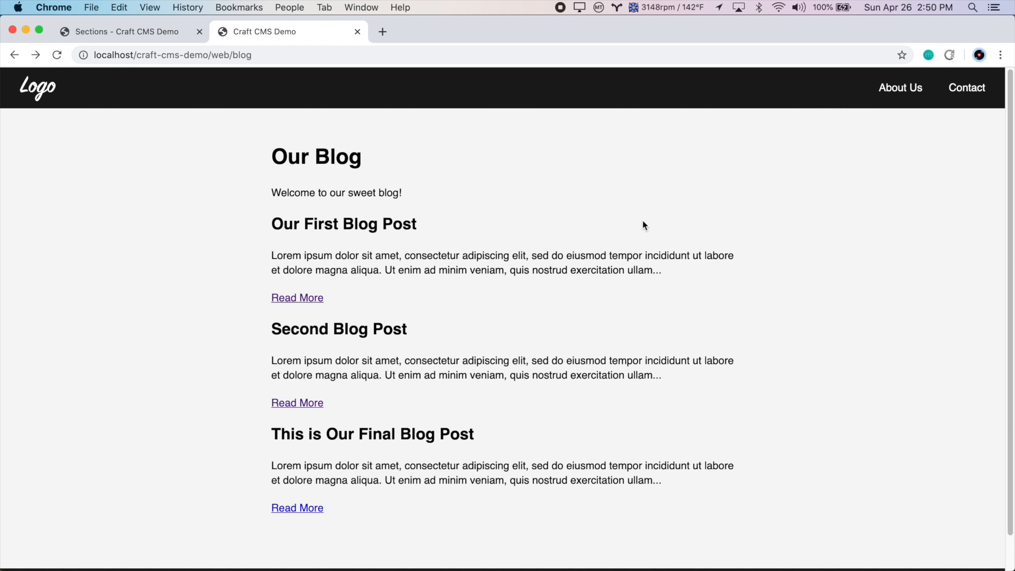
mouse_move(356, 402)
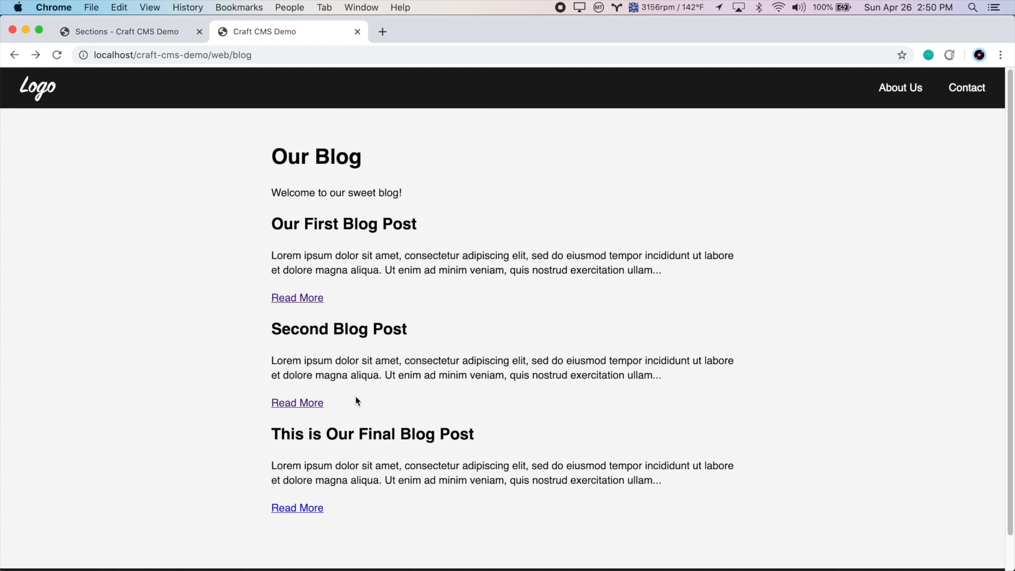
click(297, 508)
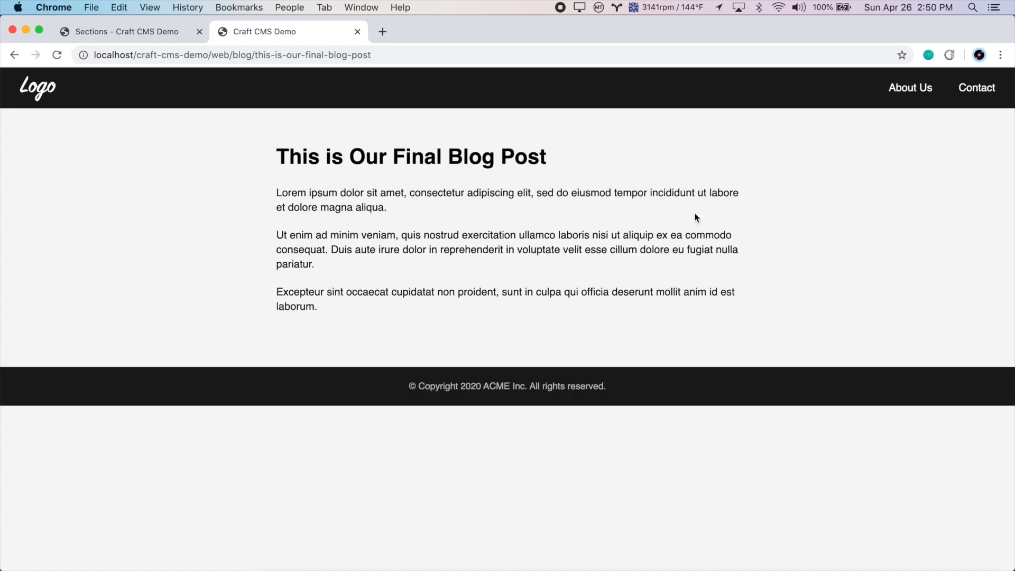
mouse_move(289, 108)
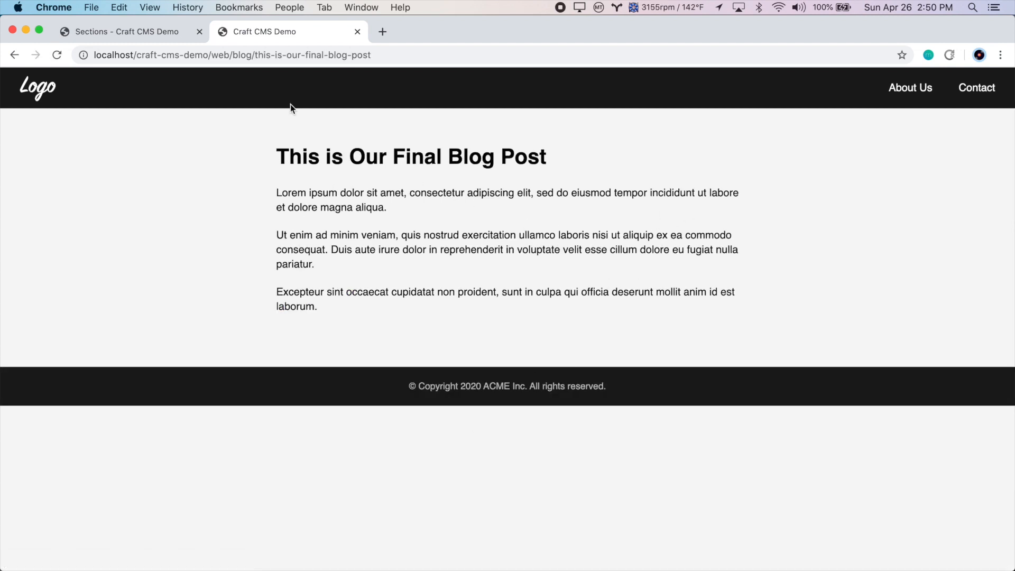
- In Globals > Header add a third Nav Link with Link Text Blog
click(125, 31)
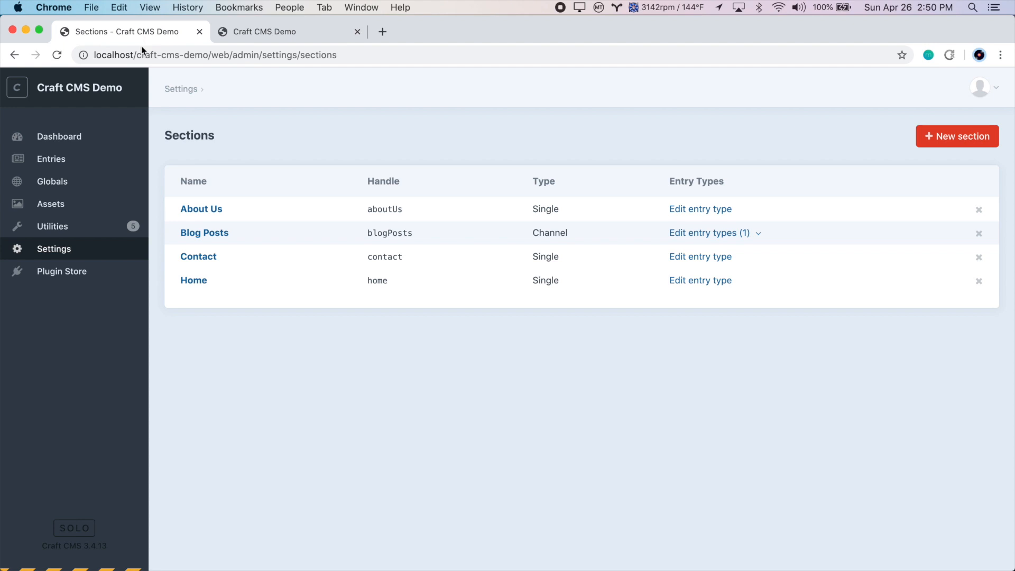
click(52, 181)
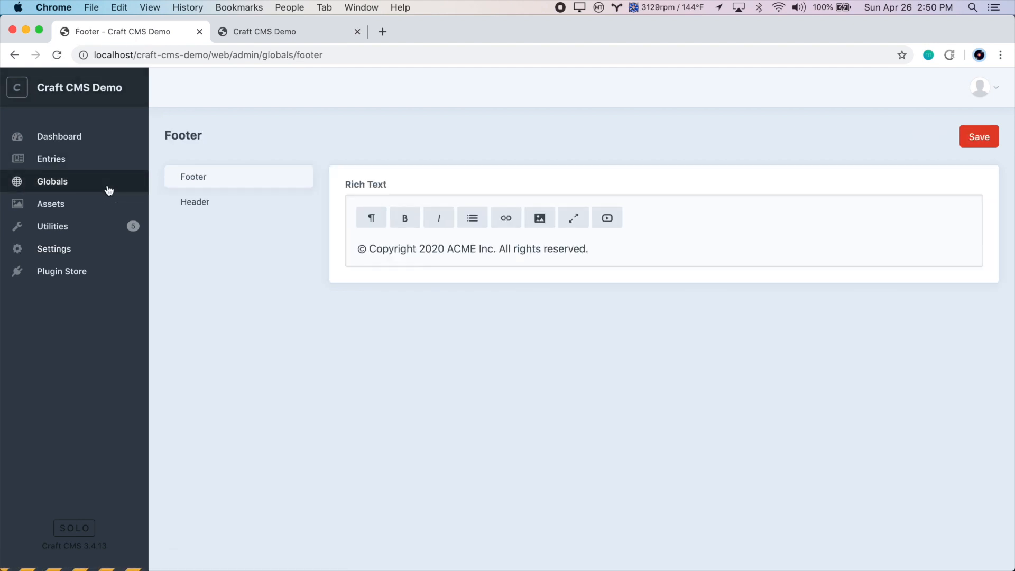
click(195, 201)
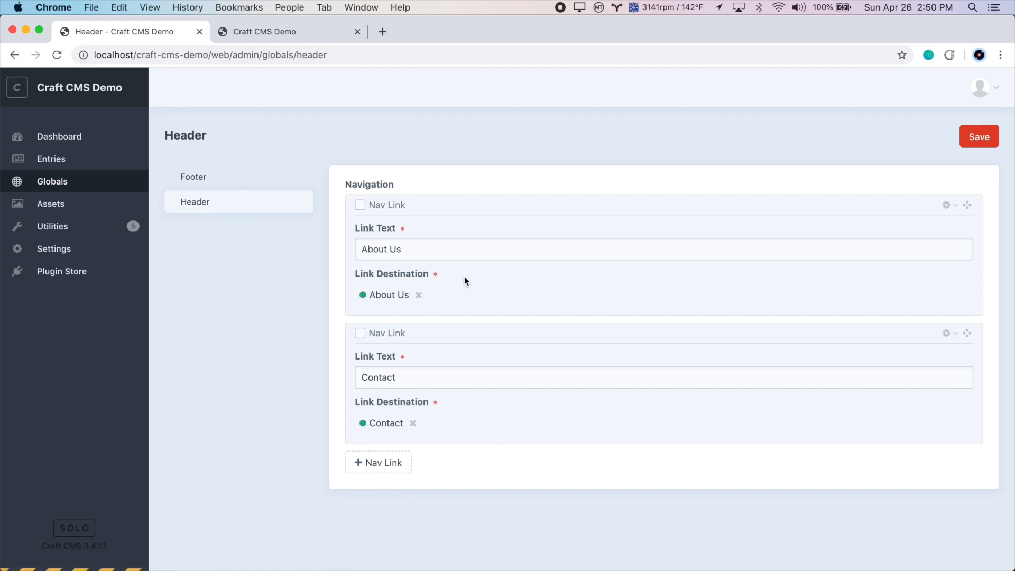
mouse_move(461, 463)
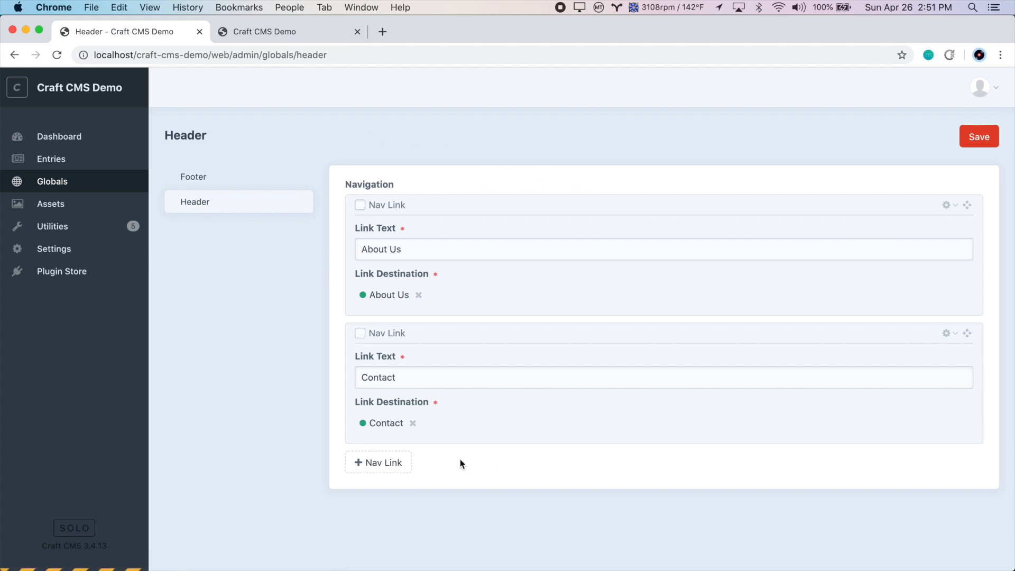
click(378, 462)
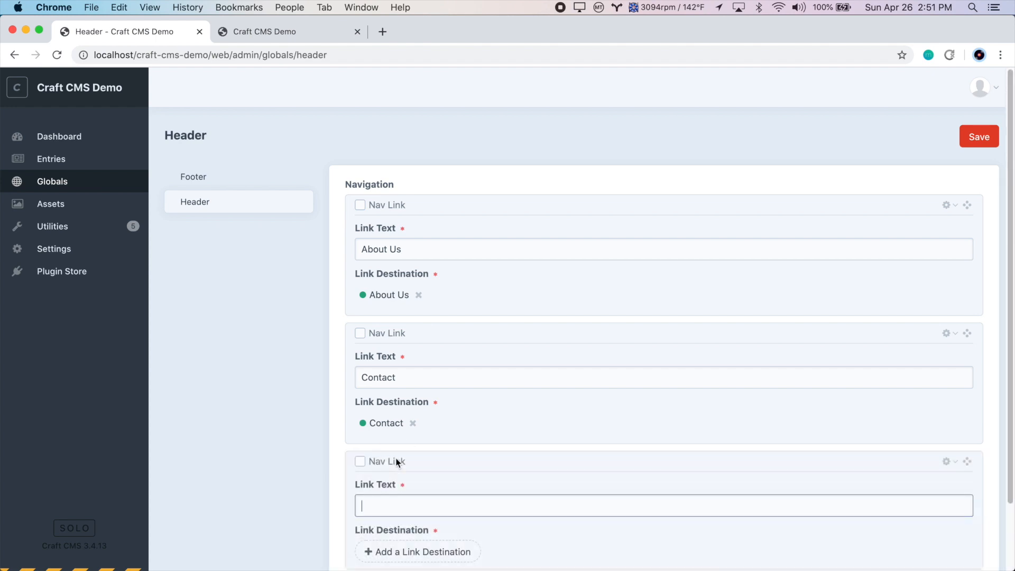
text(B)
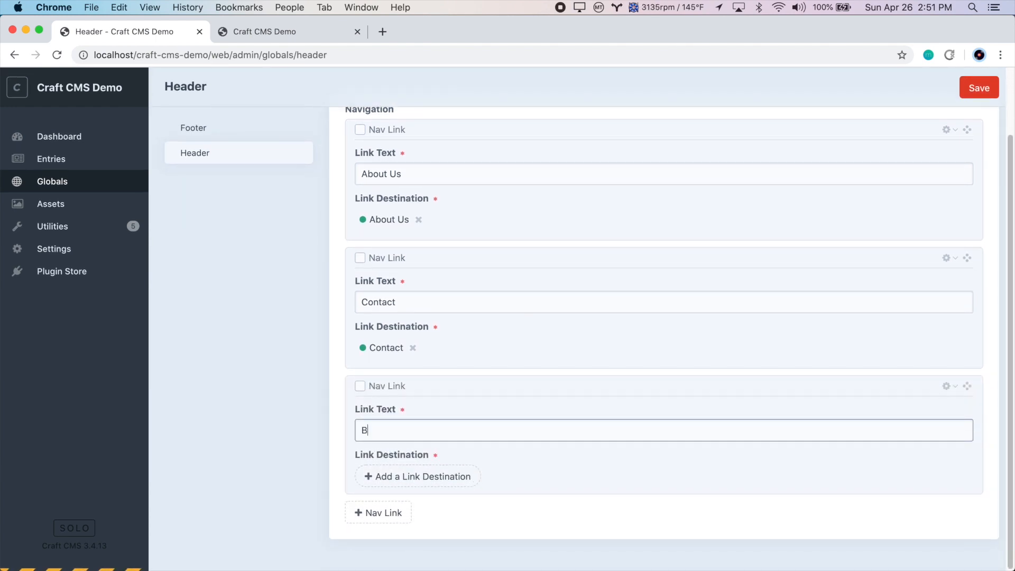
text(log)
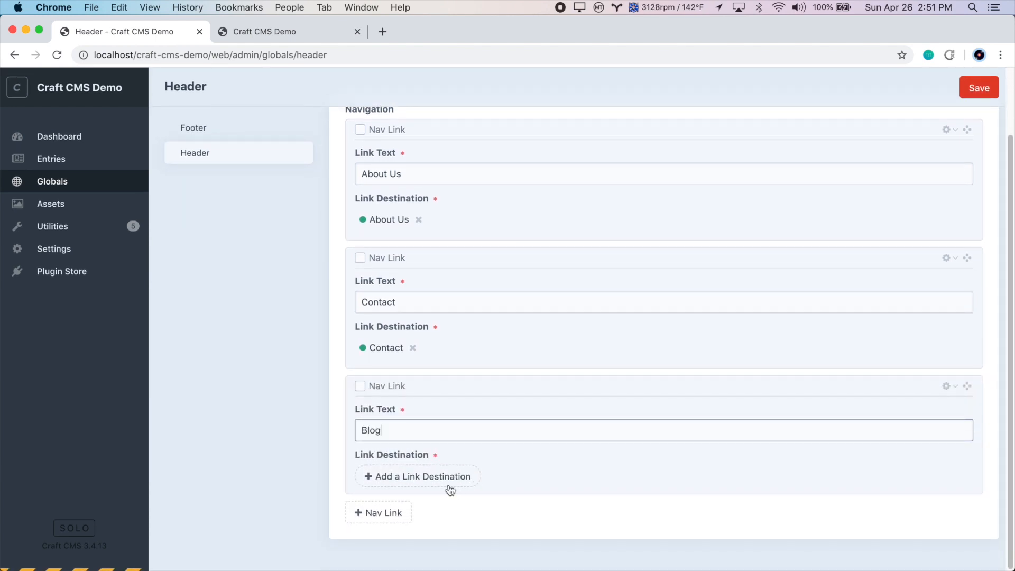
- Browse the link destination entry picker, then cancel without choosing one
click(417, 477)
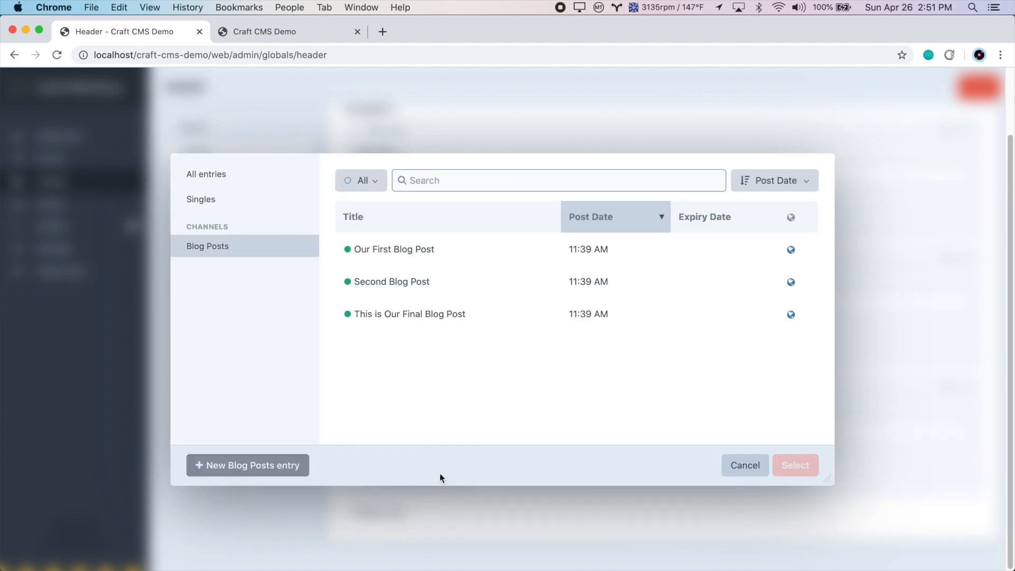
mouse_move(395, 300)
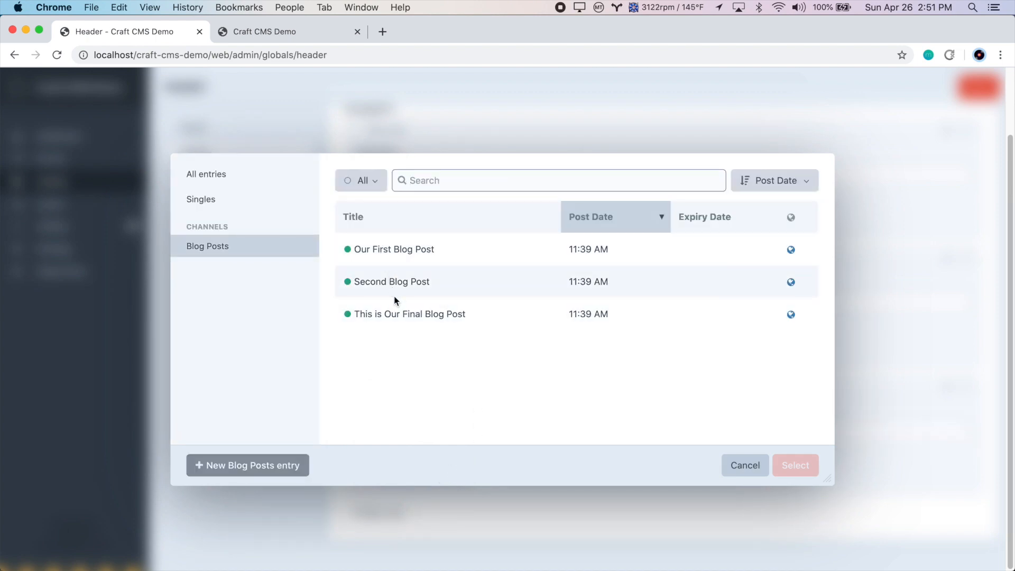
mouse_move(413, 267)
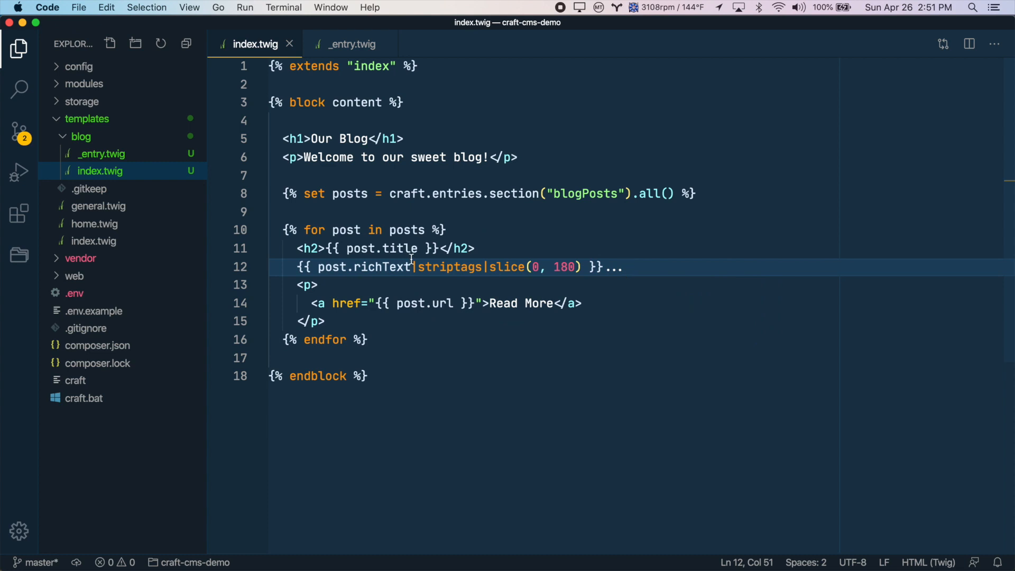
click(622, 266)
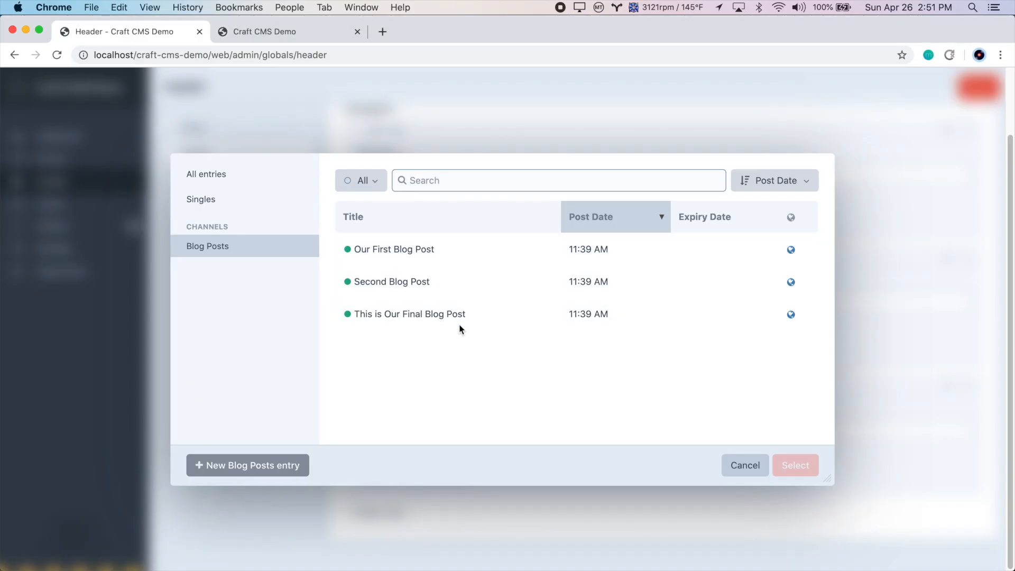
mouse_move(545, 400)
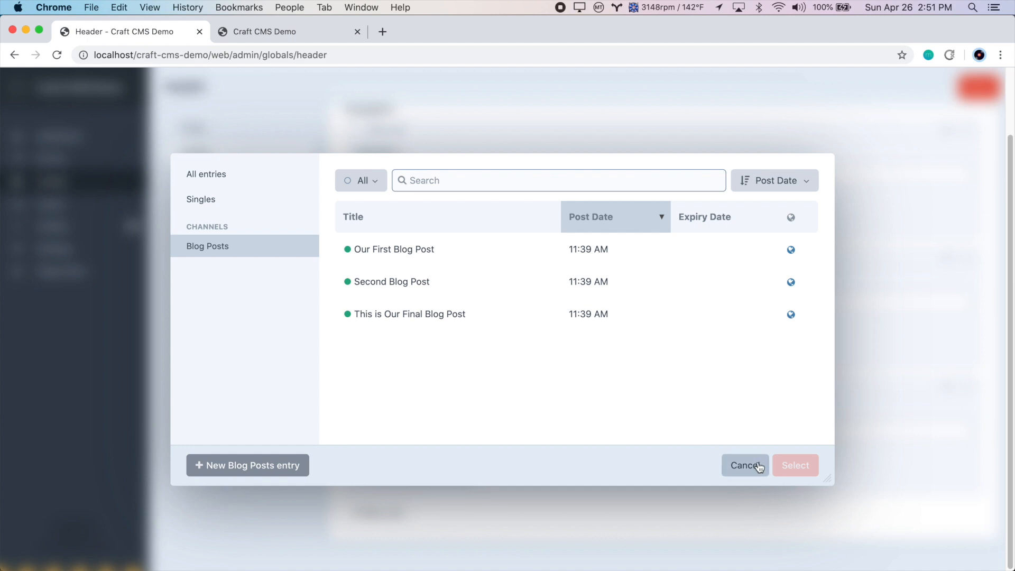
click(744, 465)
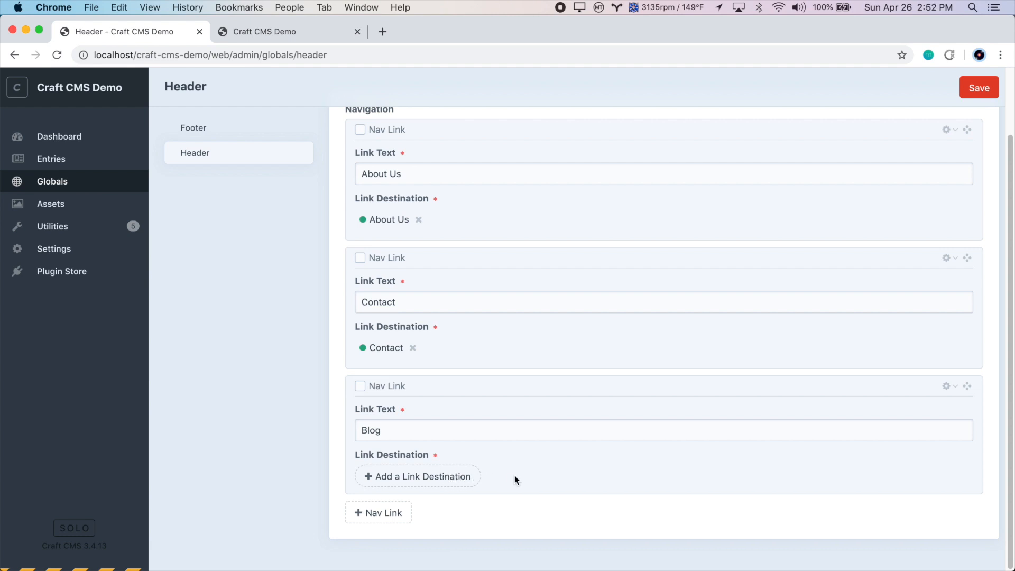
mouse_move(560, 468)
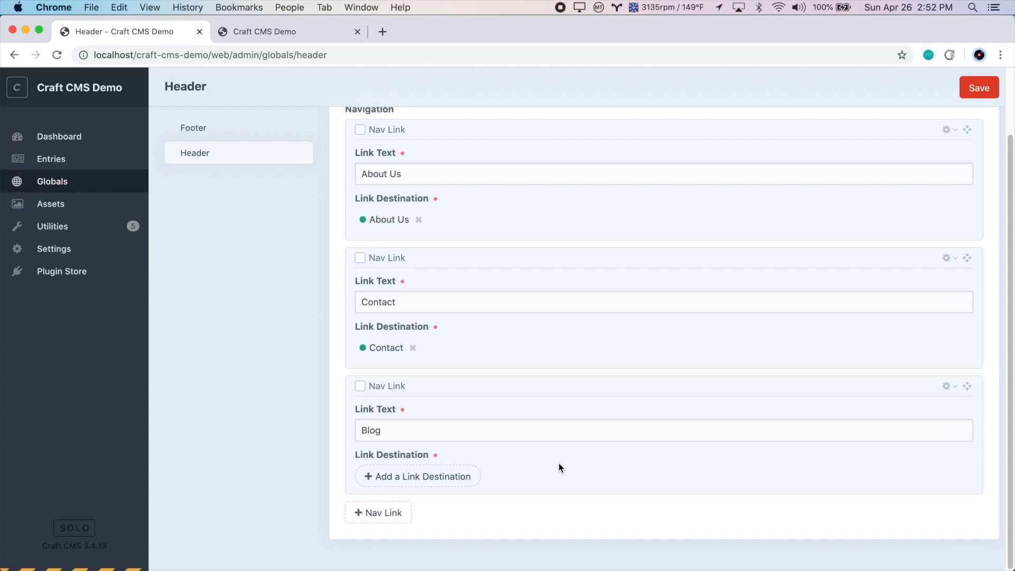
- Leave the unsaved header, go to Settings > Sections and start a new section
click(54, 249)
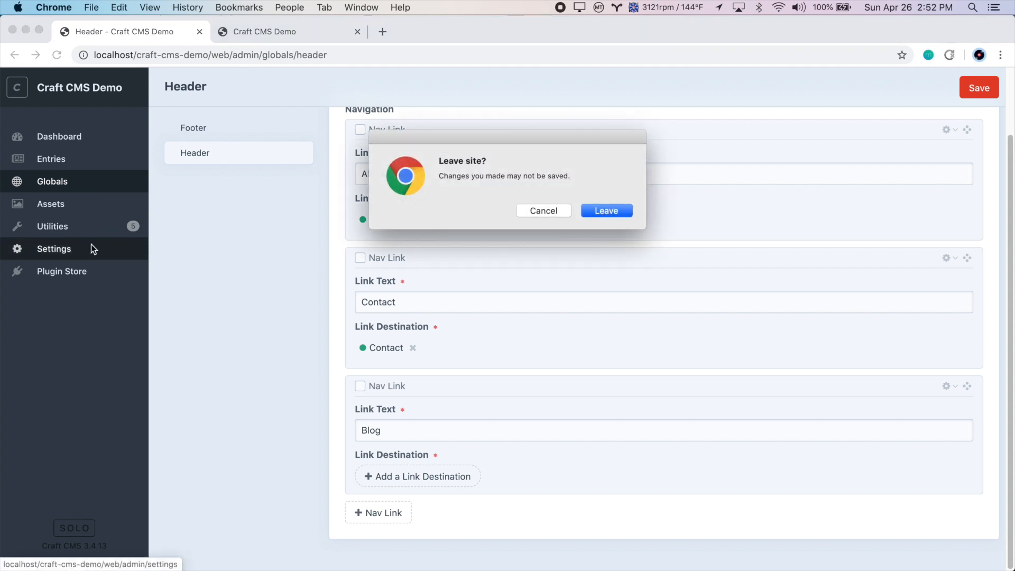
click(605, 210)
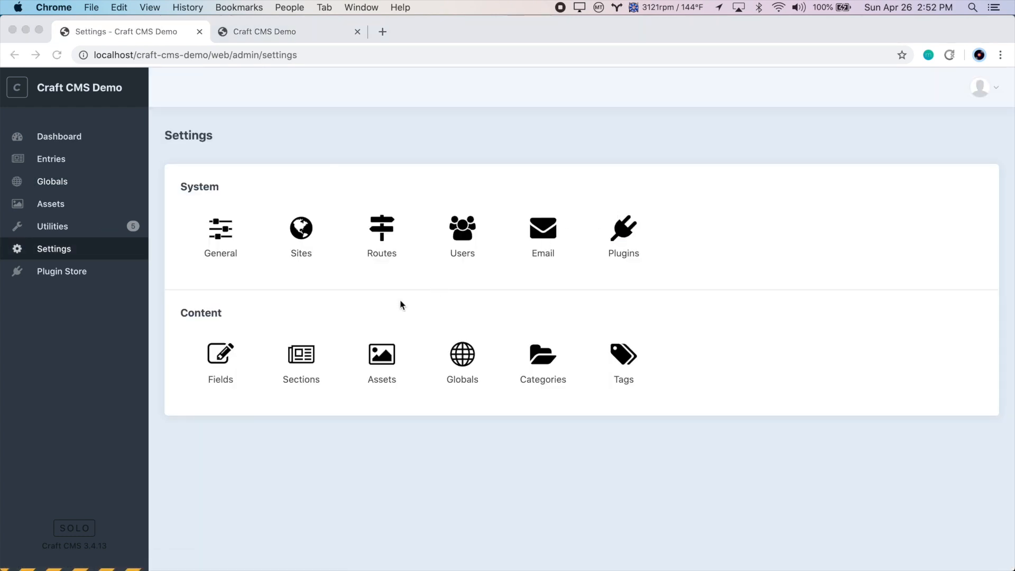
click(300, 363)
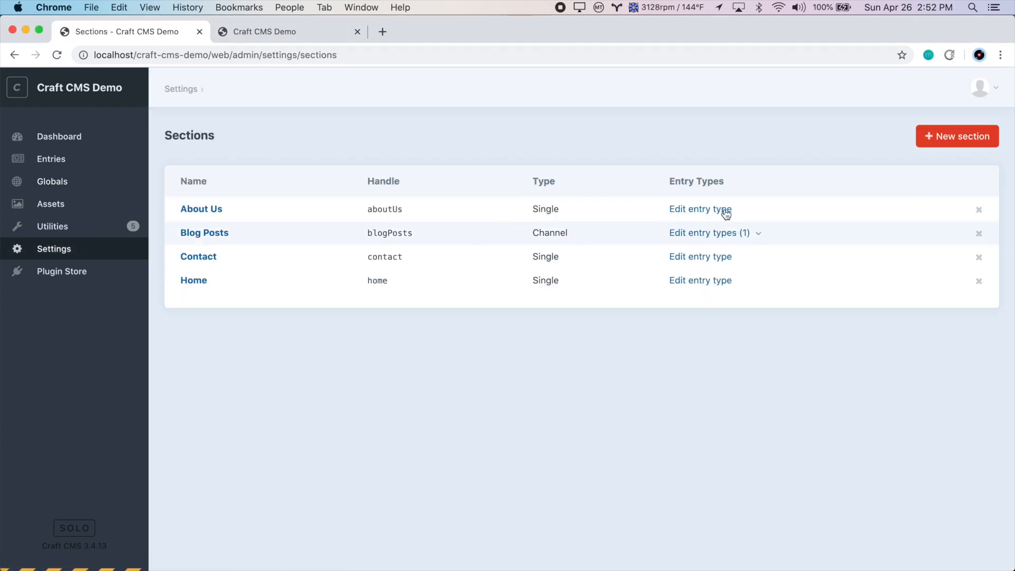
click(958, 136)
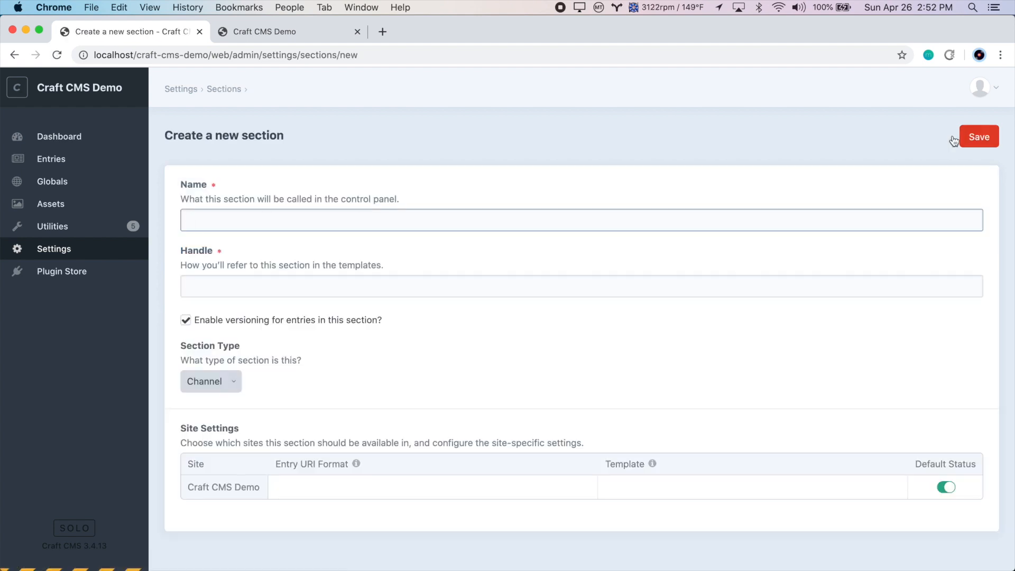
- Save it as a Single section named Blog with URI blog and template blog/index
text(Blog)
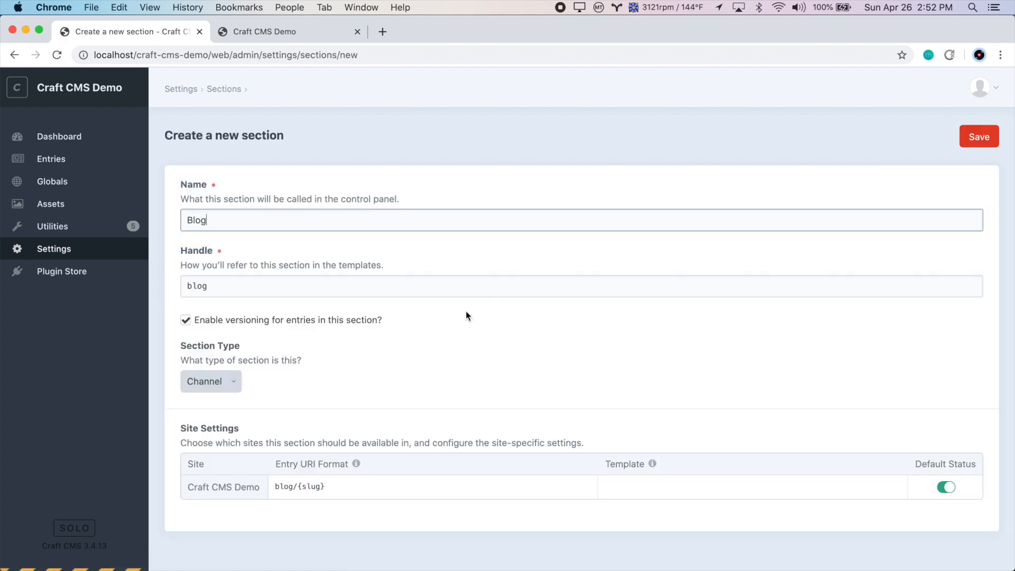
click(210, 381)
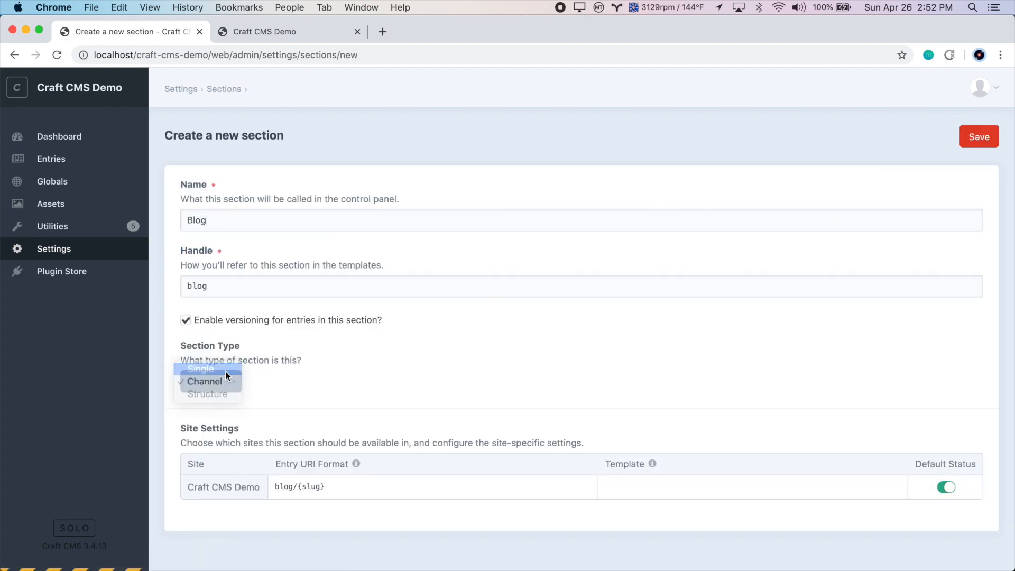
click(201, 368)
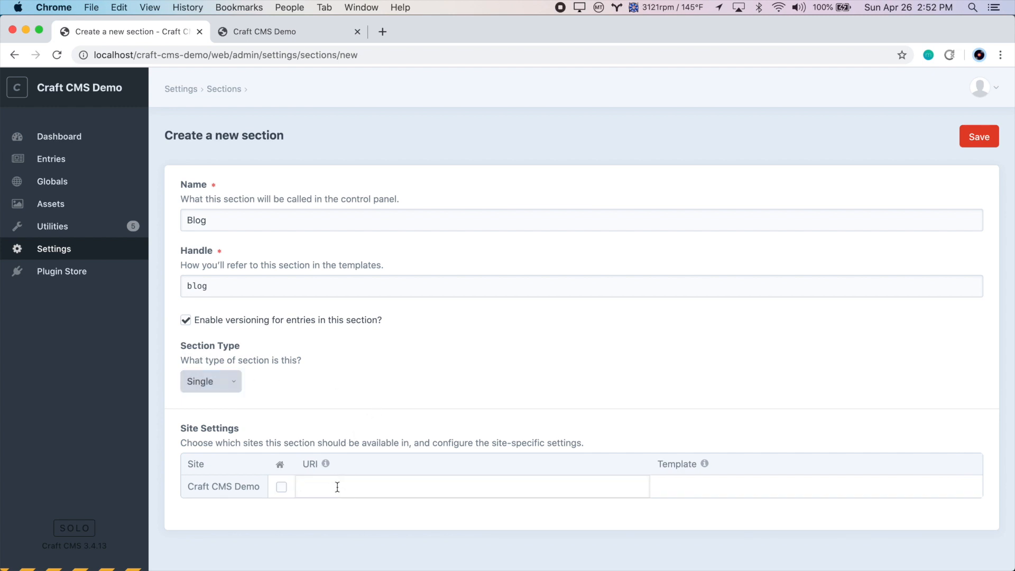
text(blog)
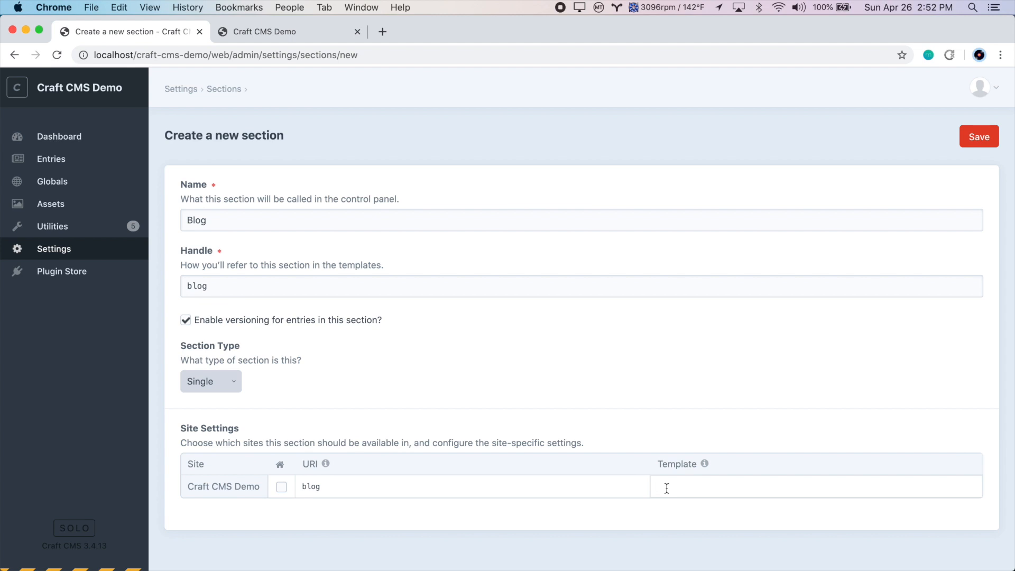
text(blog/index)
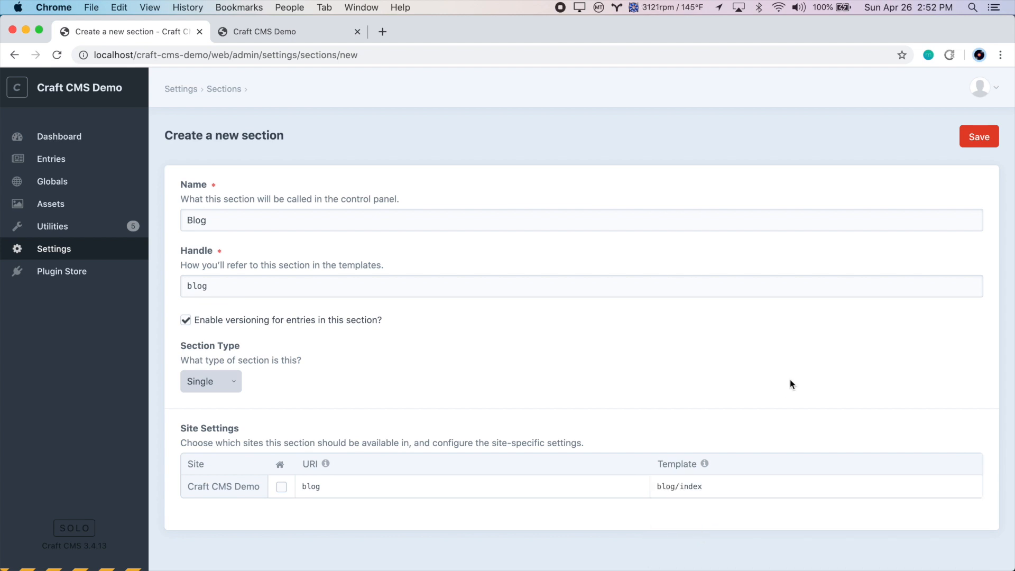
click(980, 136)
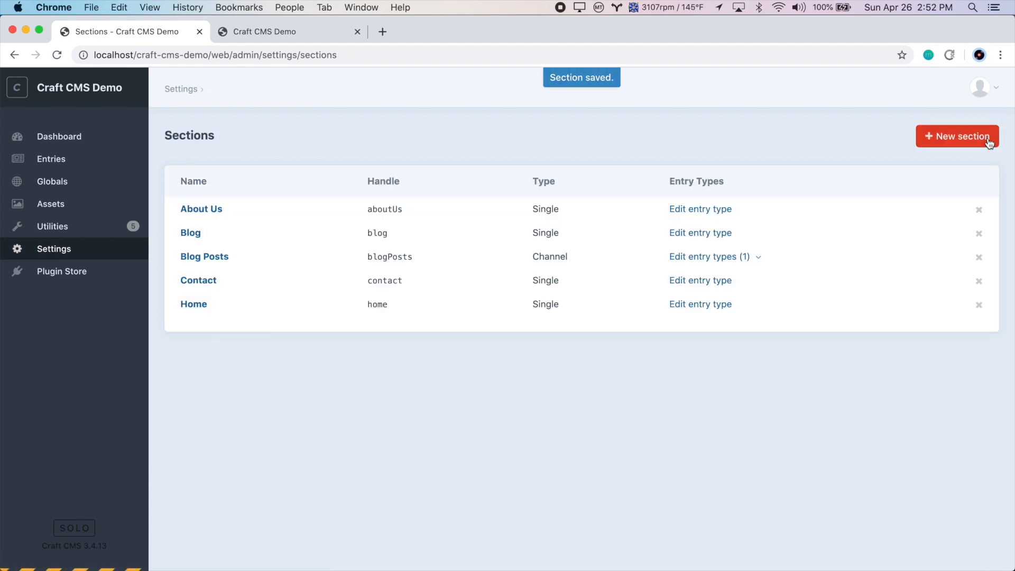
- Check the blog page in the site preview, then reopen Globals > Header in the admin
click(288, 30)
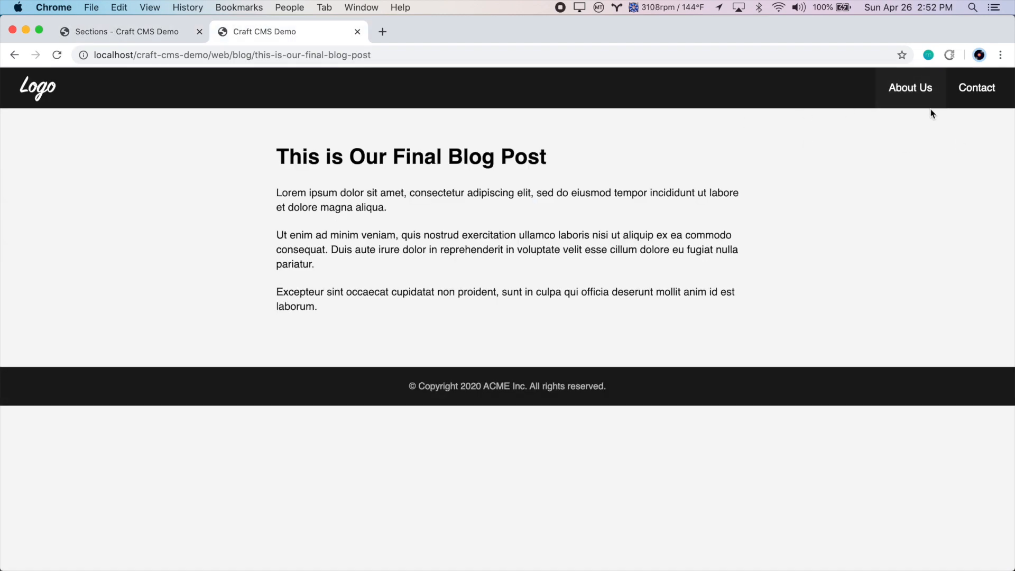
click(15, 54)
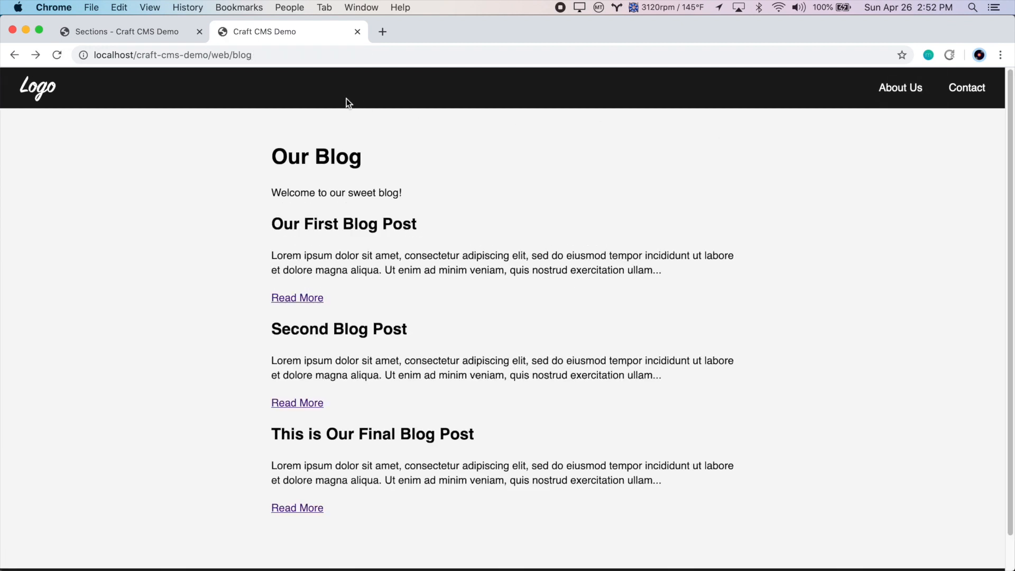
mouse_move(555, 233)
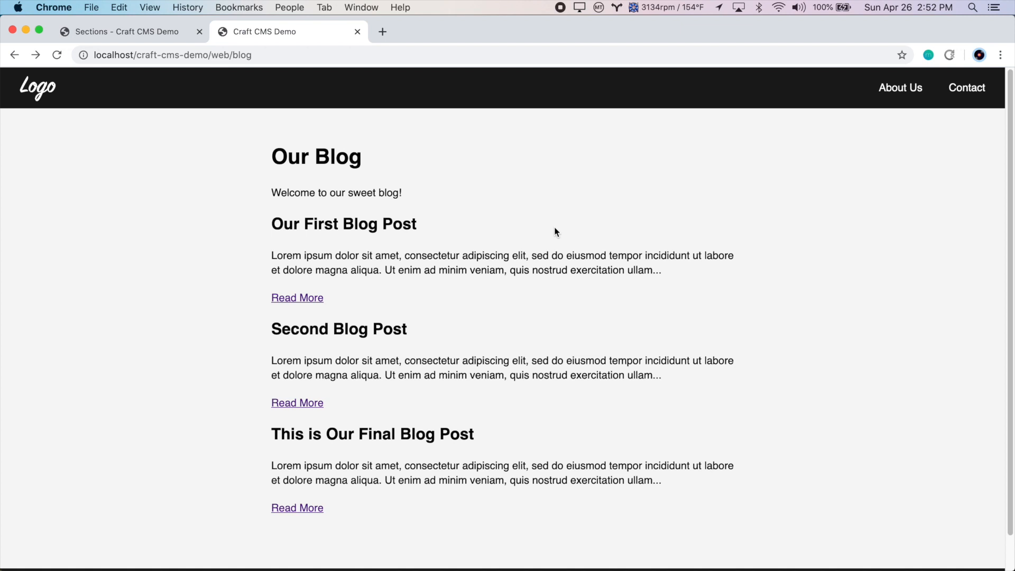
click(123, 31)
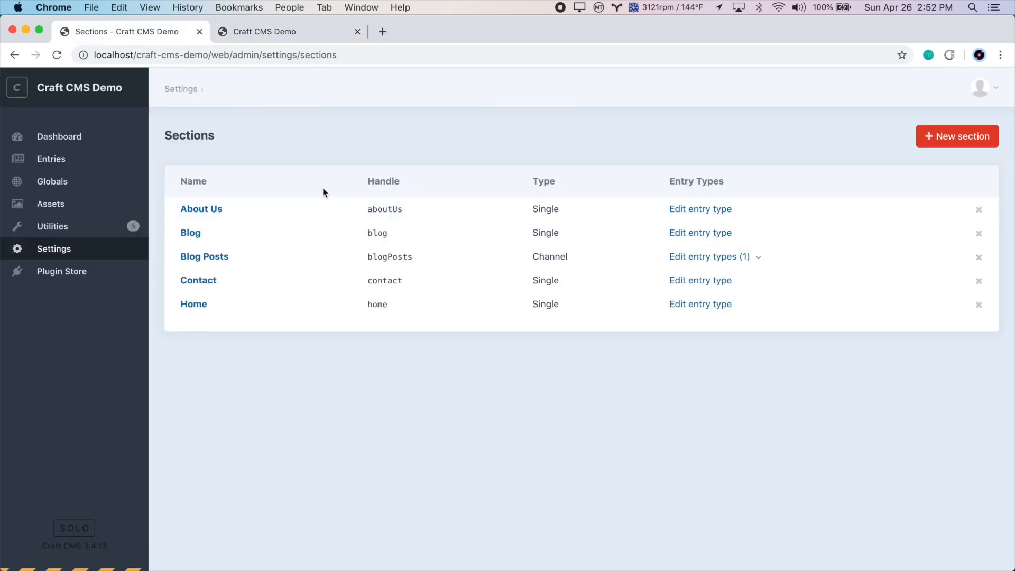
click(53, 181)
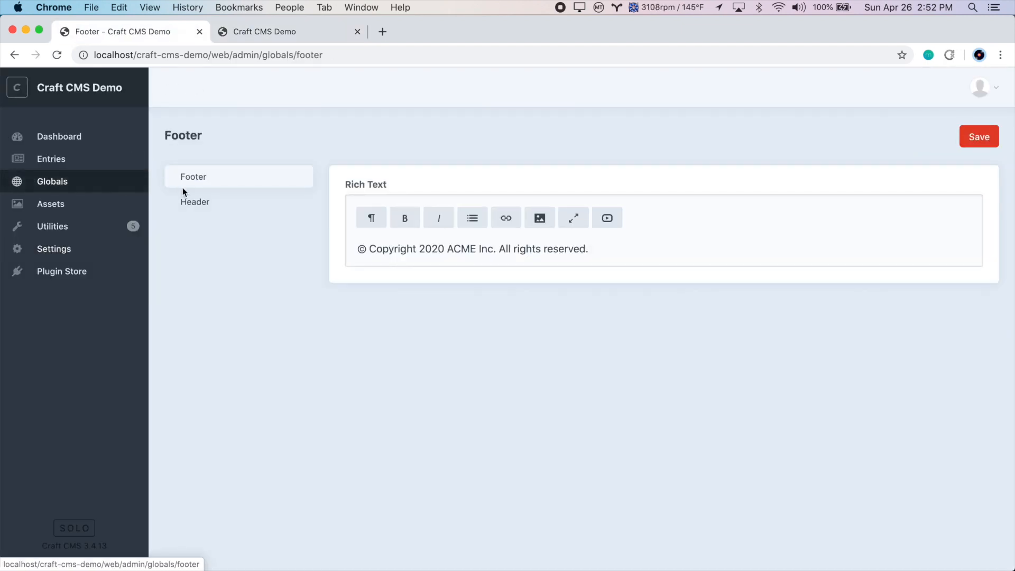
click(194, 201)
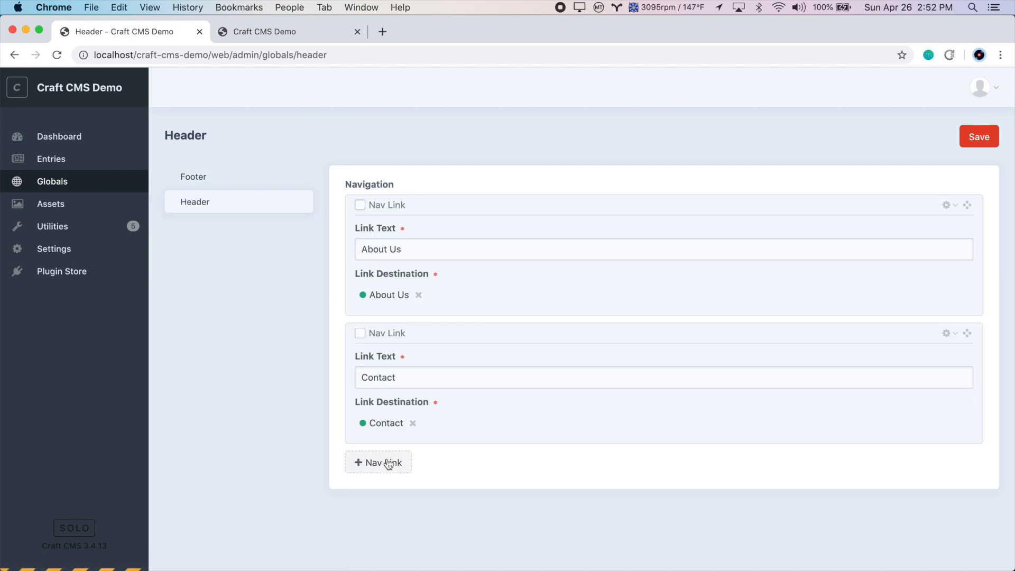
- Add a Blog nav link pointing to the Blog entry, placed first, and save the header
text(Blo)
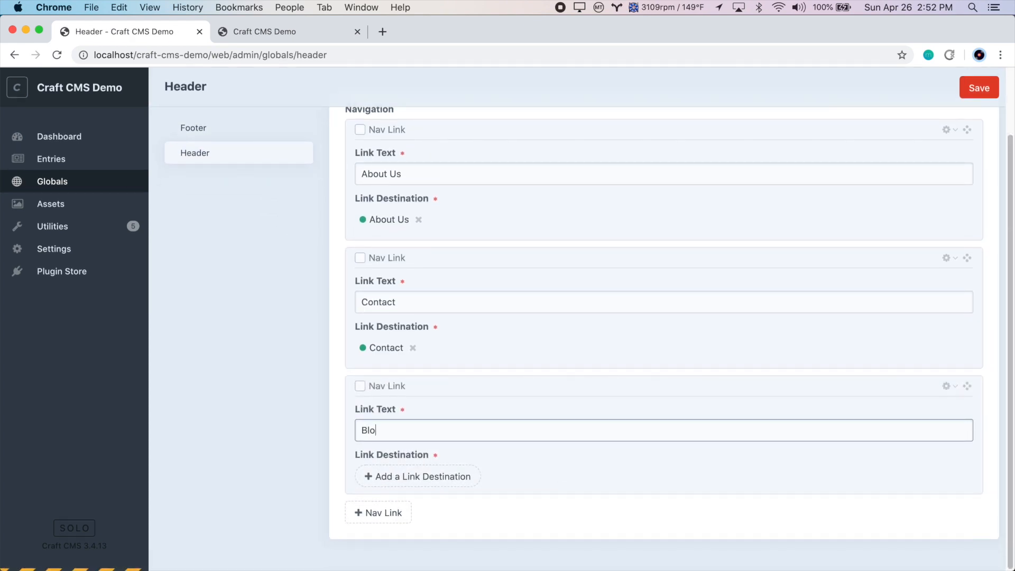
text(g)
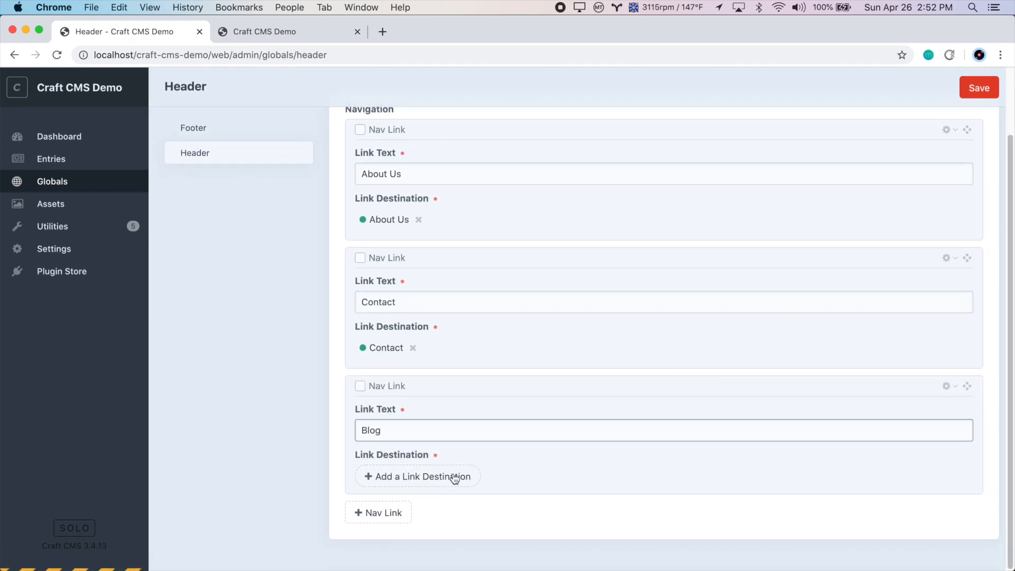
click(417, 477)
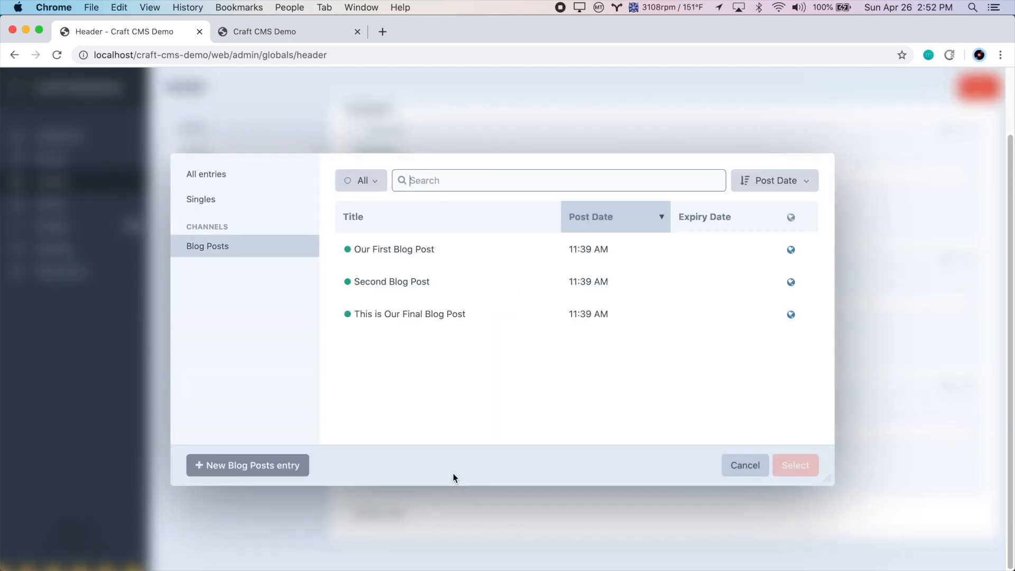
click(201, 199)
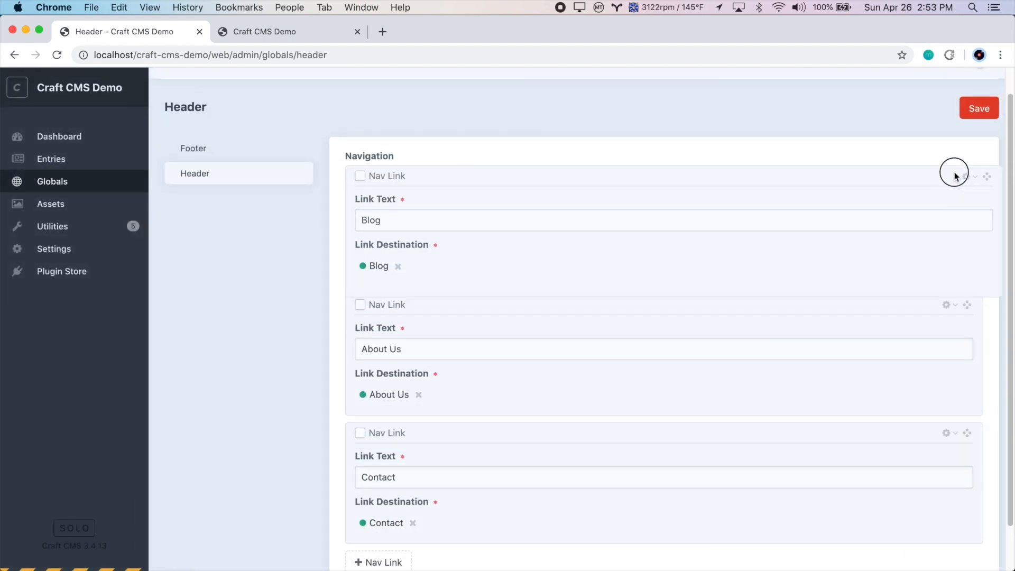
click(979, 108)
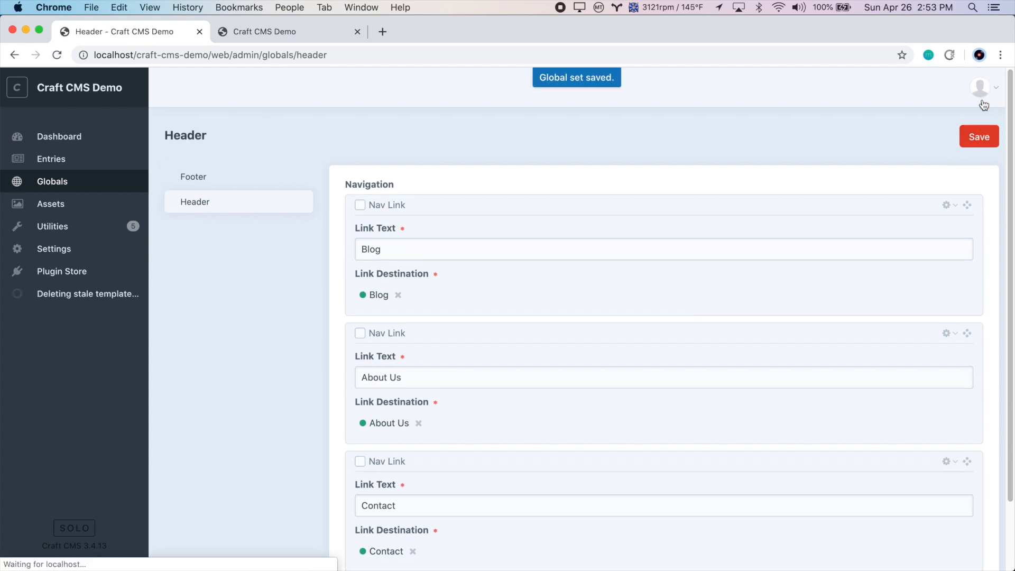
- On the live site visit About Us, Contact and Blog from the header navigation
click(272, 31)
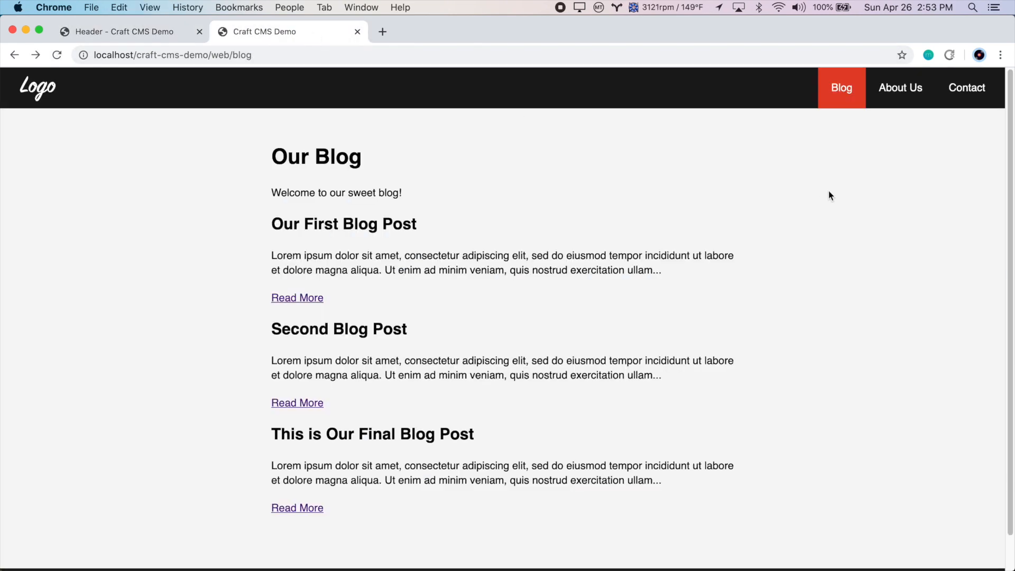
mouse_move(645, 70)
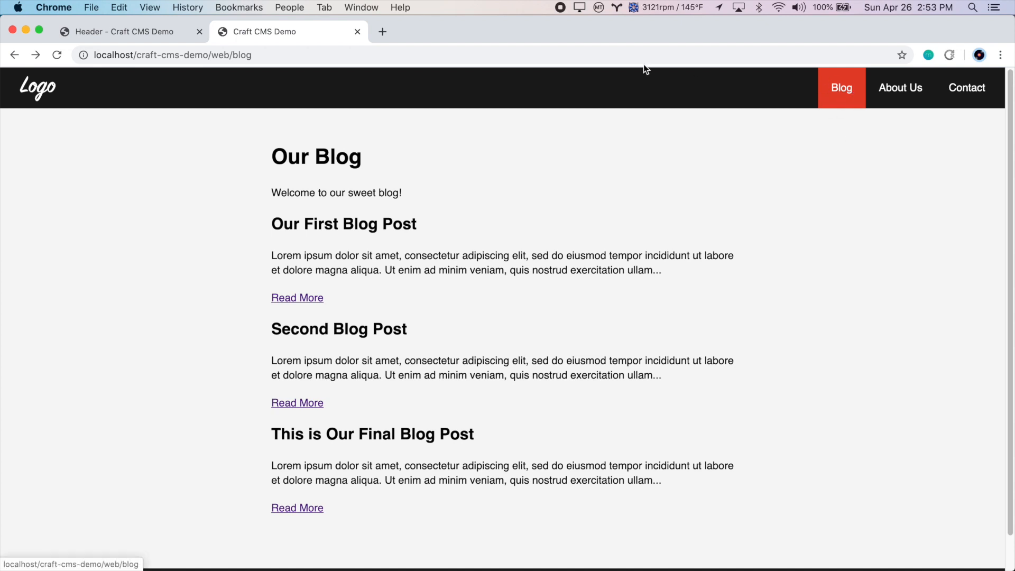
click(900, 88)
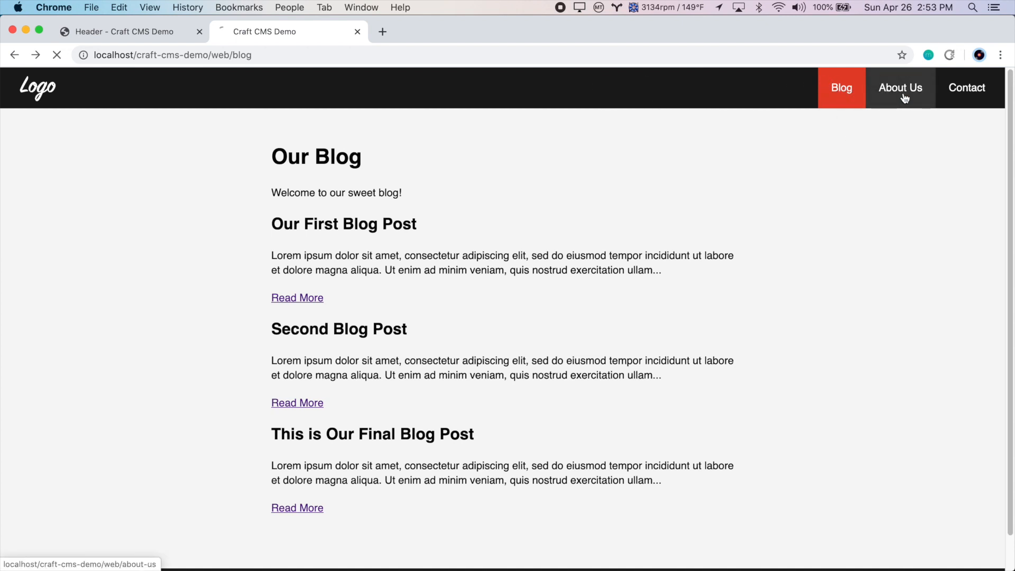
click(968, 88)
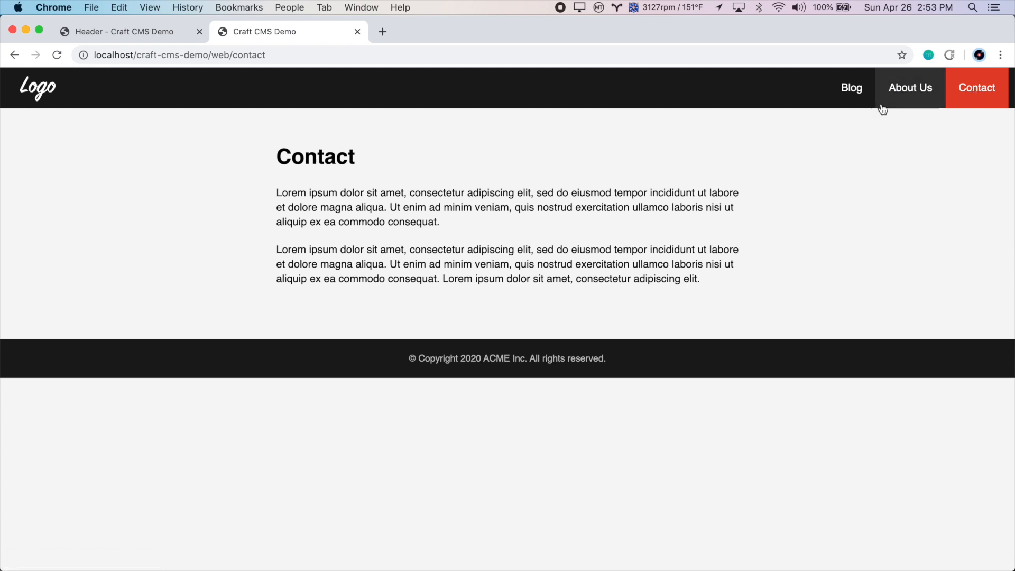
click(851, 88)
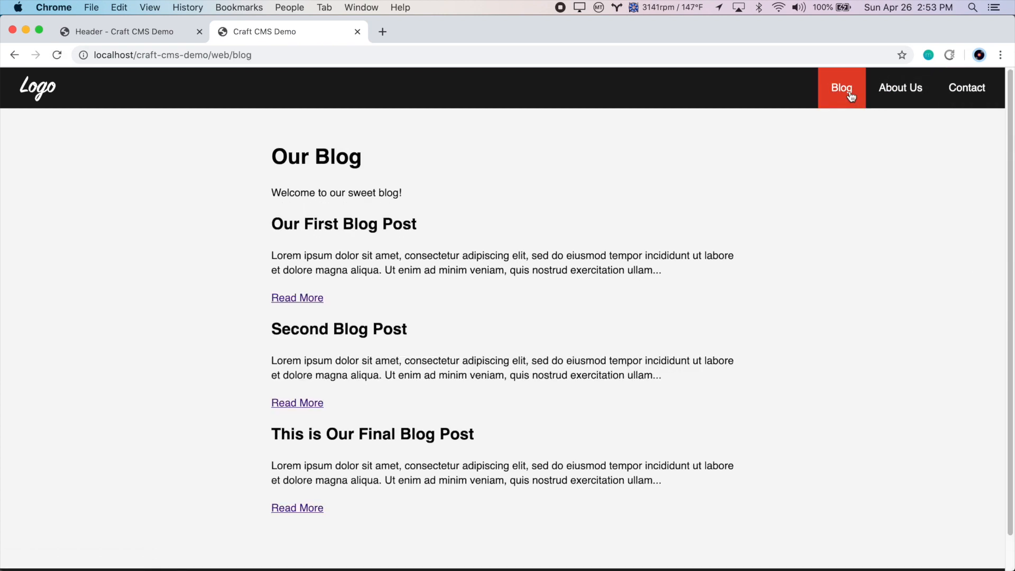
mouse_move(854, 100)
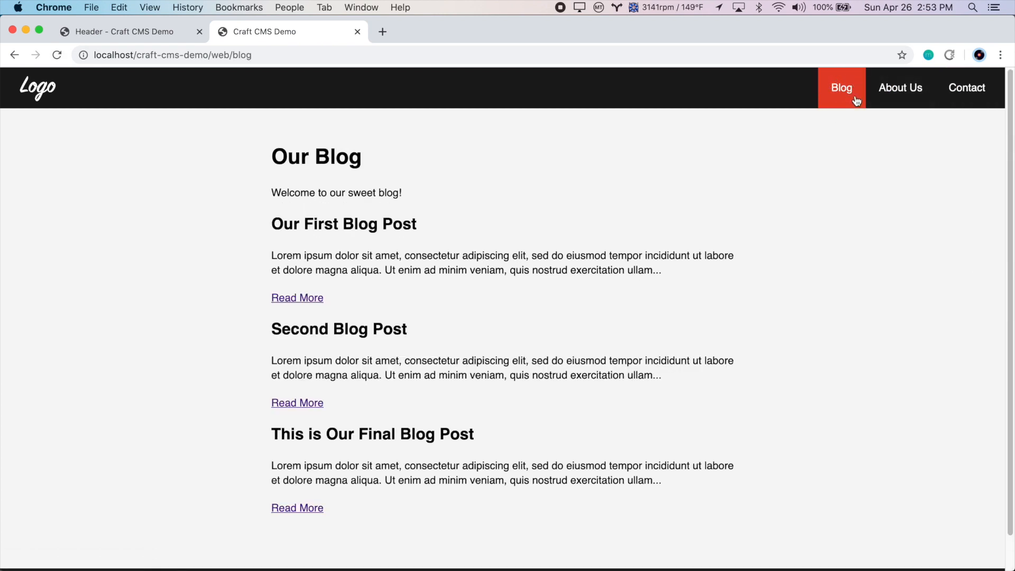
mouse_move(851, 103)
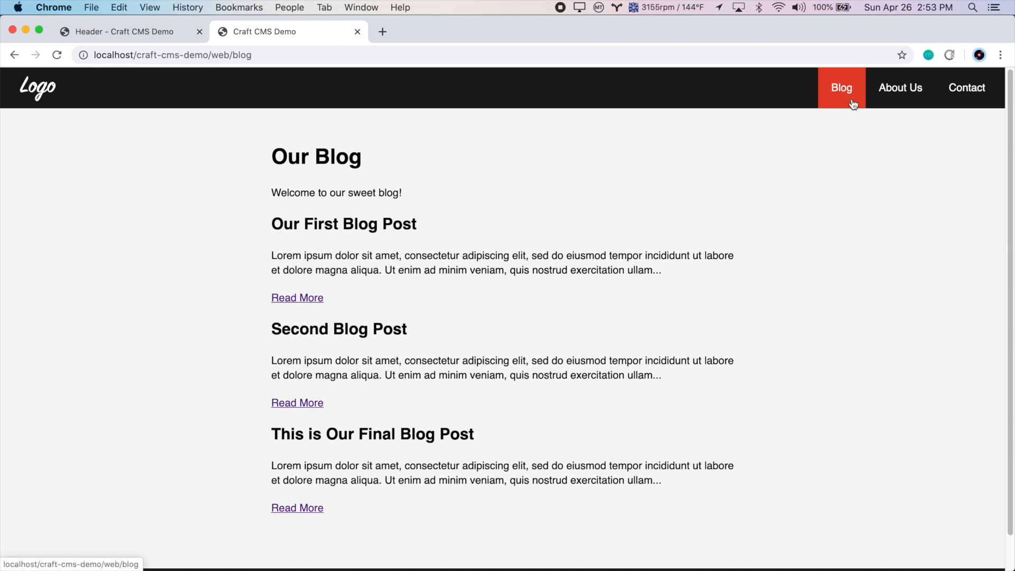
mouse_move(283, 52)
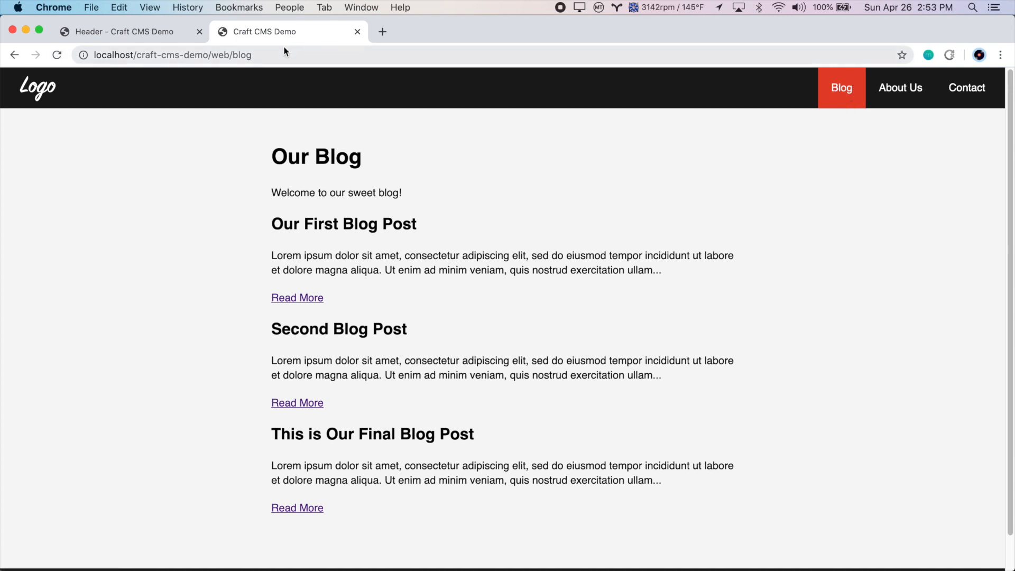
mouse_move(476, 146)
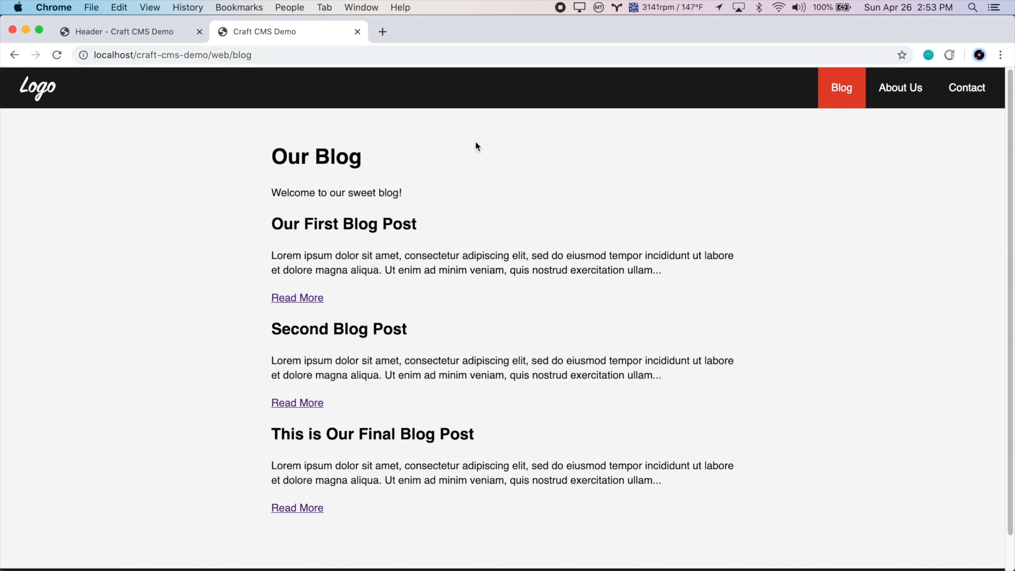
mouse_move(311, 413)
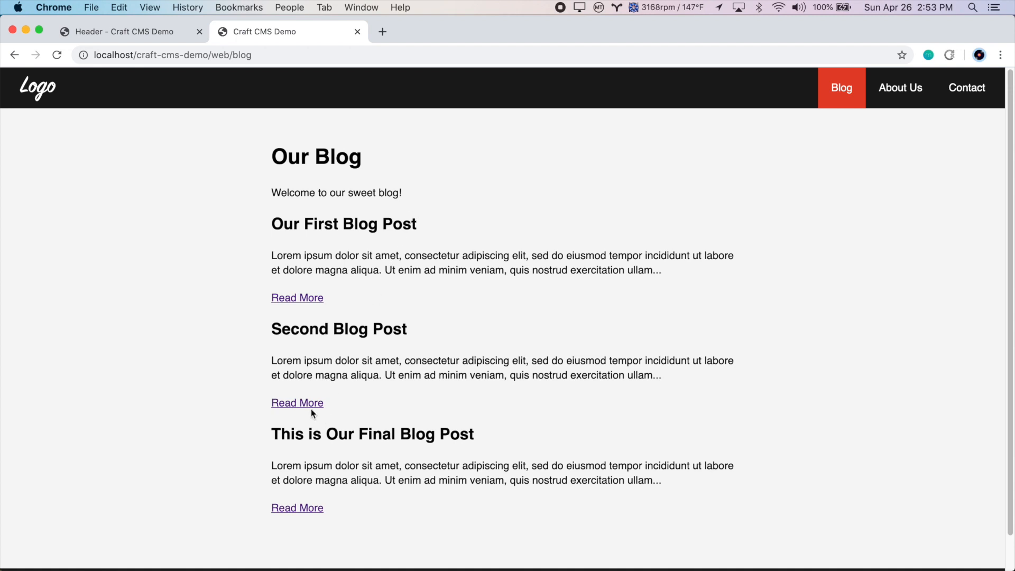
- Open the Second Blog Post's page and return to the listing via the Blog link
click(298, 403)
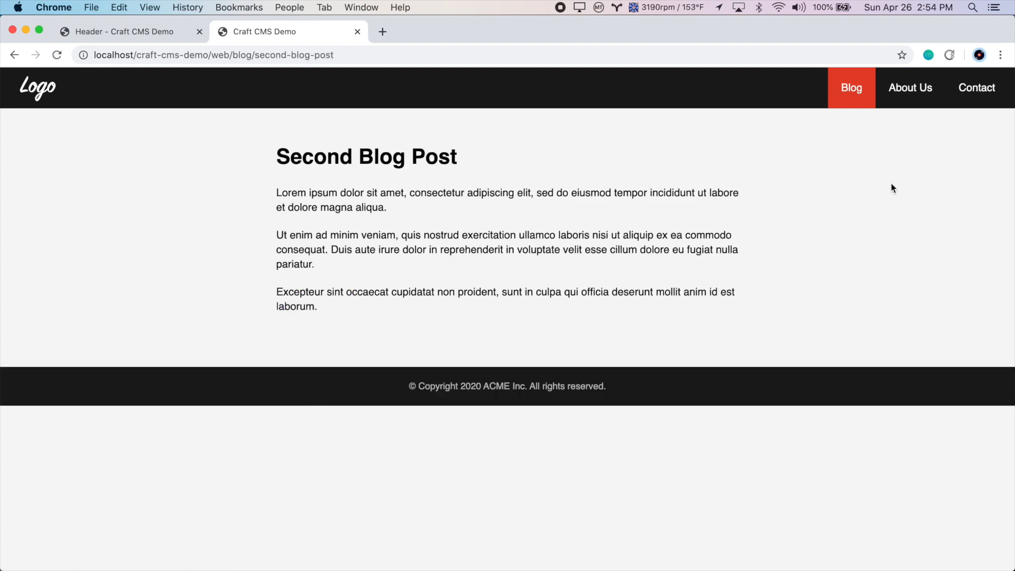
click(850, 88)
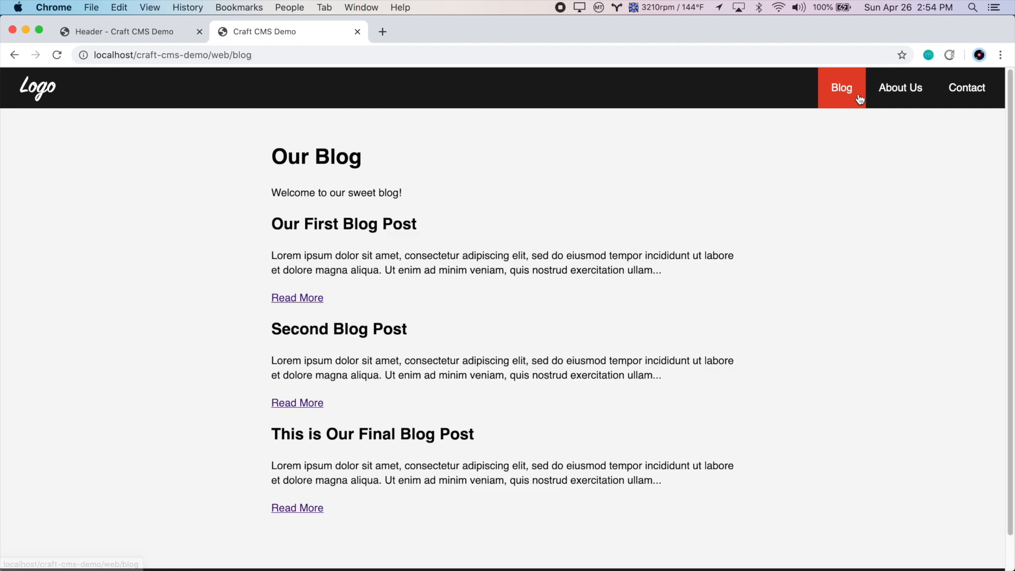
mouse_move(875, 229)
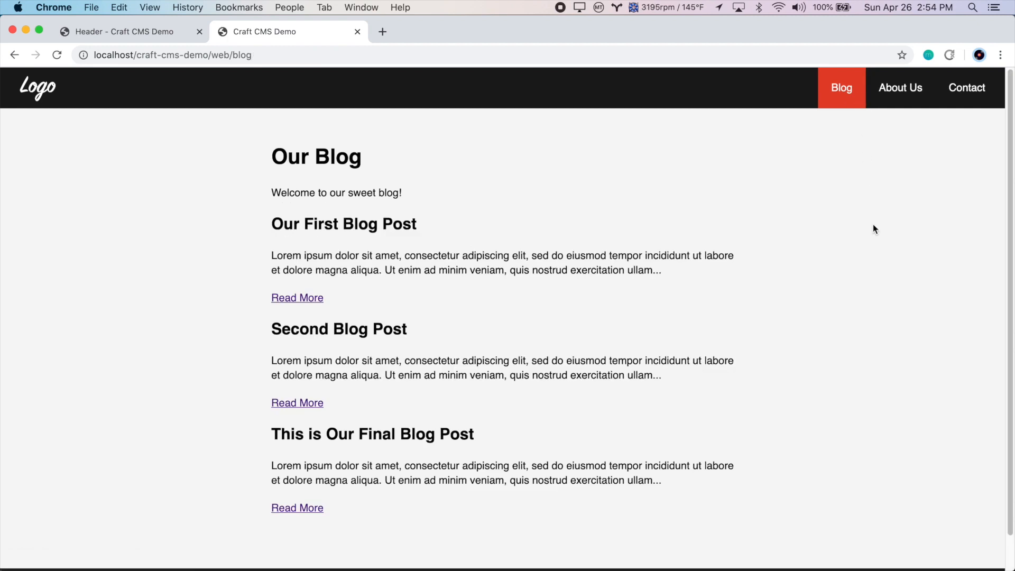